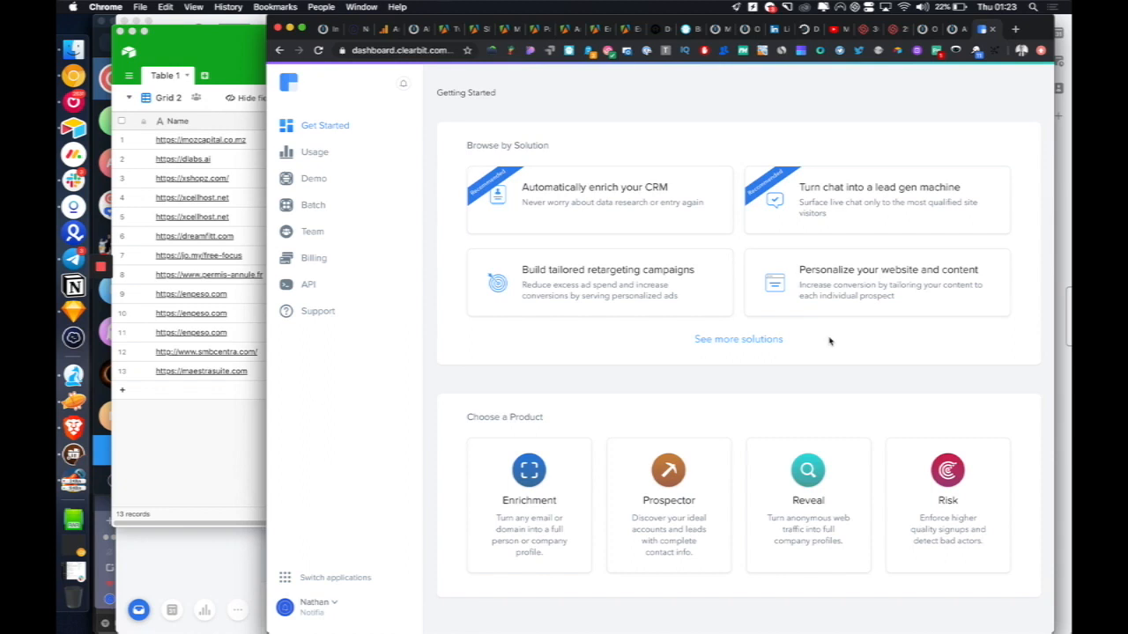
pyautogui.moveTo(818, 363)
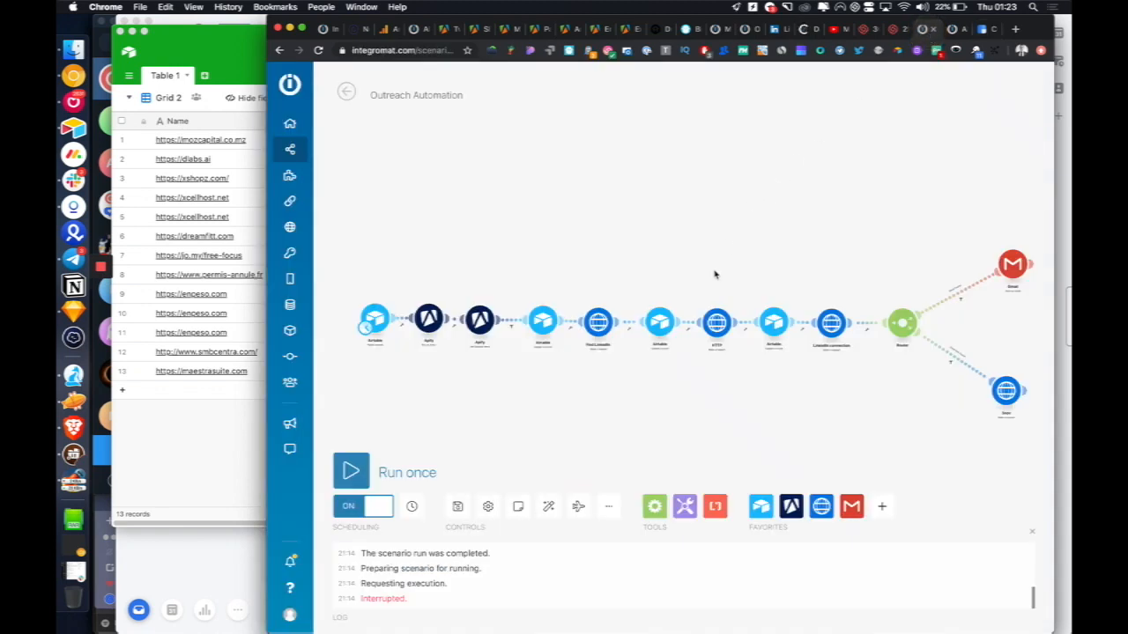
pyautogui.moveTo(708, 273)
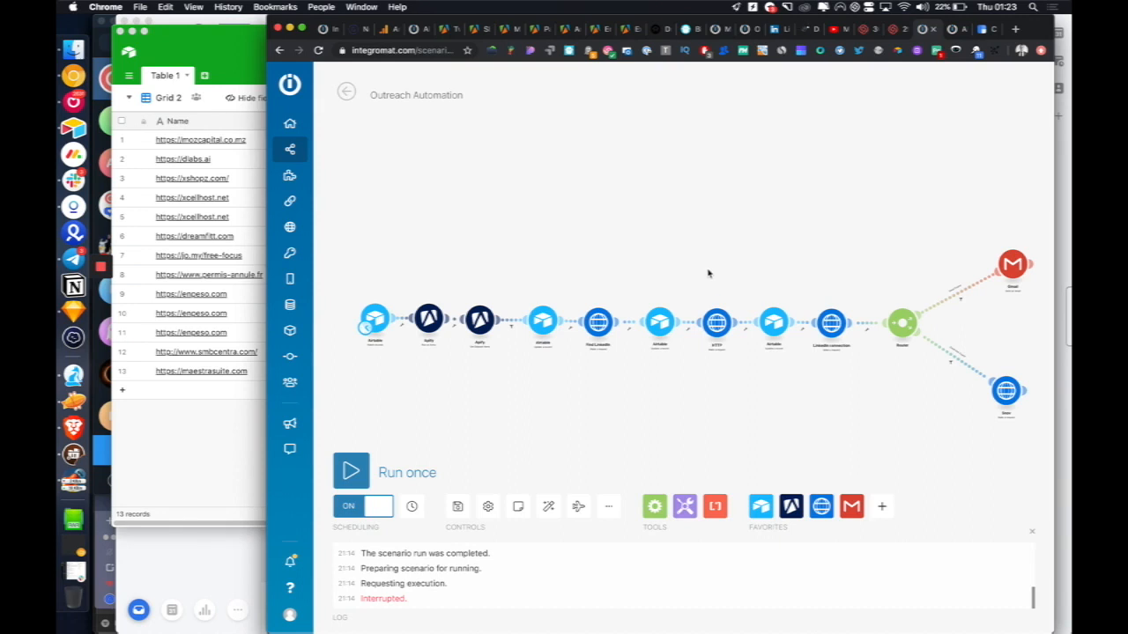
pyautogui.moveTo(620, 423)
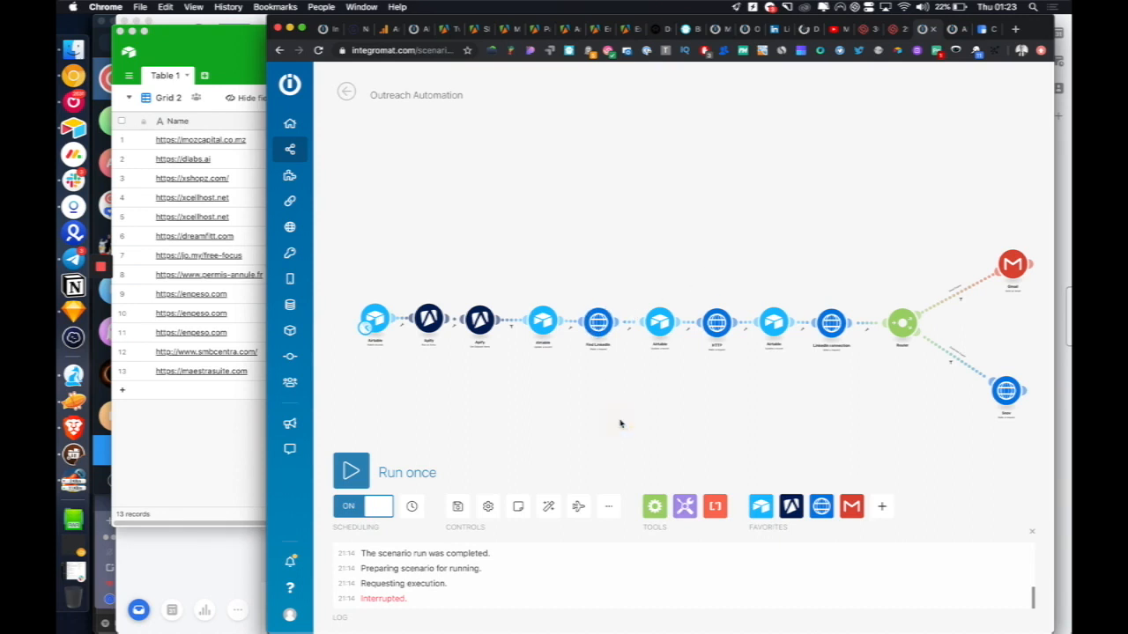
pyautogui.moveTo(373, 321)
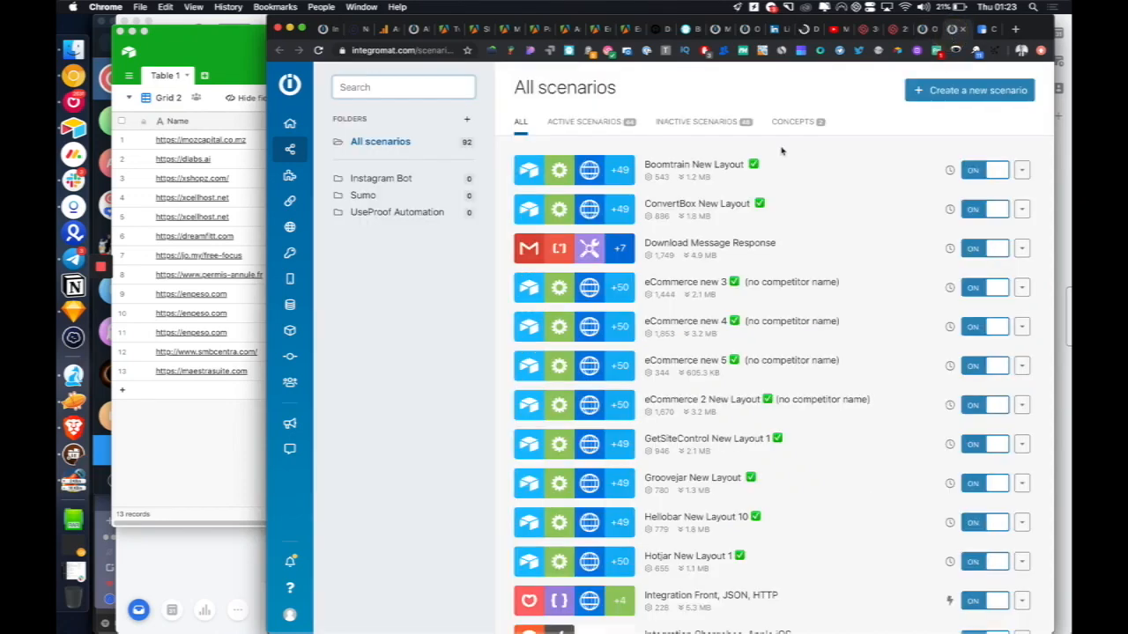
# Open the Boomtrain New Layout scenario, inspect an HTTP module's settings and close them
pyautogui.click(695, 164)
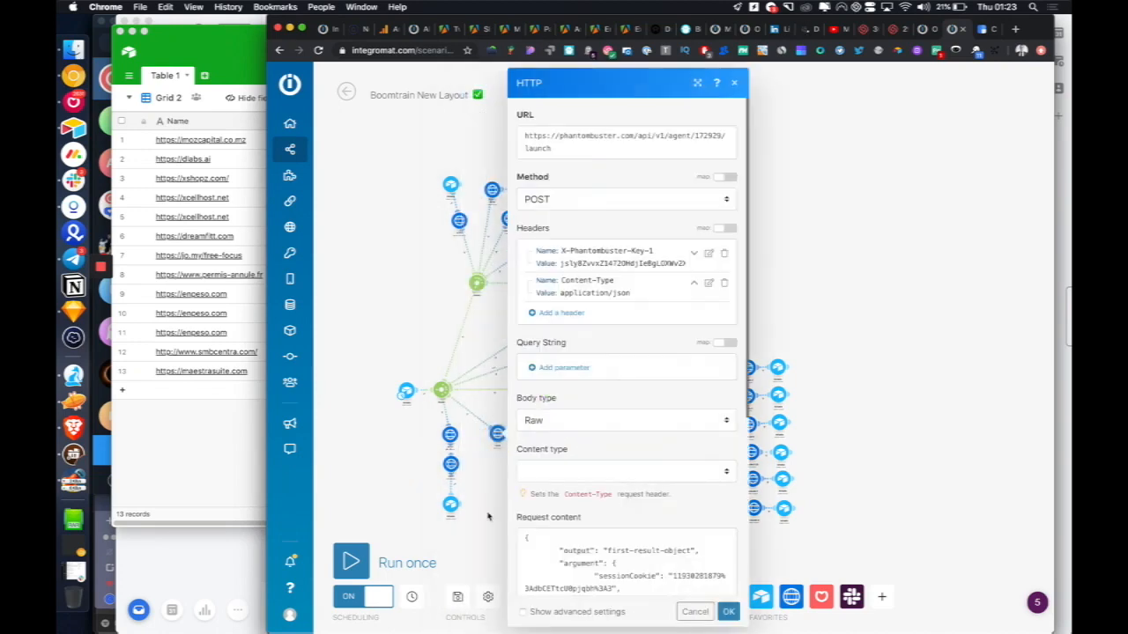
pyautogui.click(694, 609)
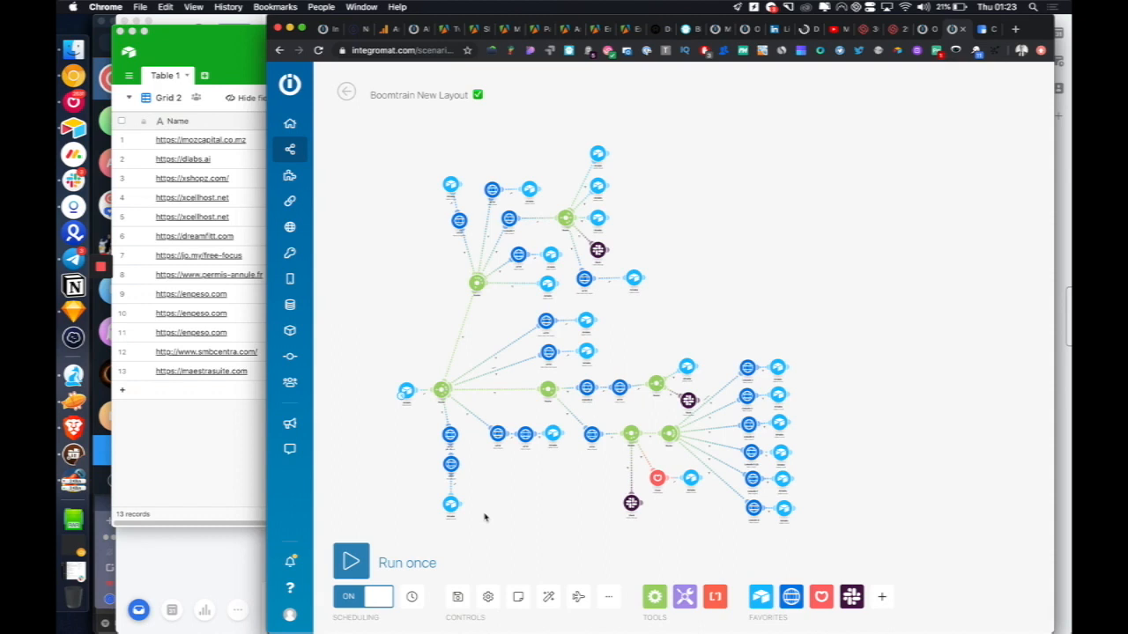
pyautogui.moveTo(512, 501)
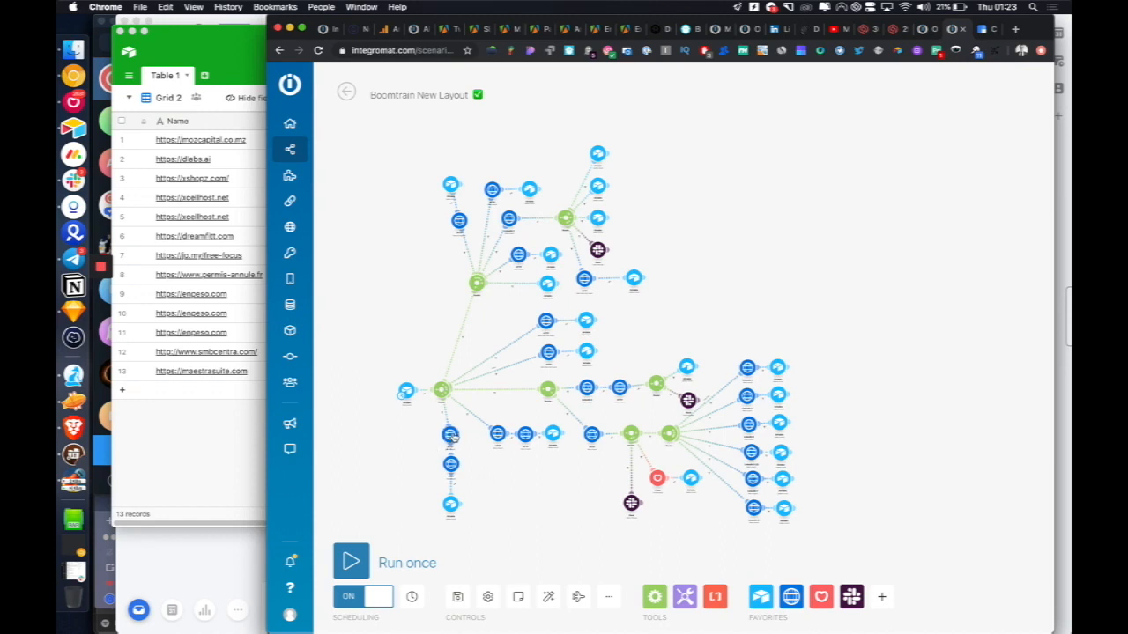
pyautogui.moveTo(525, 433)
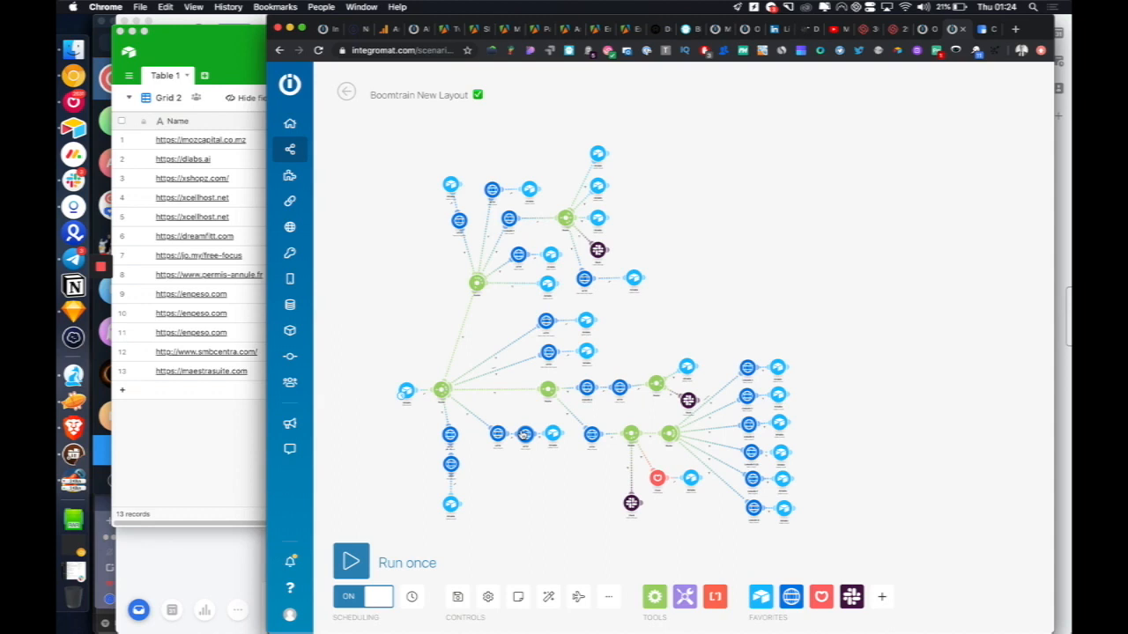
pyautogui.moveTo(525, 440)
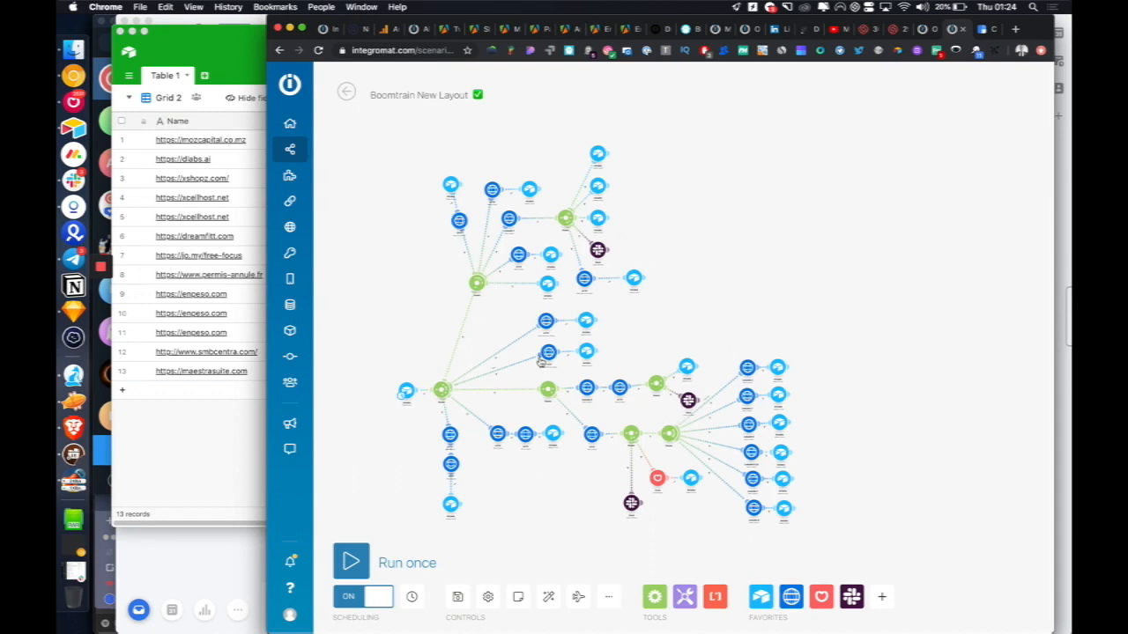
pyautogui.moveTo(595, 250)
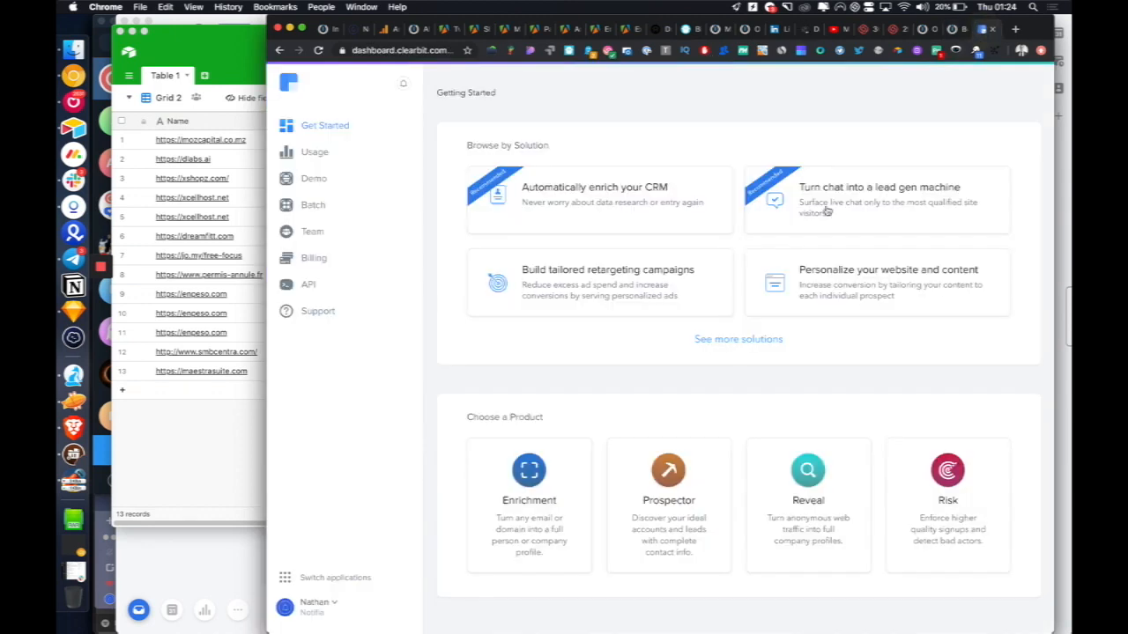
pyautogui.moveTo(528, 483)
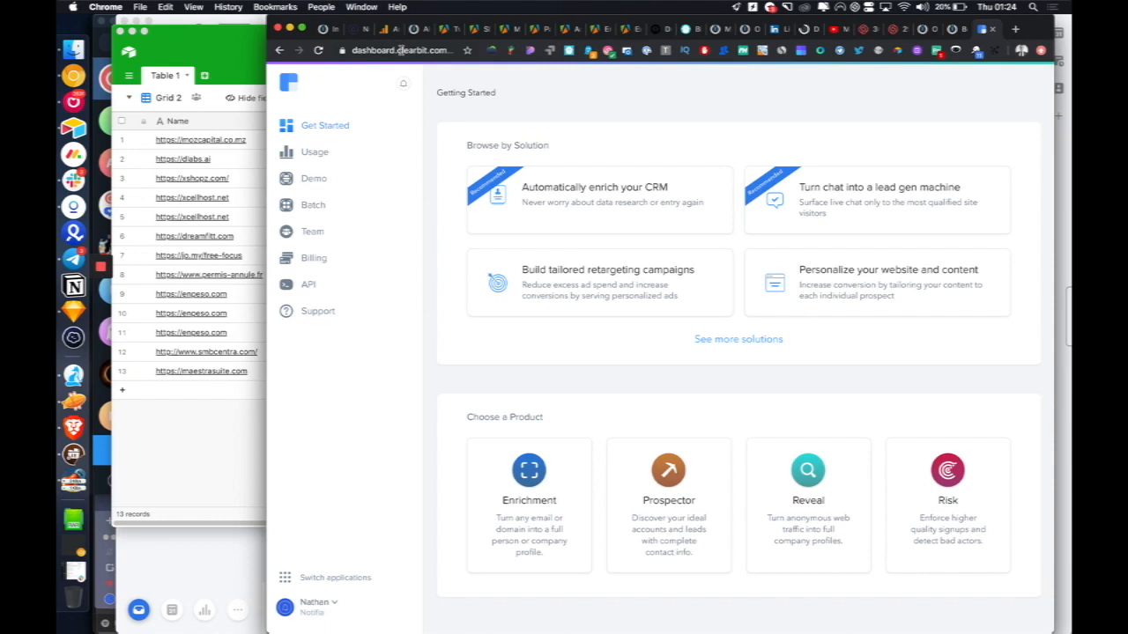
pyautogui.moveTo(536, 541)
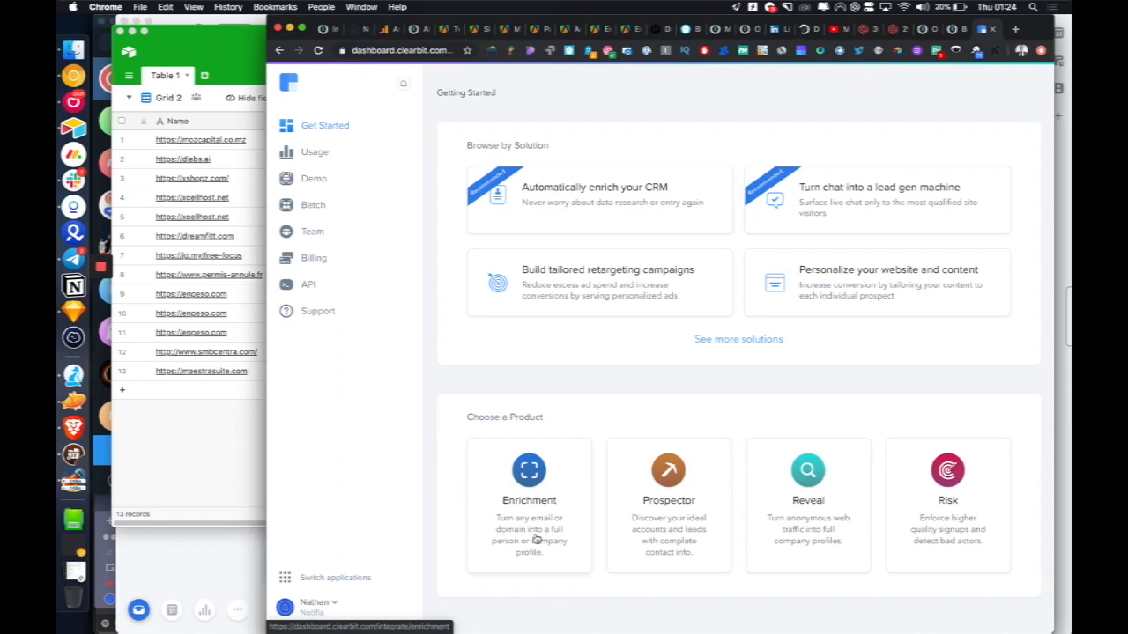
pyautogui.moveTo(518, 578)
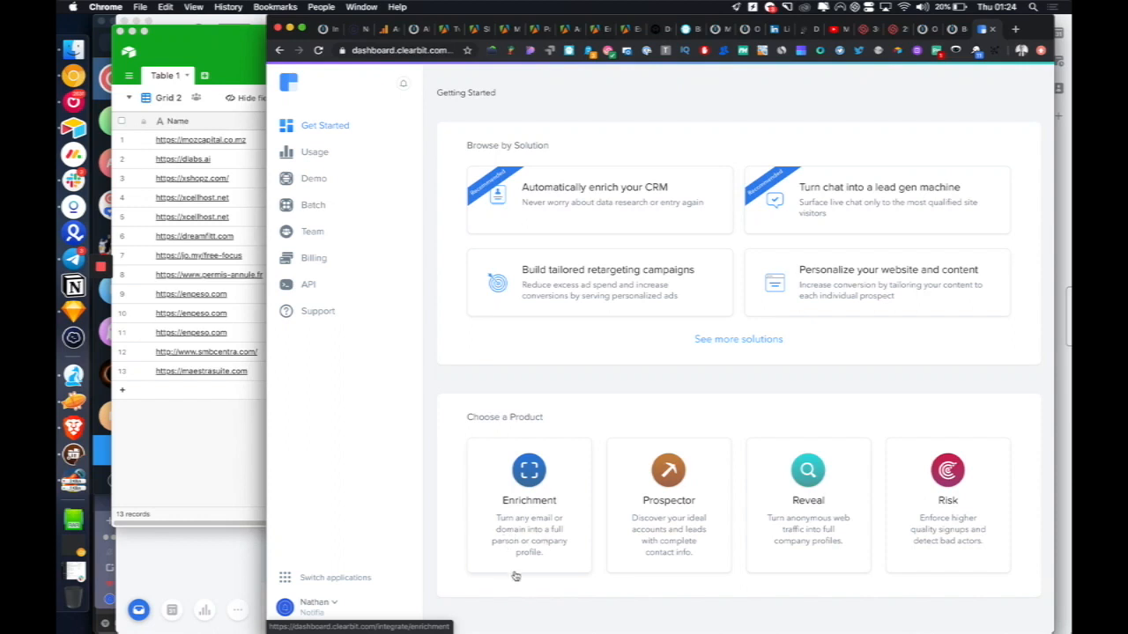
pyautogui.moveTo(683, 549)
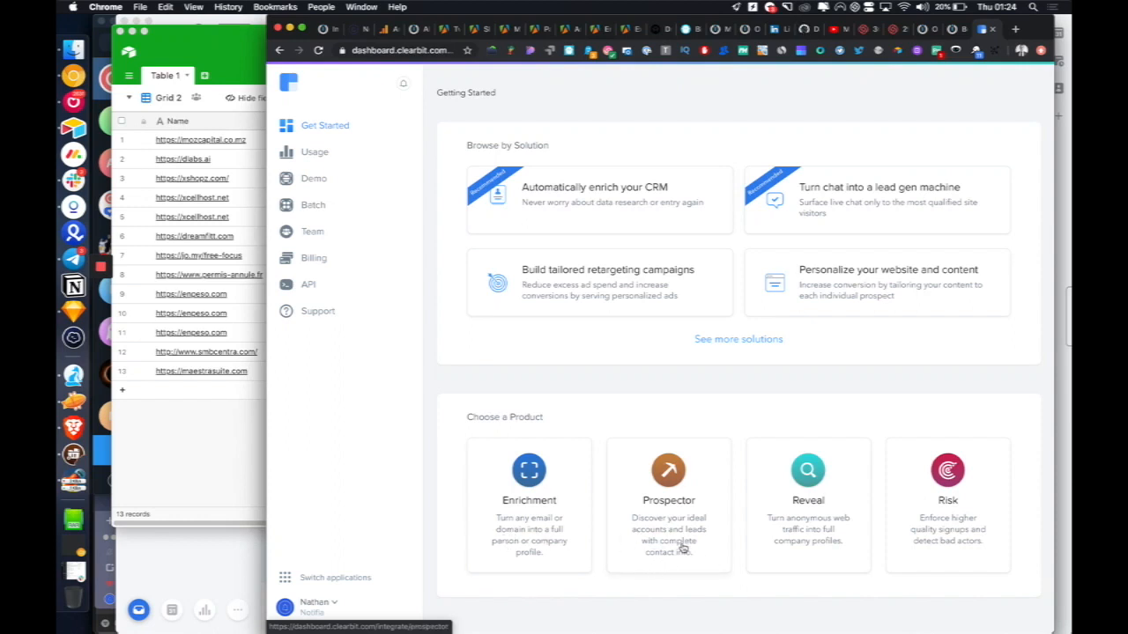
pyautogui.moveTo(648, 518)
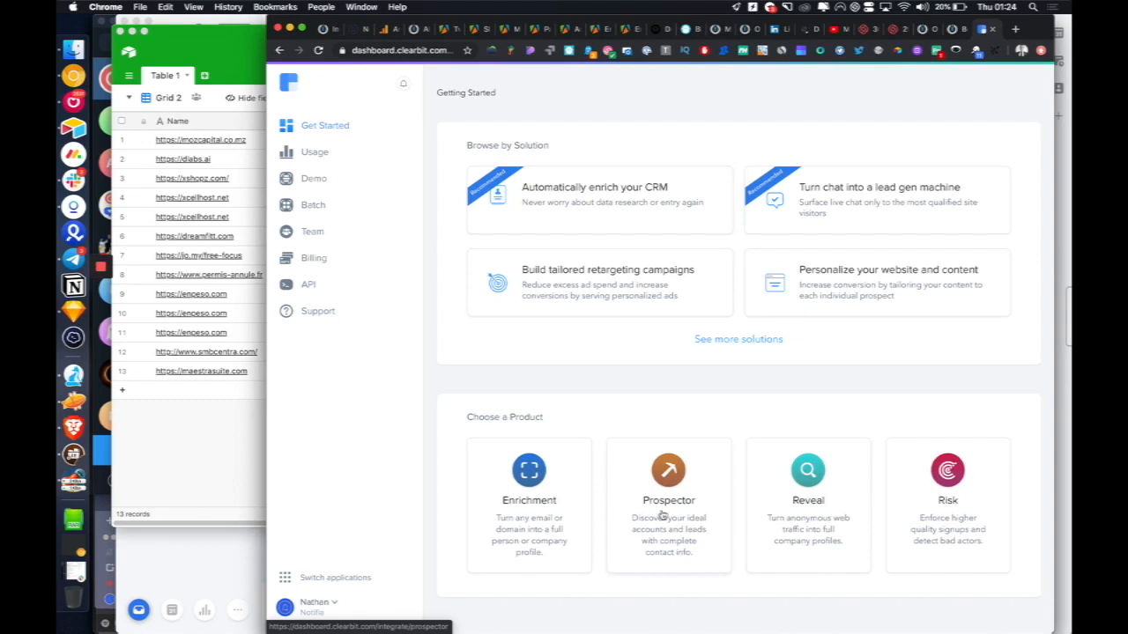
pyautogui.moveTo(812, 555)
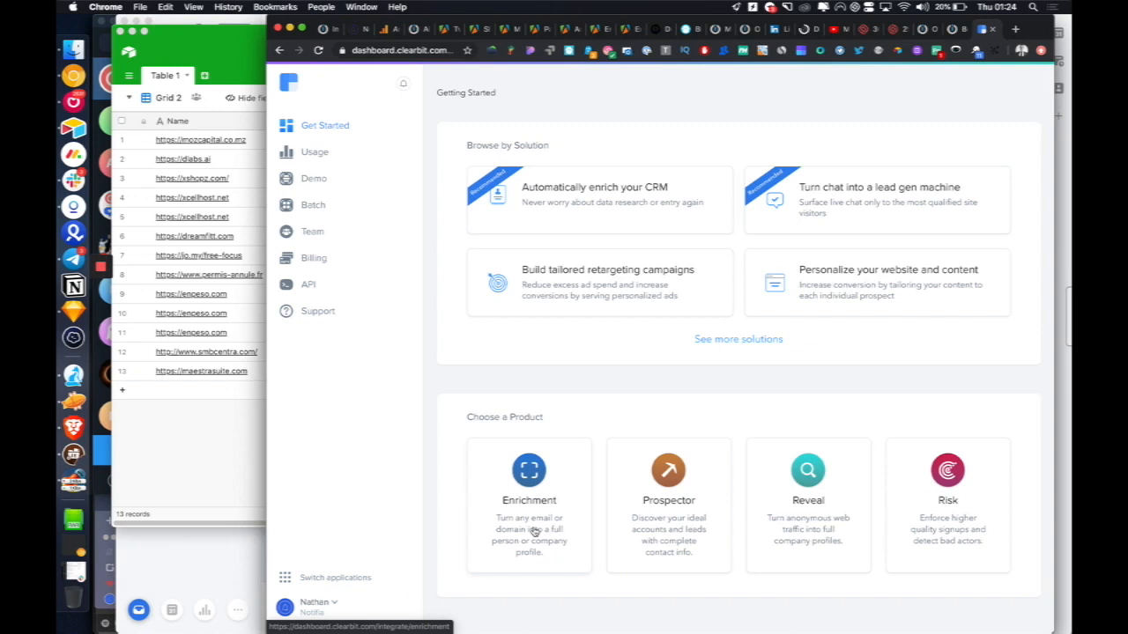
# Choose the Enrichment card from Clearbit's Getting Started products
pyautogui.click(529, 504)
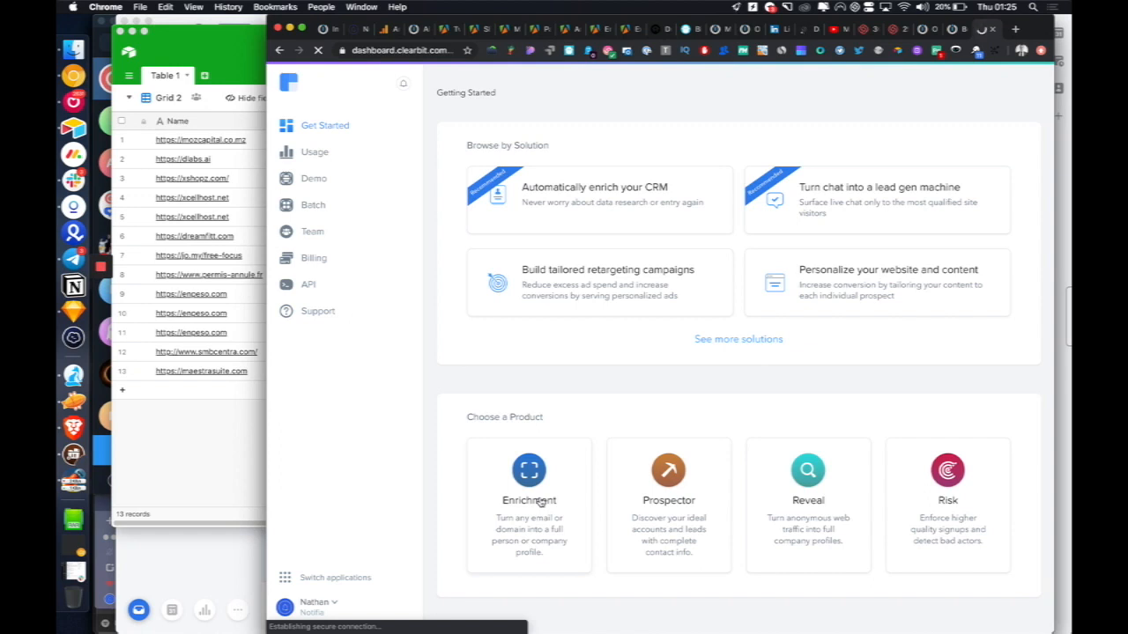
# Open the Enrichment REST API guide and scroll to its Authentication and Email lookup sections
pyautogui.click(529, 502)
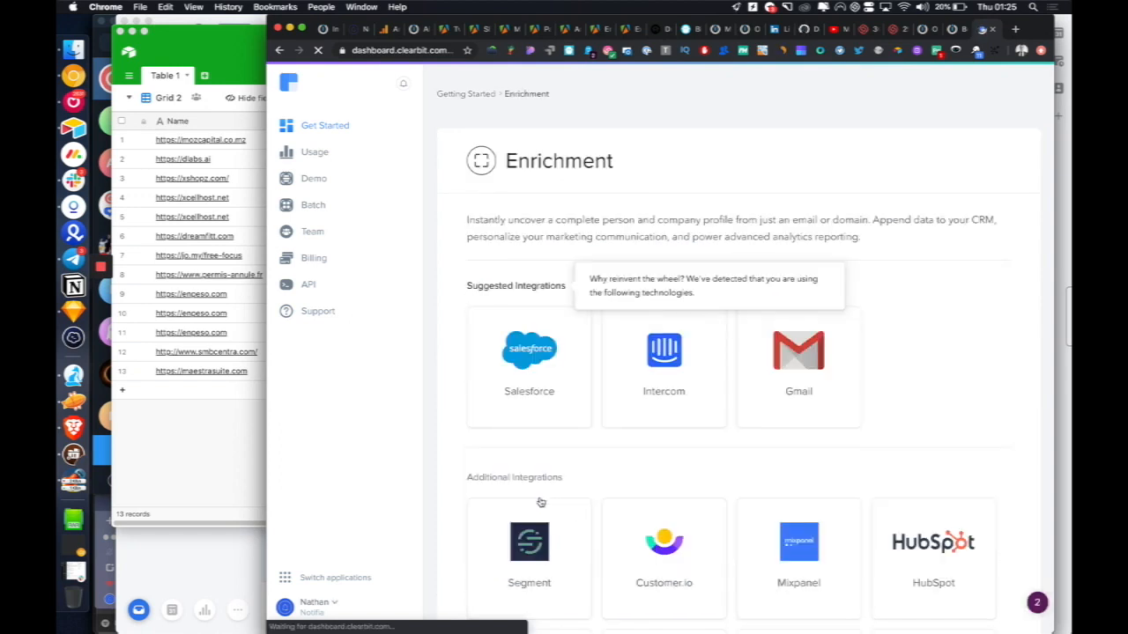
pyautogui.scroll(-3)
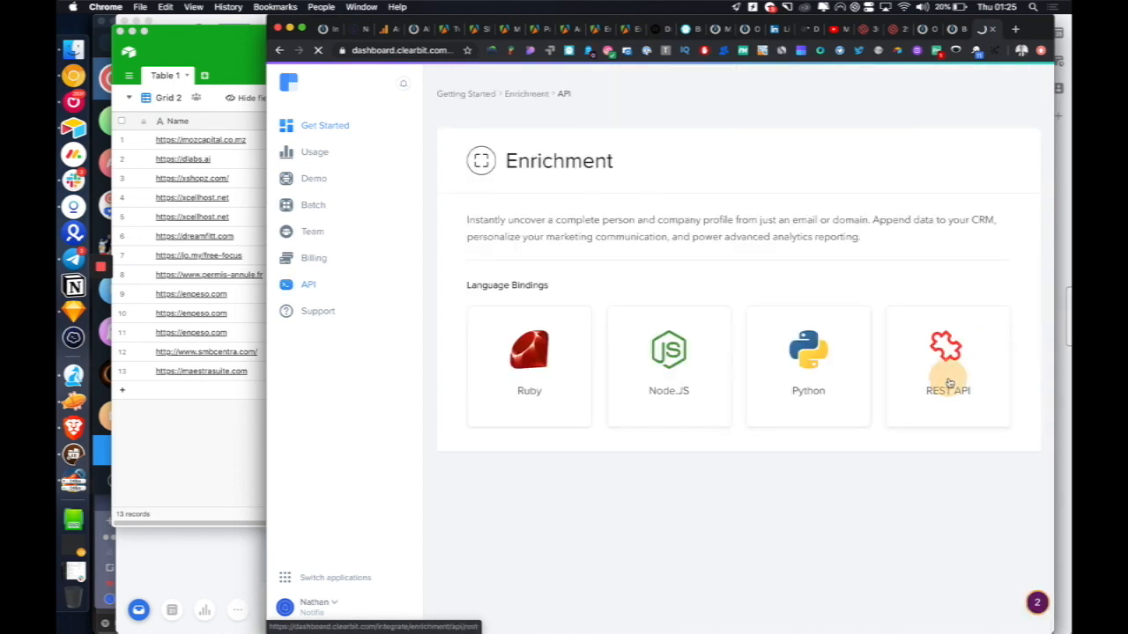
pyautogui.click(948, 379)
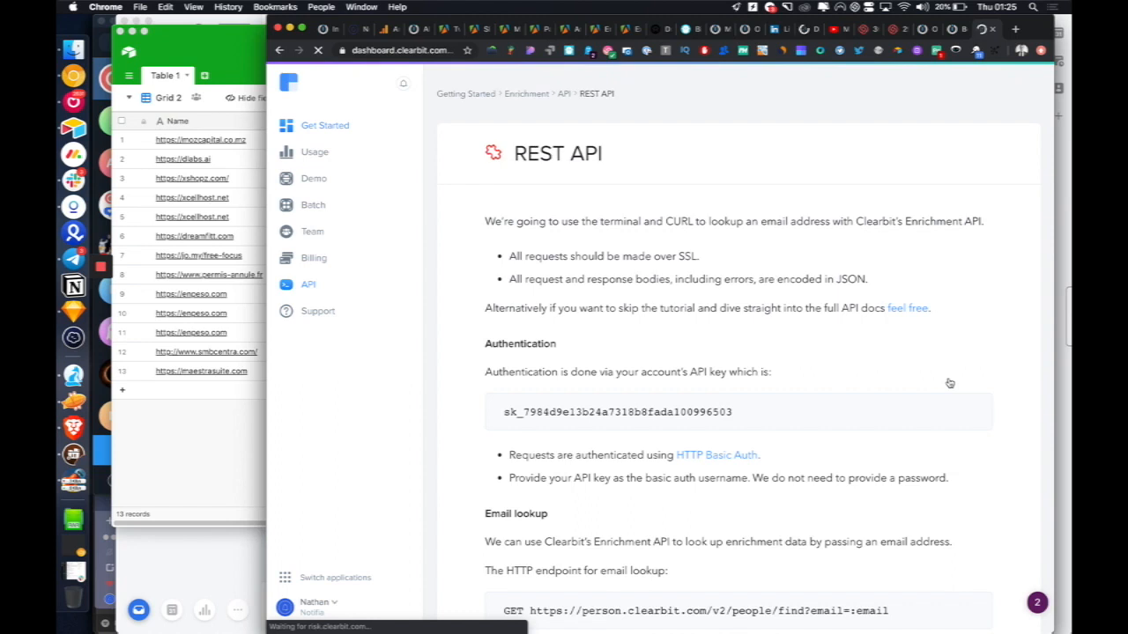
pyautogui.scroll(-3)
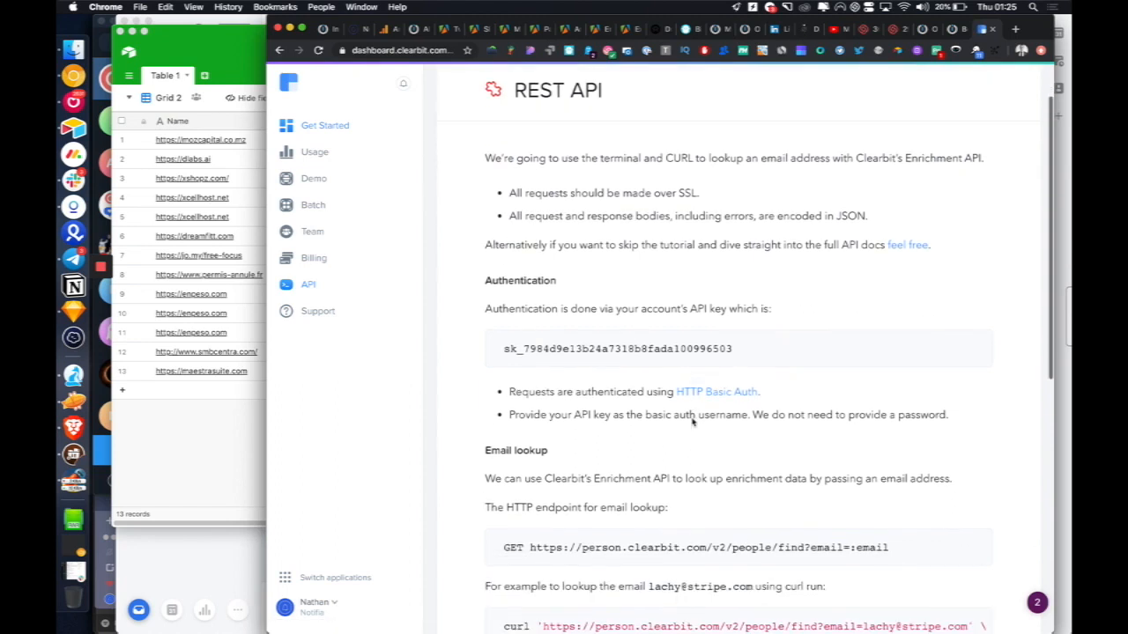
pyautogui.scroll(-3)
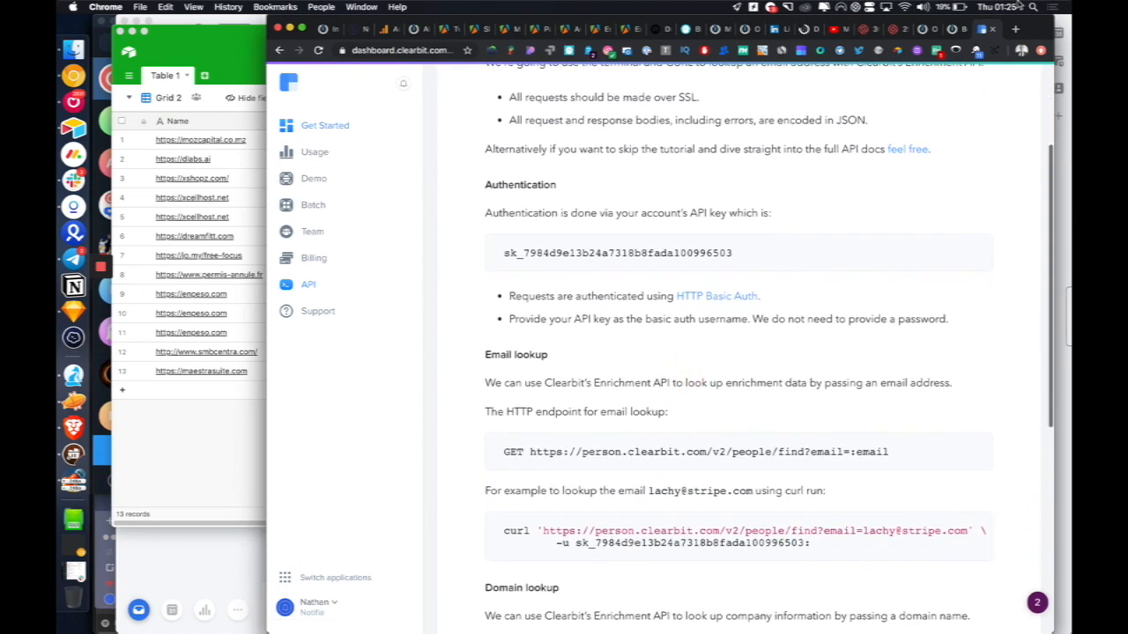
pyautogui.press('cmd+space')
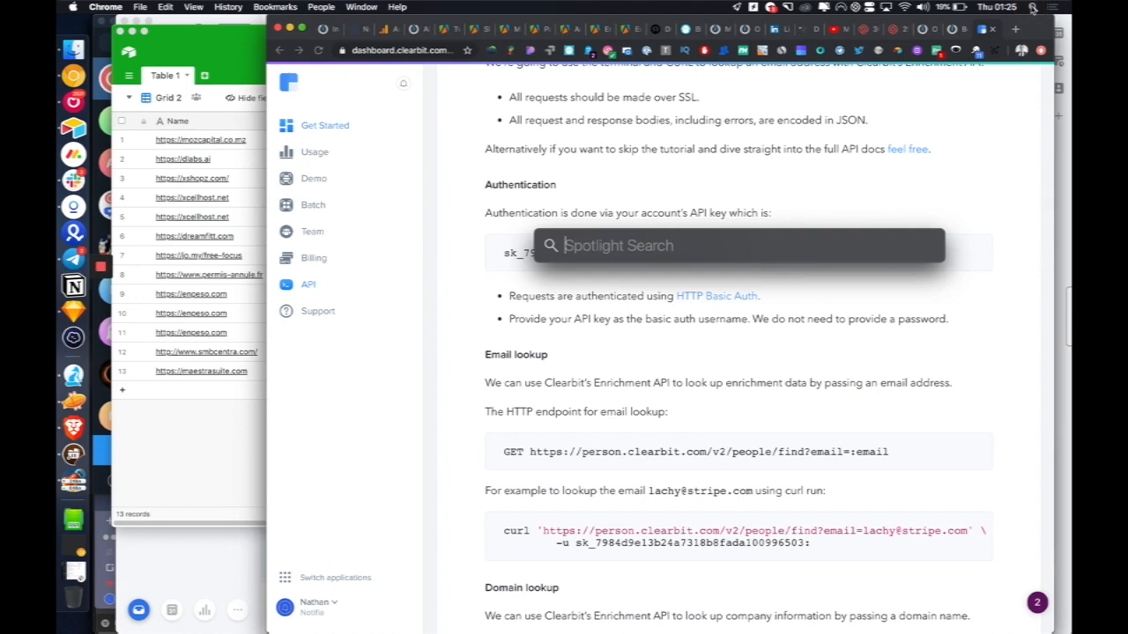
# Launch Paw, glance at the Clearbit curl example, and return to Paw's empty Request (2)
pyautogui.press('Escape')
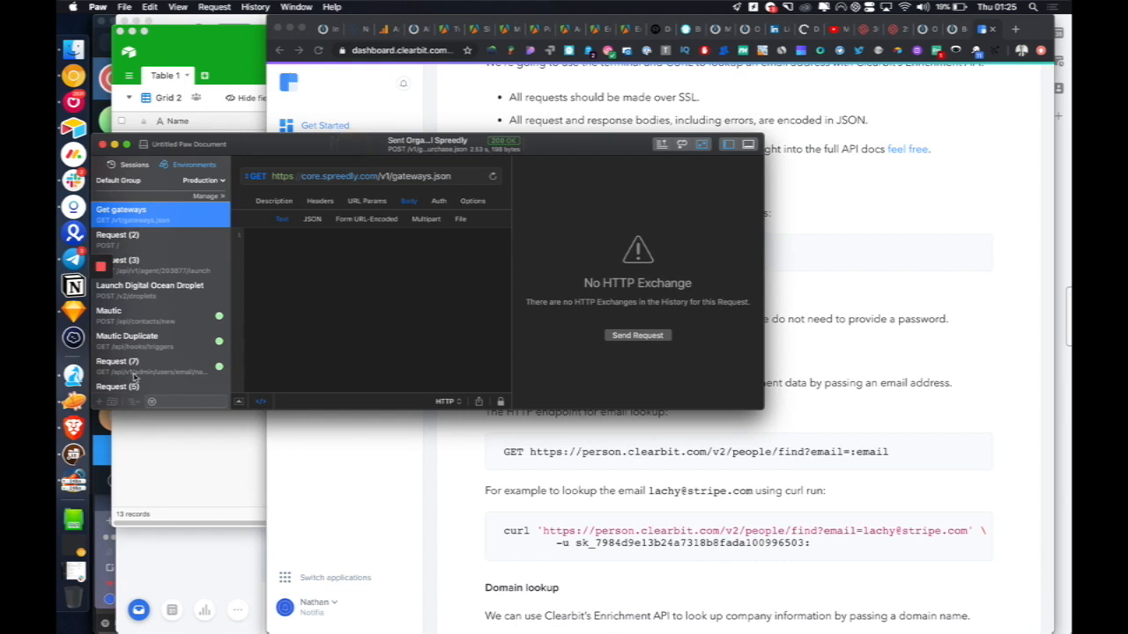
pyautogui.click(116, 237)
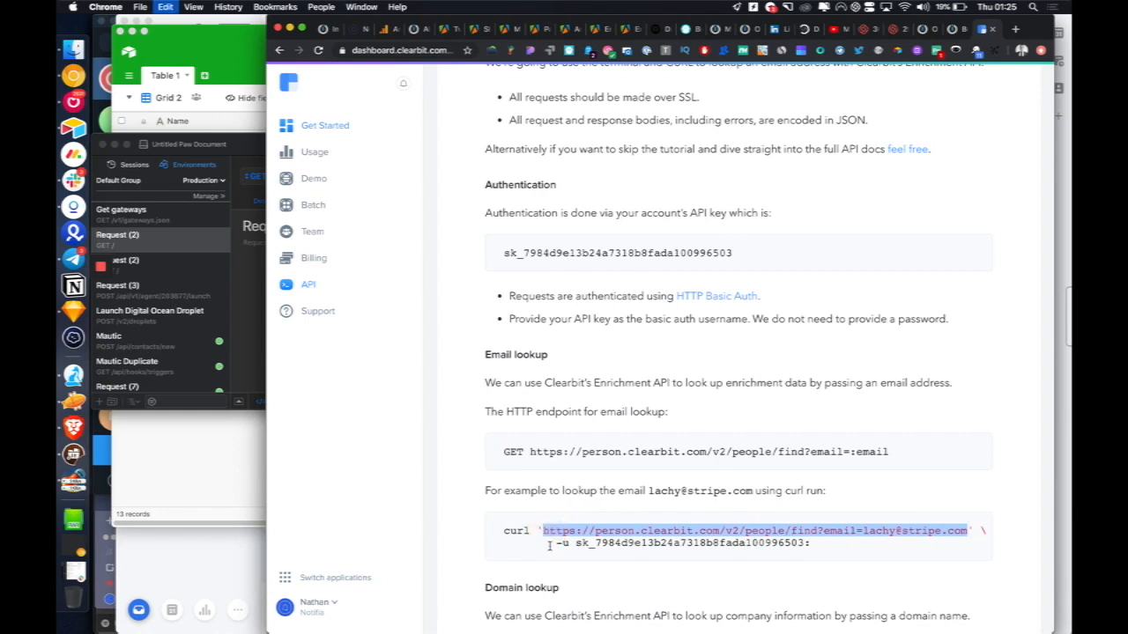
pyautogui.click(116, 234)
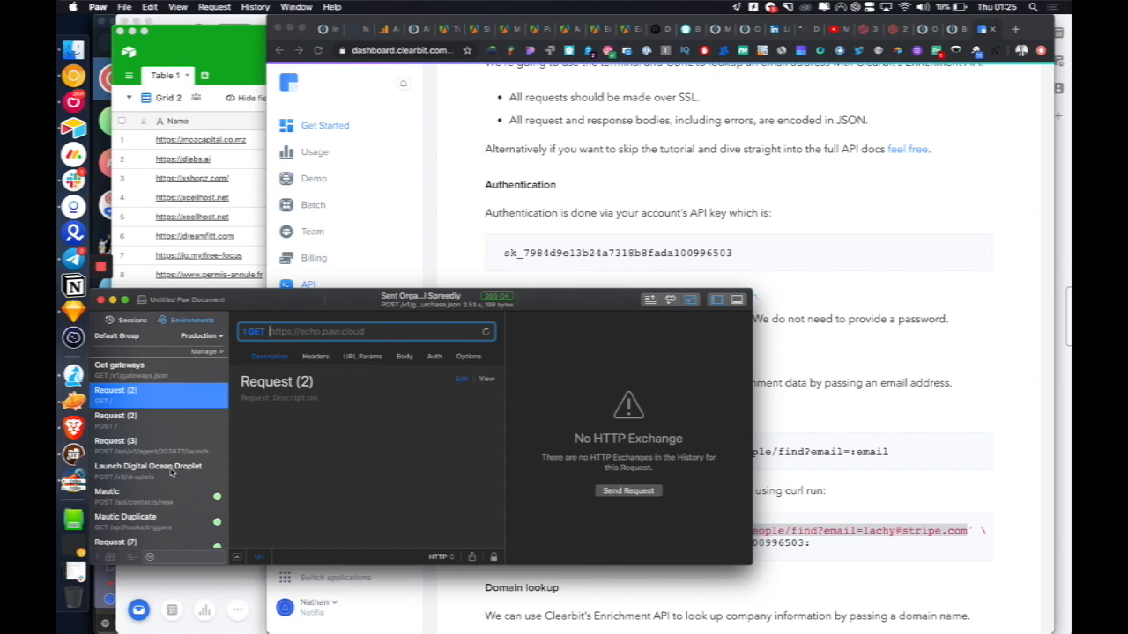
# Review the saved Request (3), Mautic, Request (7) and Get gateways Duplicate requests in Paw's sidebar
pyautogui.click(148, 467)
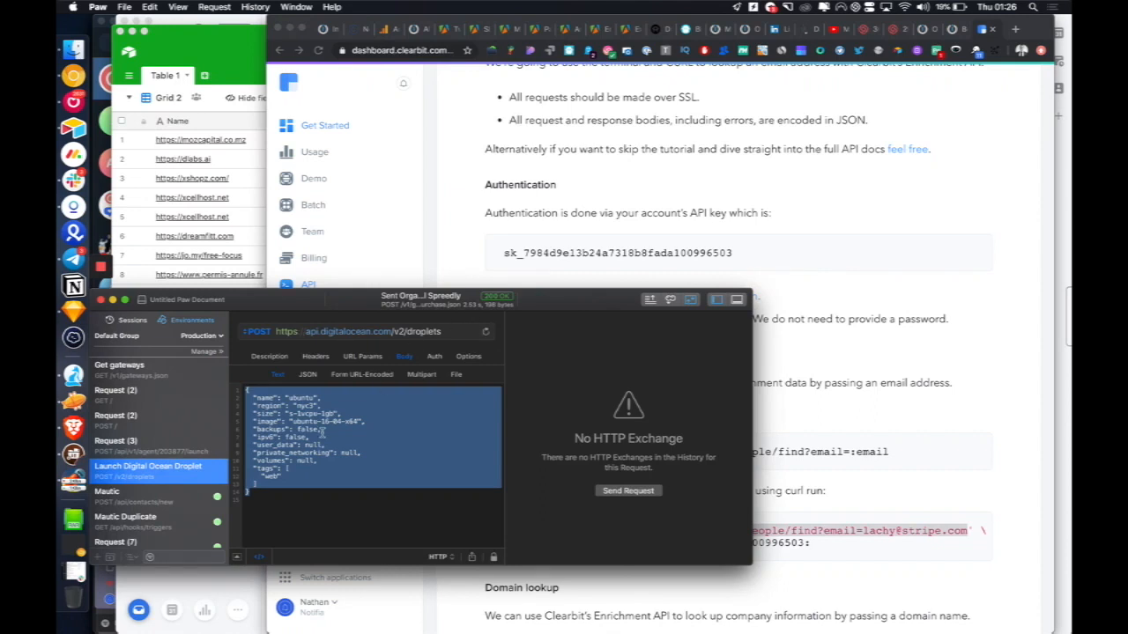
pyautogui.moveTo(673, 423)
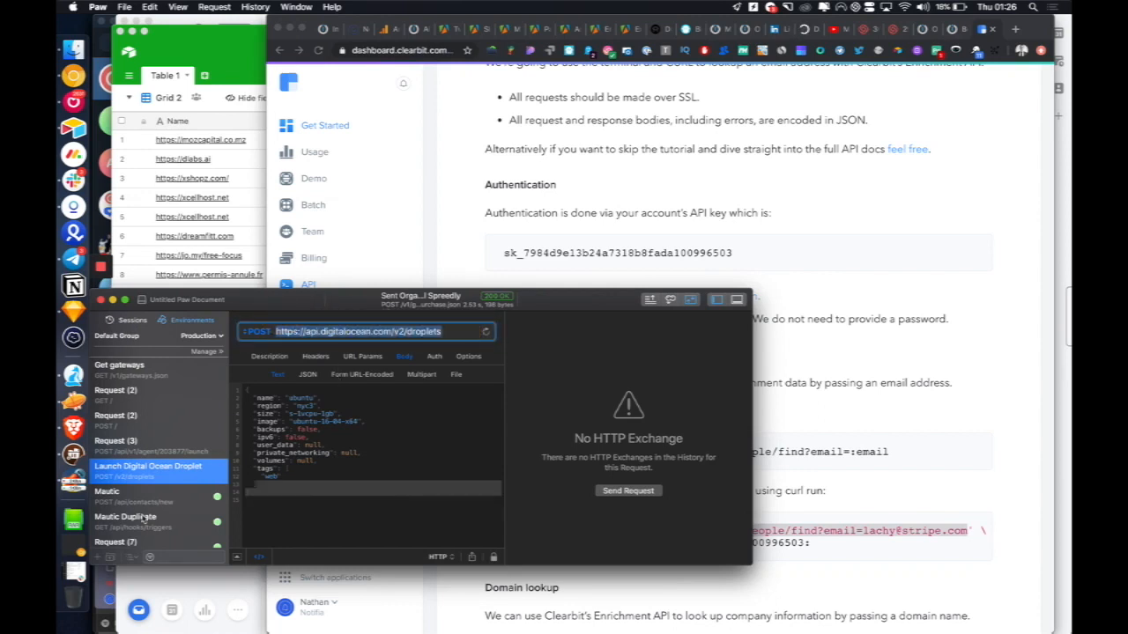
pyautogui.click(105, 479)
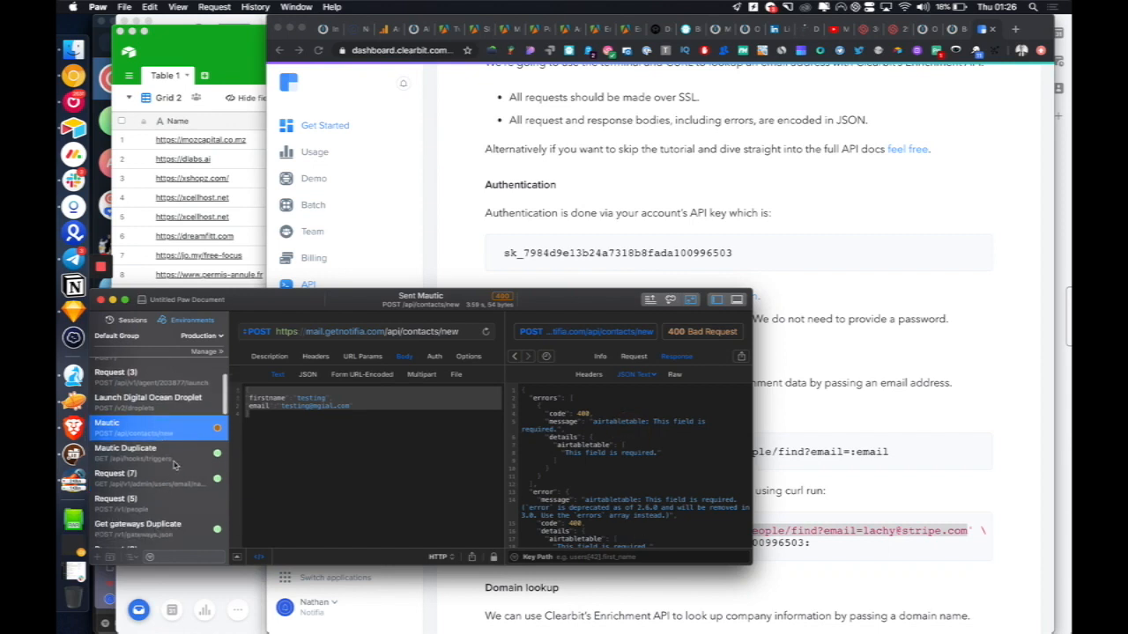
pyautogui.click(113, 473)
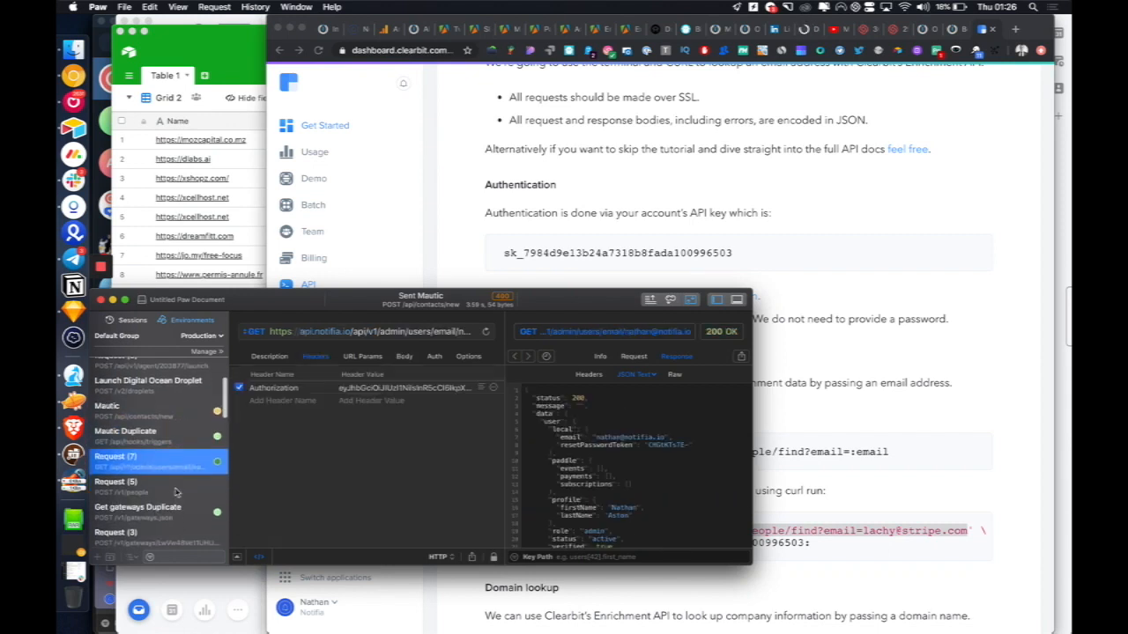
pyautogui.click(137, 467)
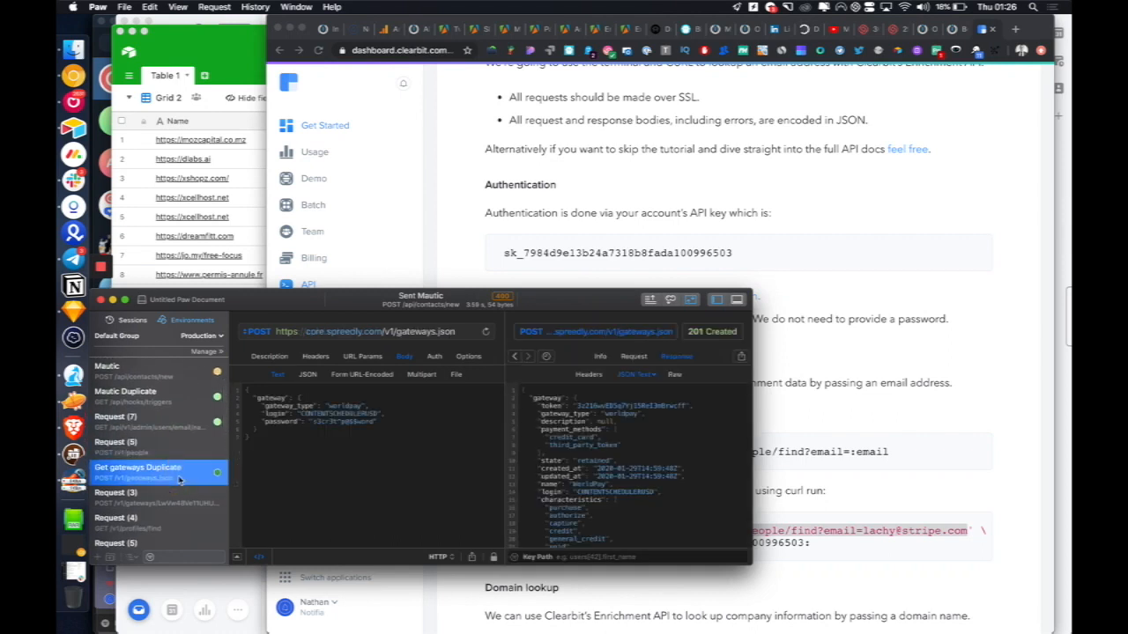
pyautogui.click(116, 487)
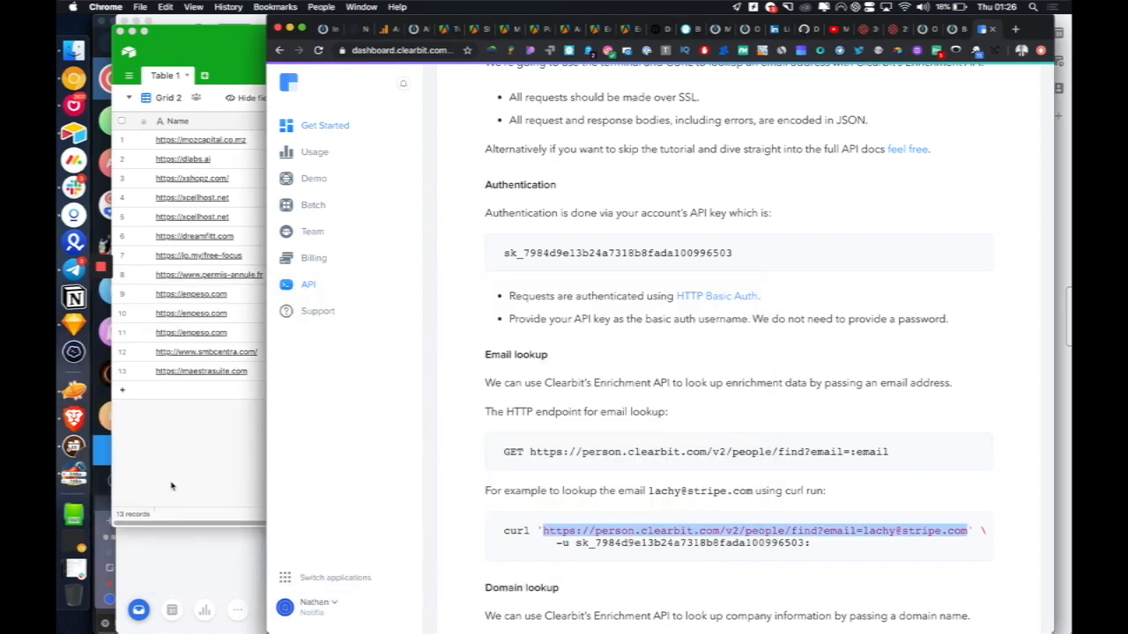
# Relaunch Paw via Spotlight, dismiss the crash report and select Request (3)
pyautogui.write('paw')
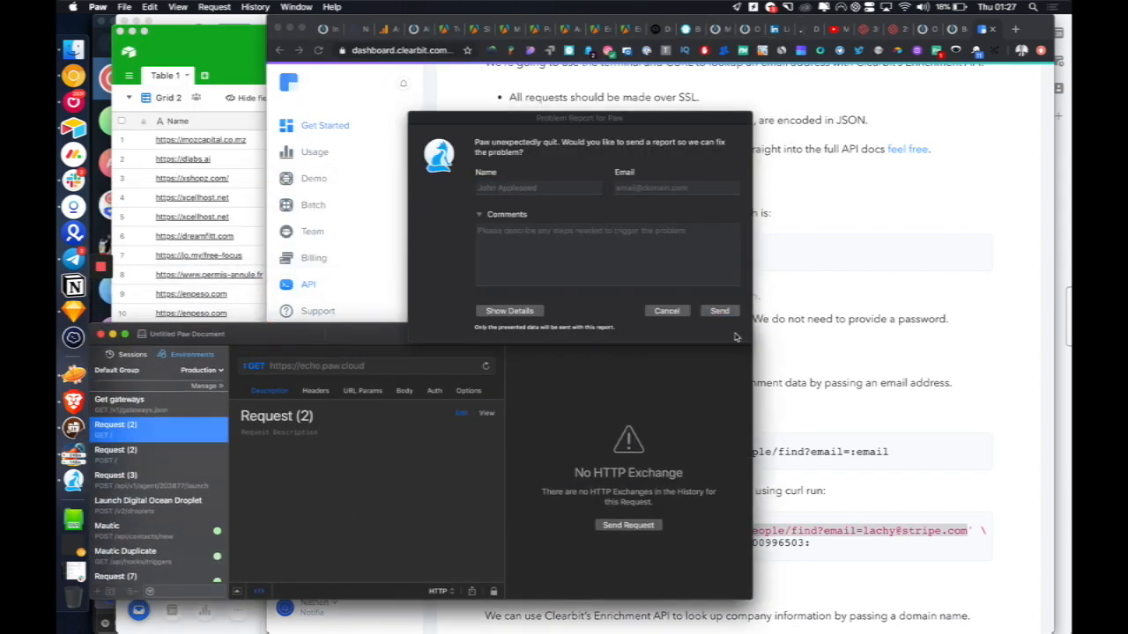
pyautogui.click(666, 310)
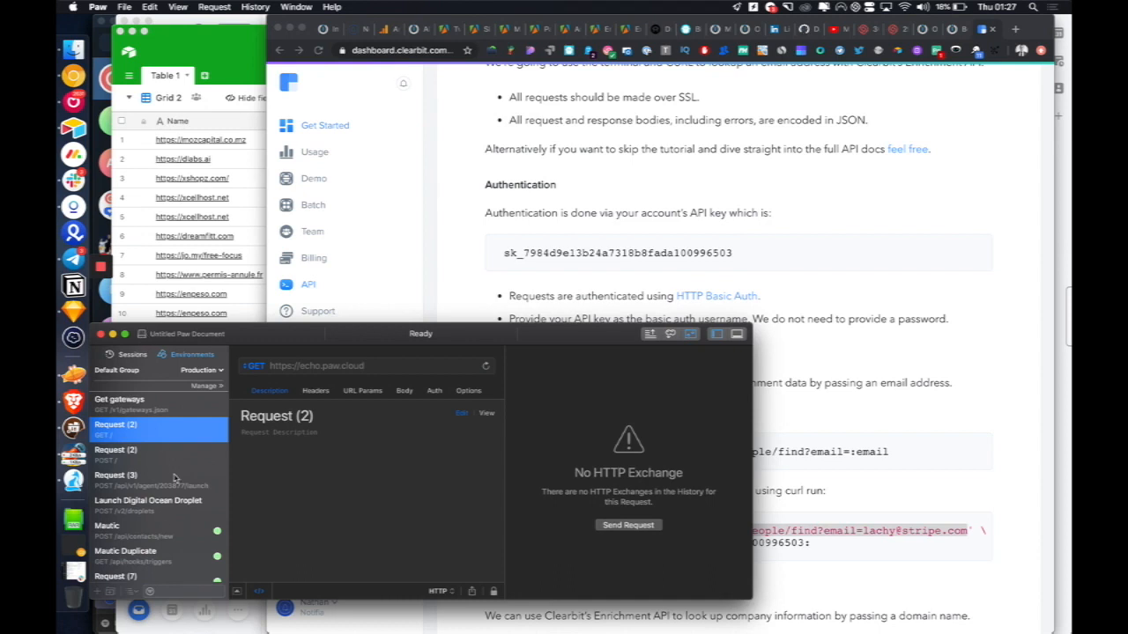
pyautogui.click(116, 455)
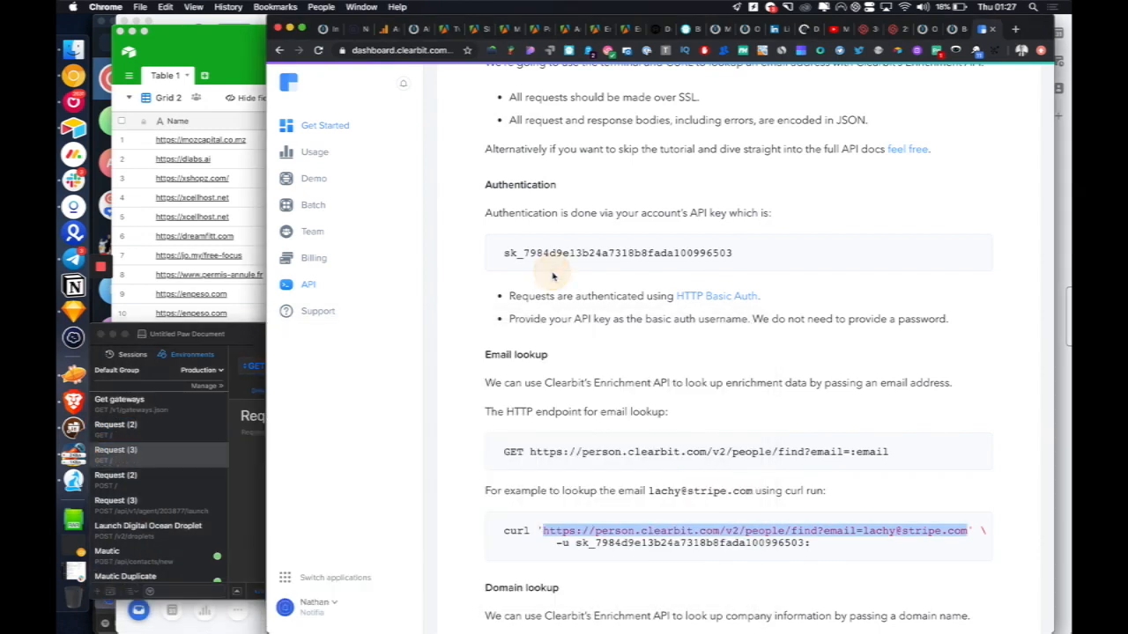
# Dismiss the crash alert and bring up copy options for the Clearbit API key in the REST guide
pyautogui.scroll(-3)
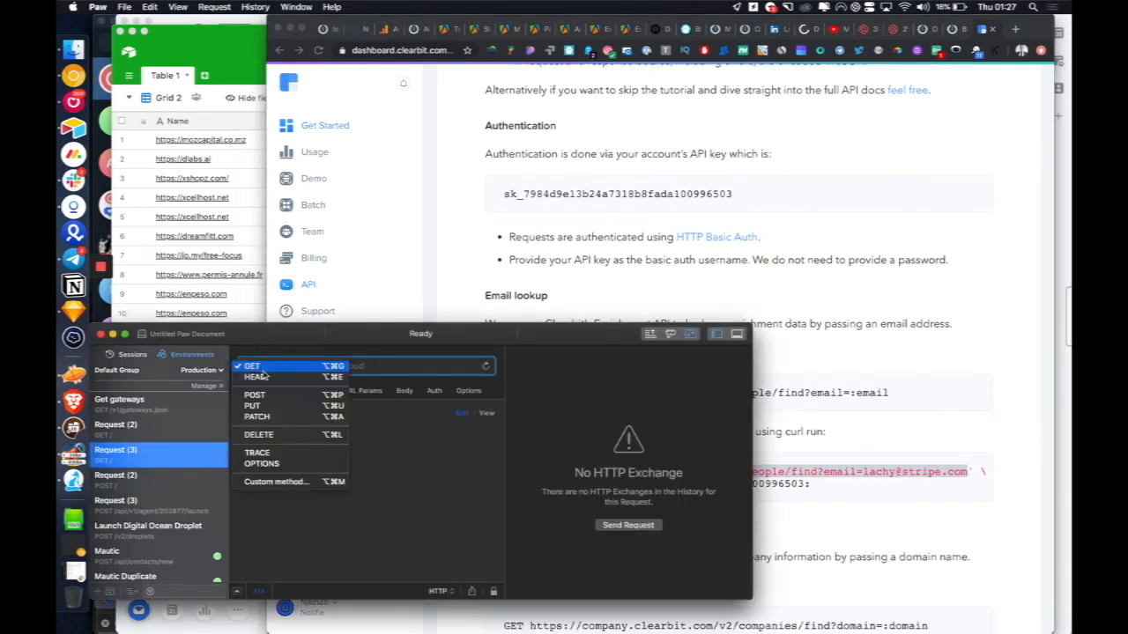
pyautogui.moveTo(254, 395)
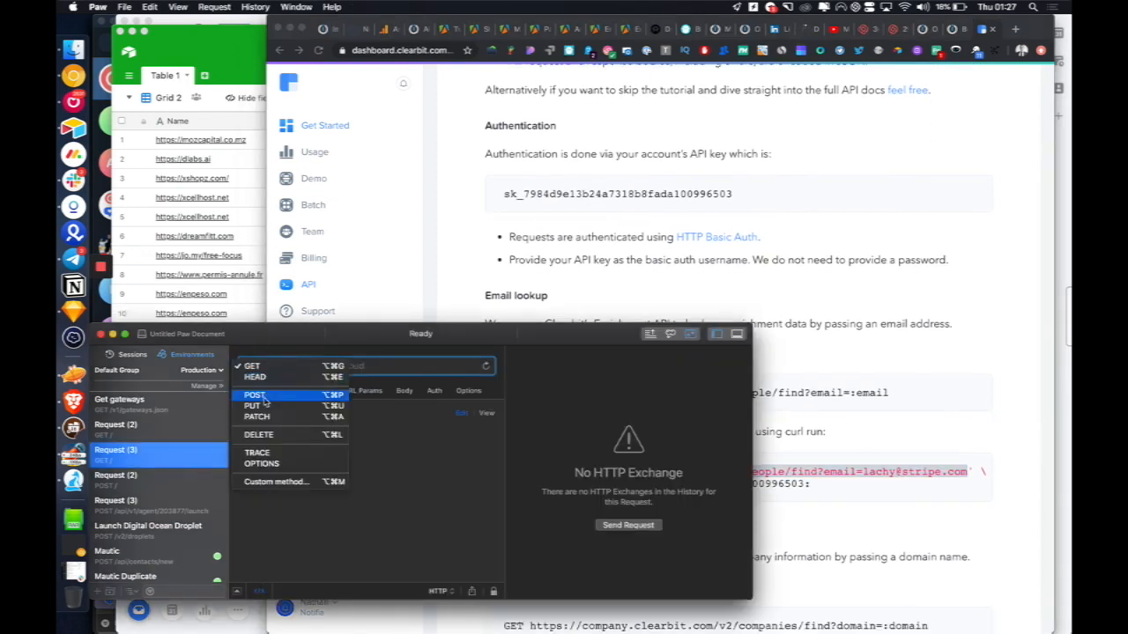
pyautogui.moveTo(276, 394)
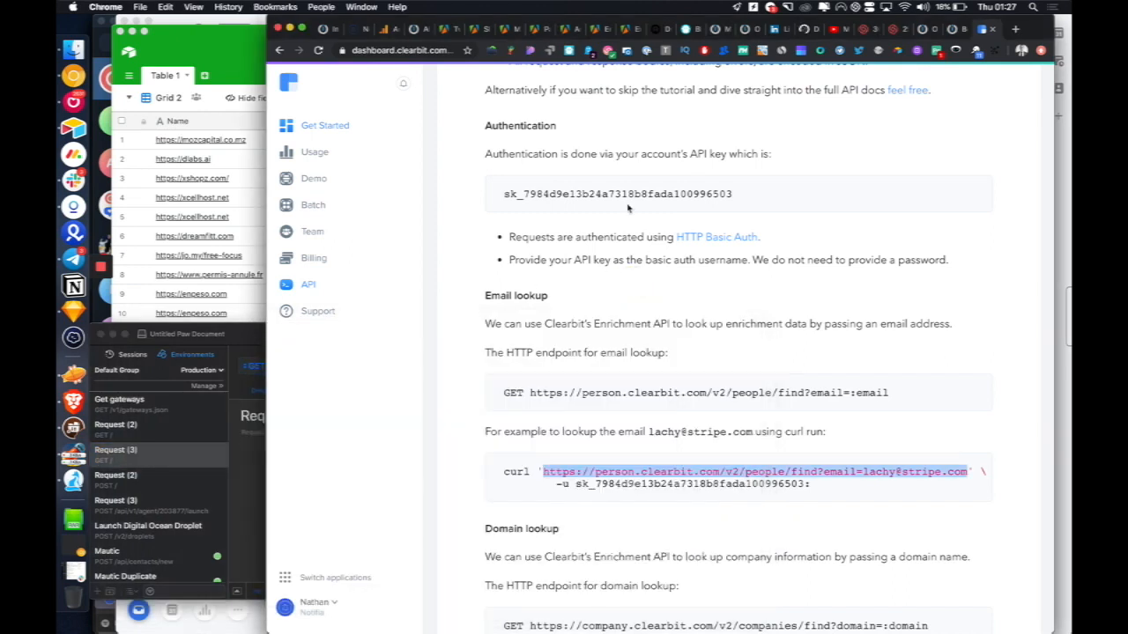
pyautogui.scroll(-3)
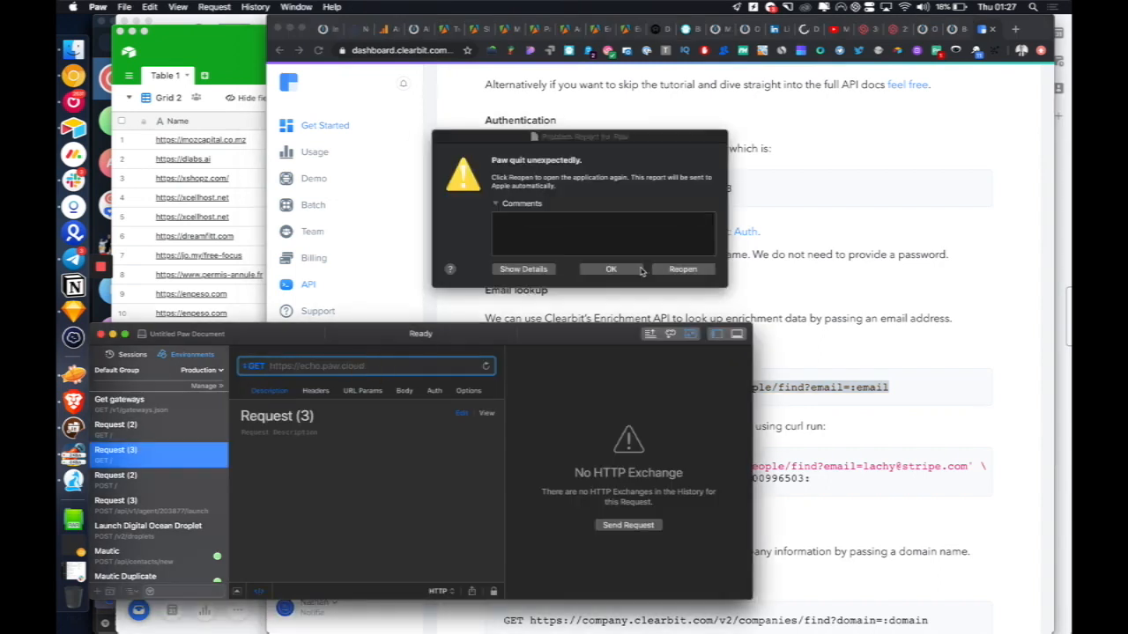
pyautogui.click(609, 268)
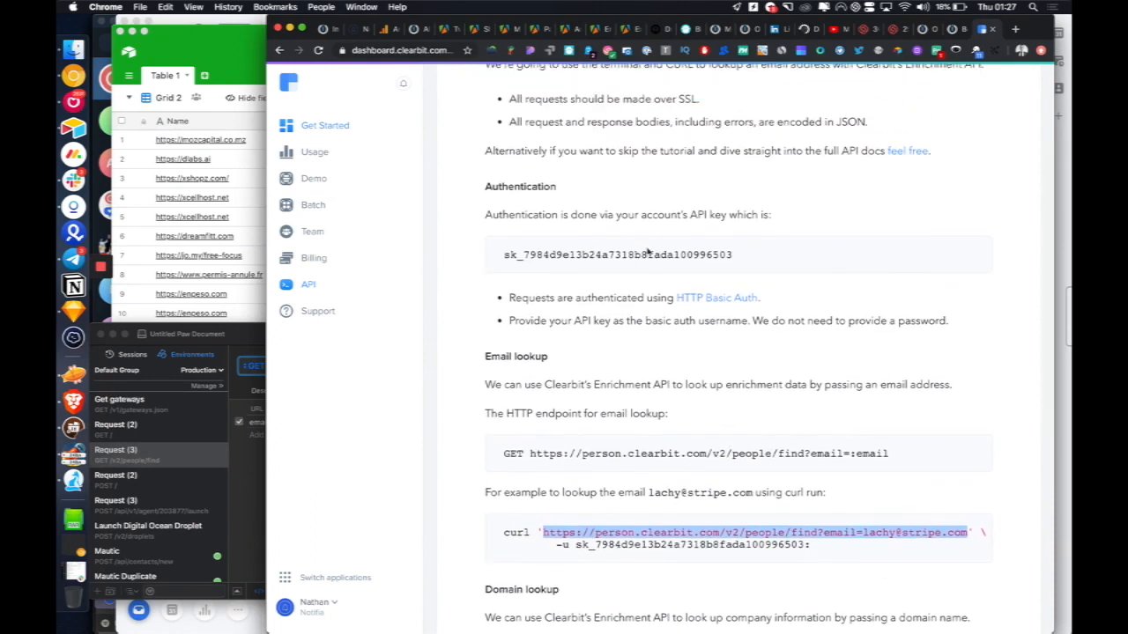
pyautogui.rightClick(607, 254)
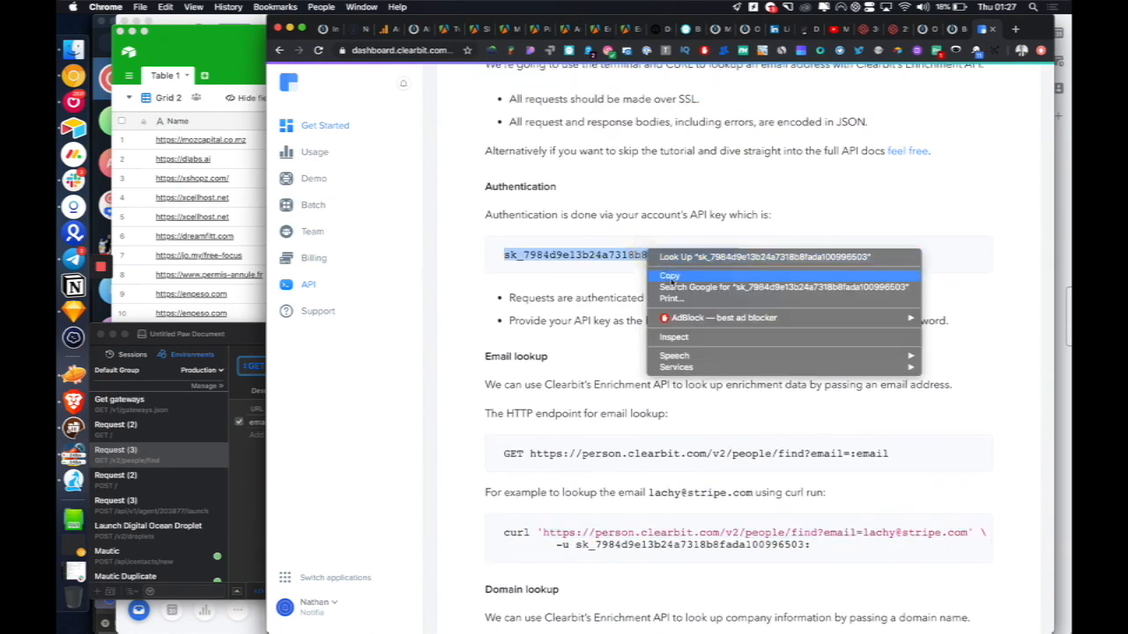
pyautogui.click(670, 275)
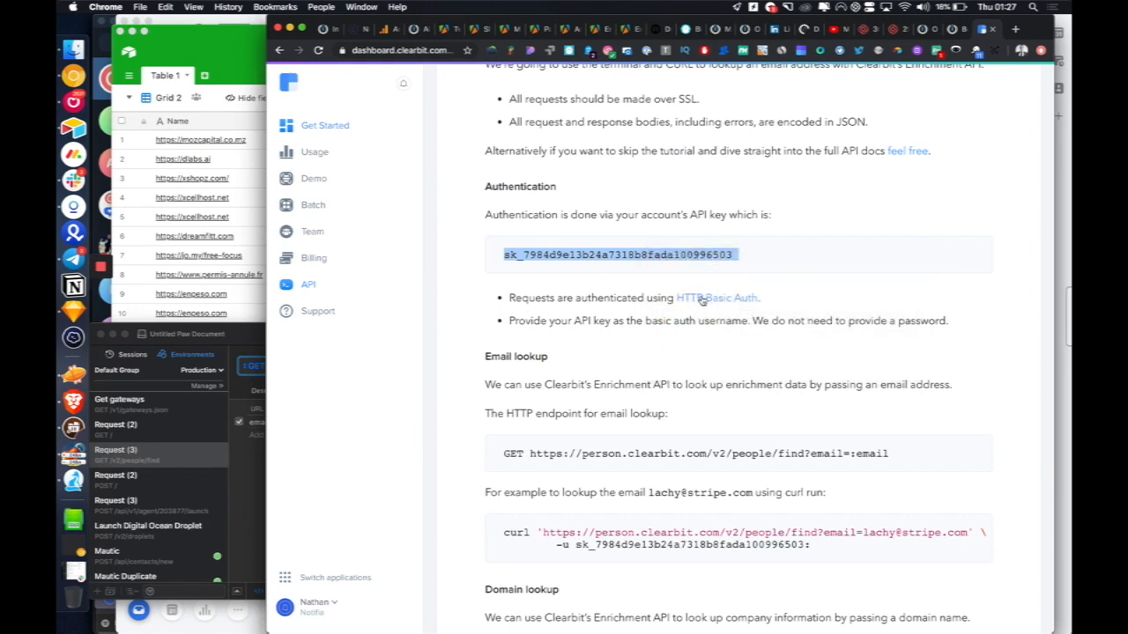
pyautogui.moveTo(259, 465)
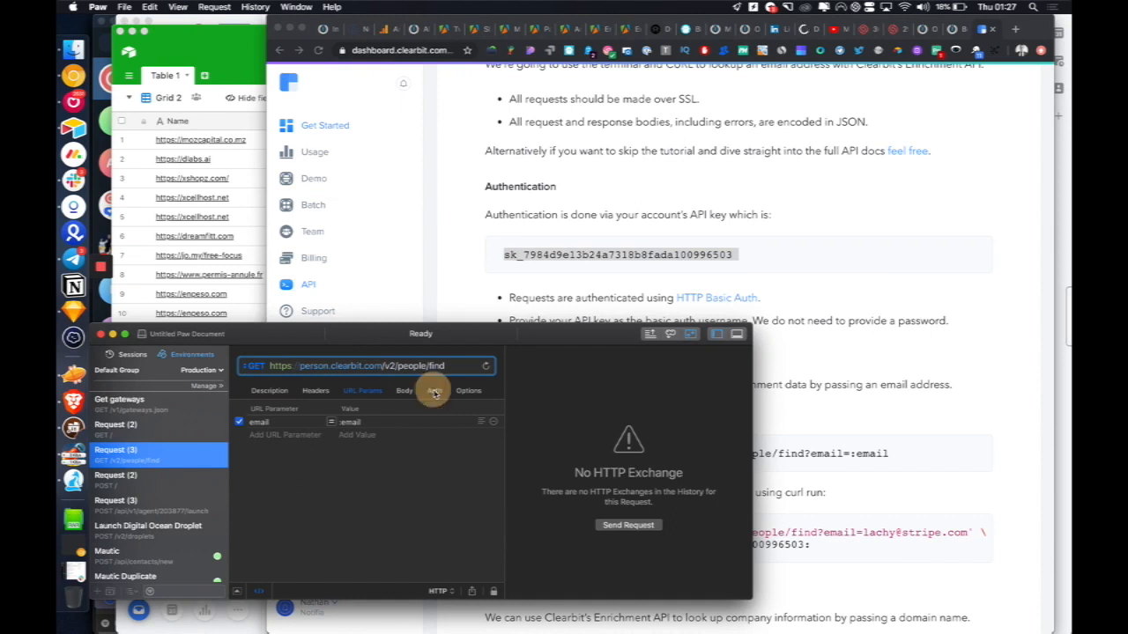
pyautogui.click(433, 391)
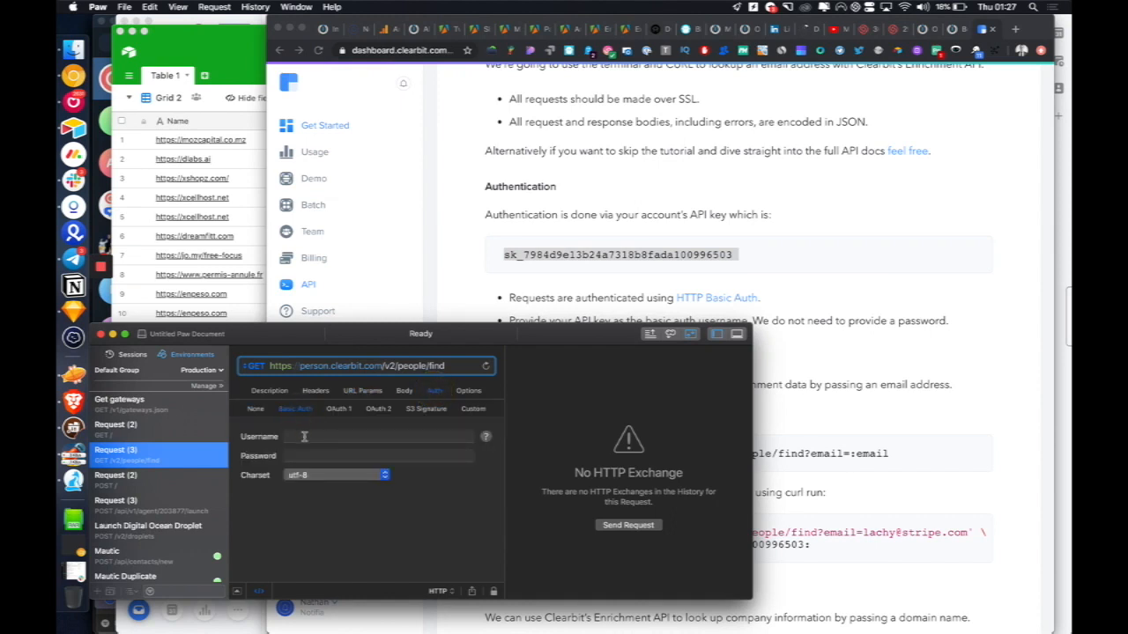
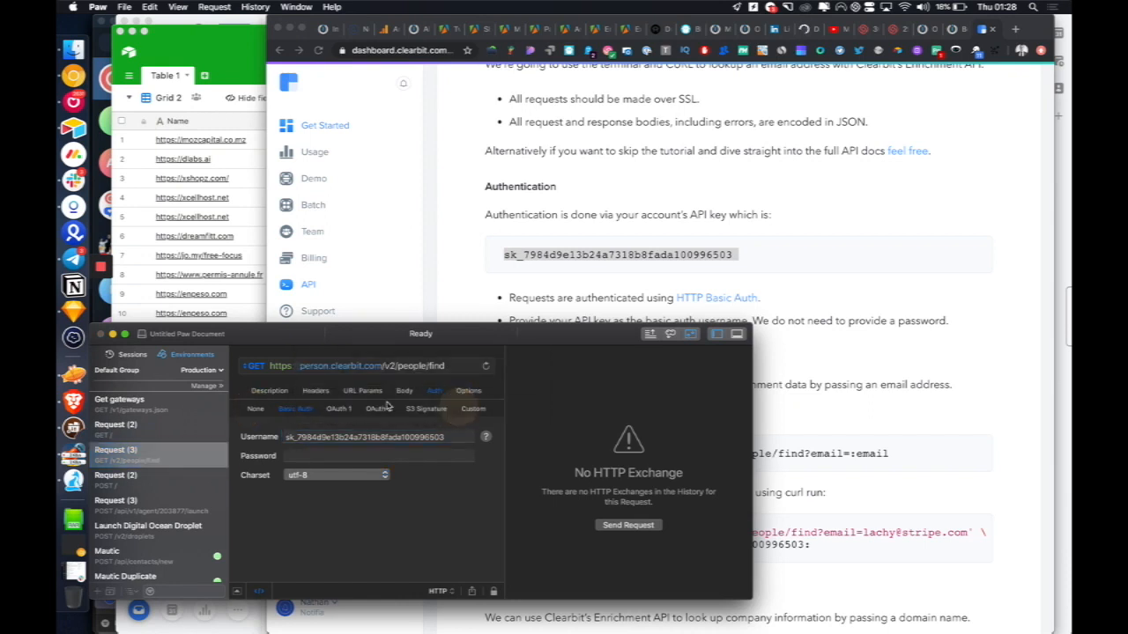
pyautogui.click(406, 391)
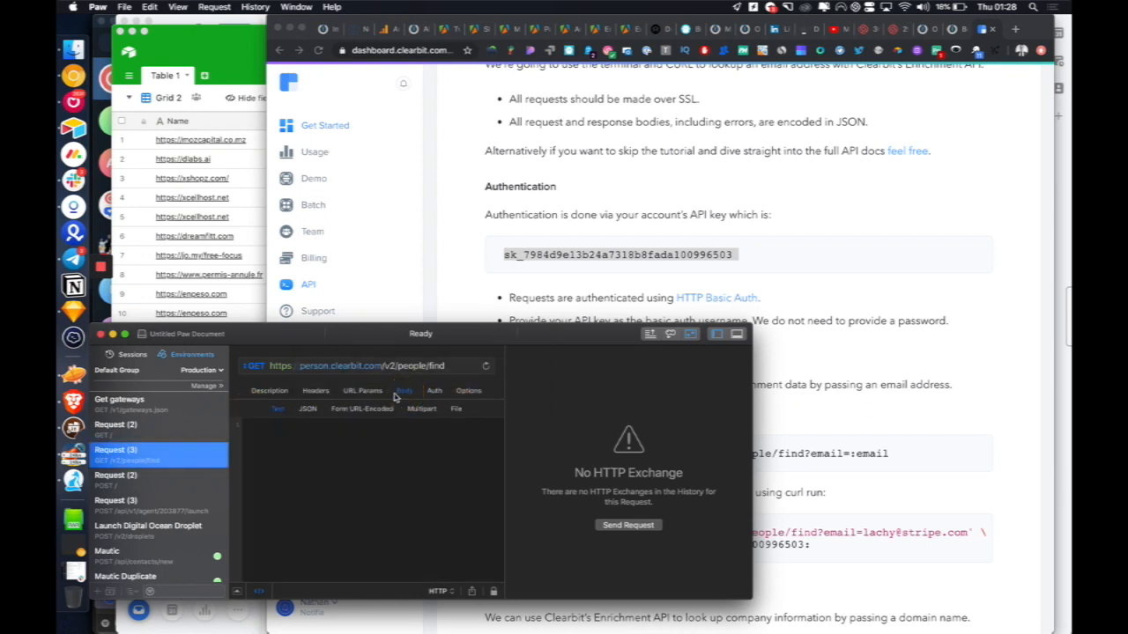
pyautogui.click(363, 392)
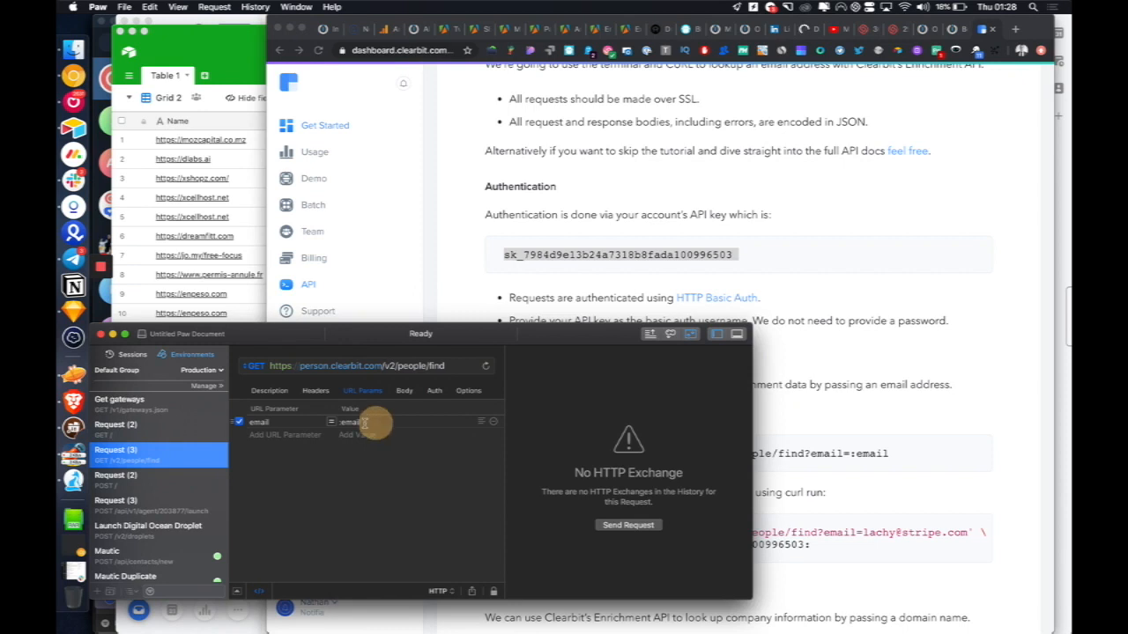
pyautogui.click(361, 423)
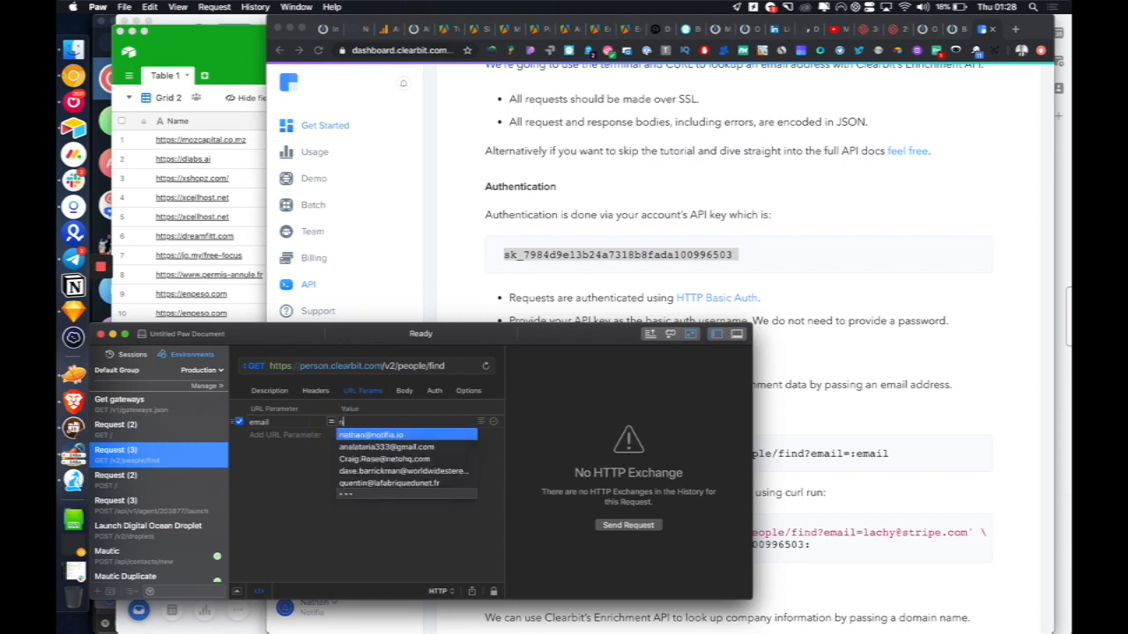
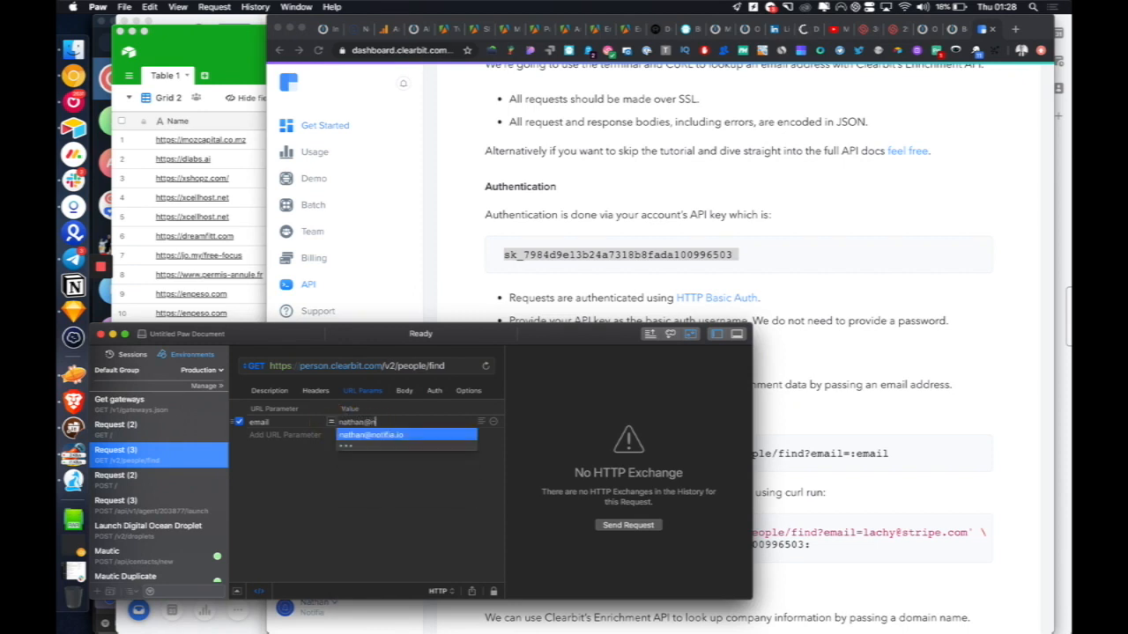
pyautogui.click(370, 435)
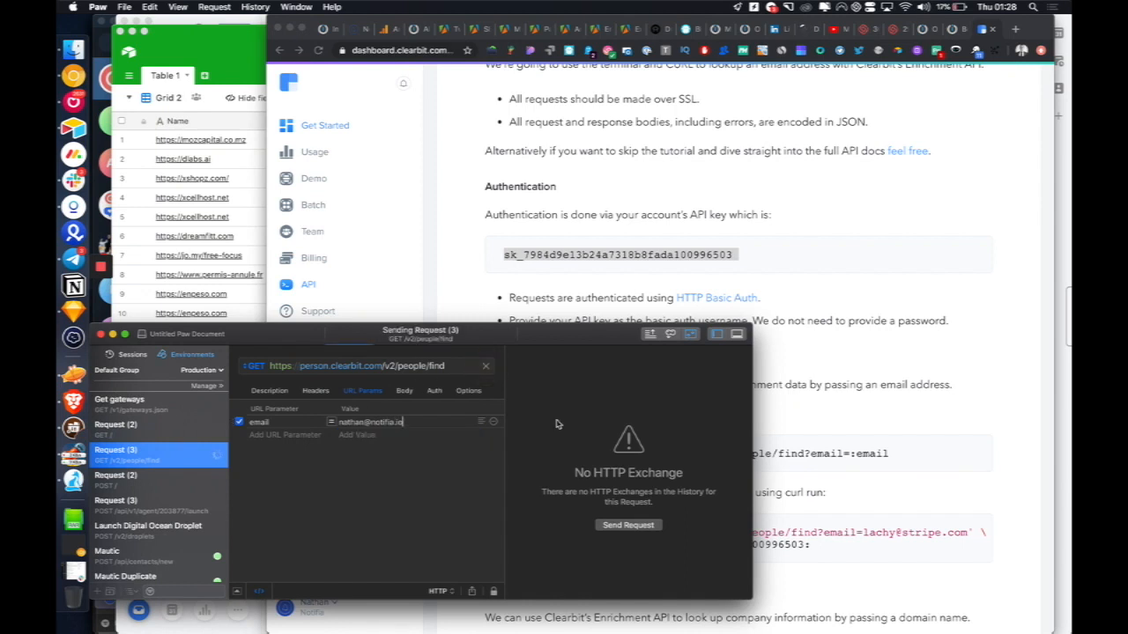
pyautogui.click(627, 525)
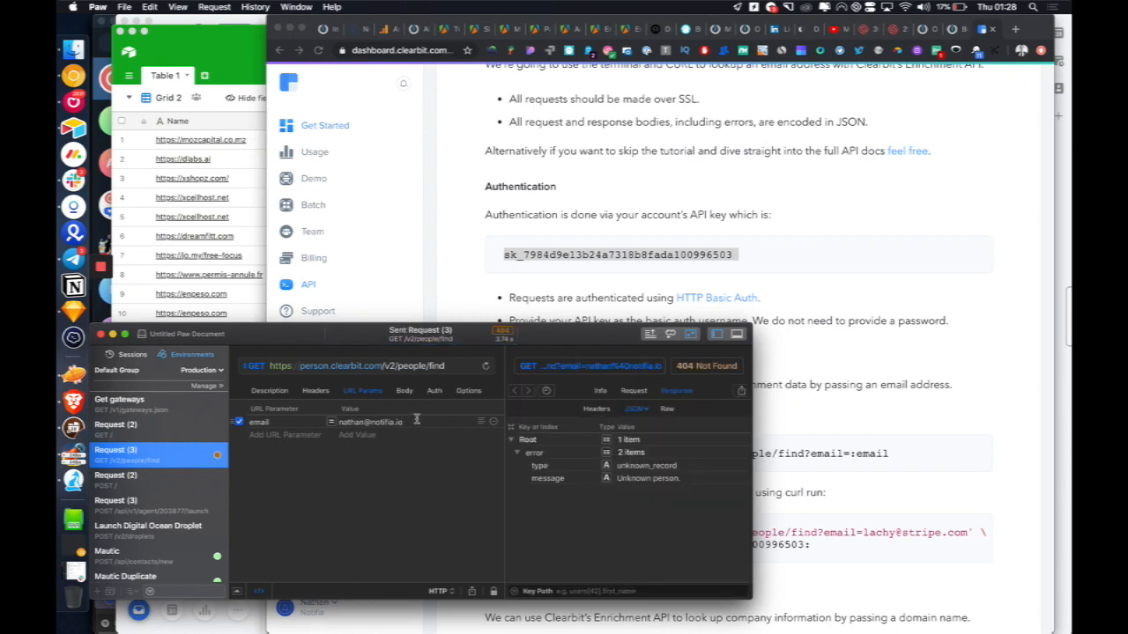
# Replace the email parameter value with the suggested clearbit.com address for a retry
pyautogui.doubleClick(370, 421)
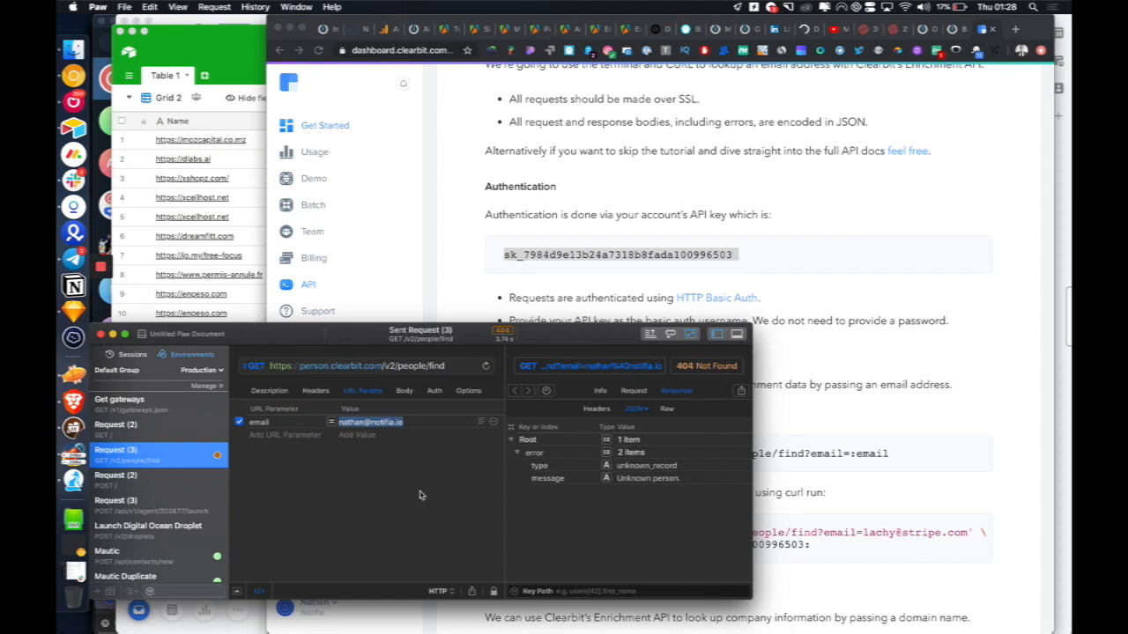
pyautogui.click(396, 421)
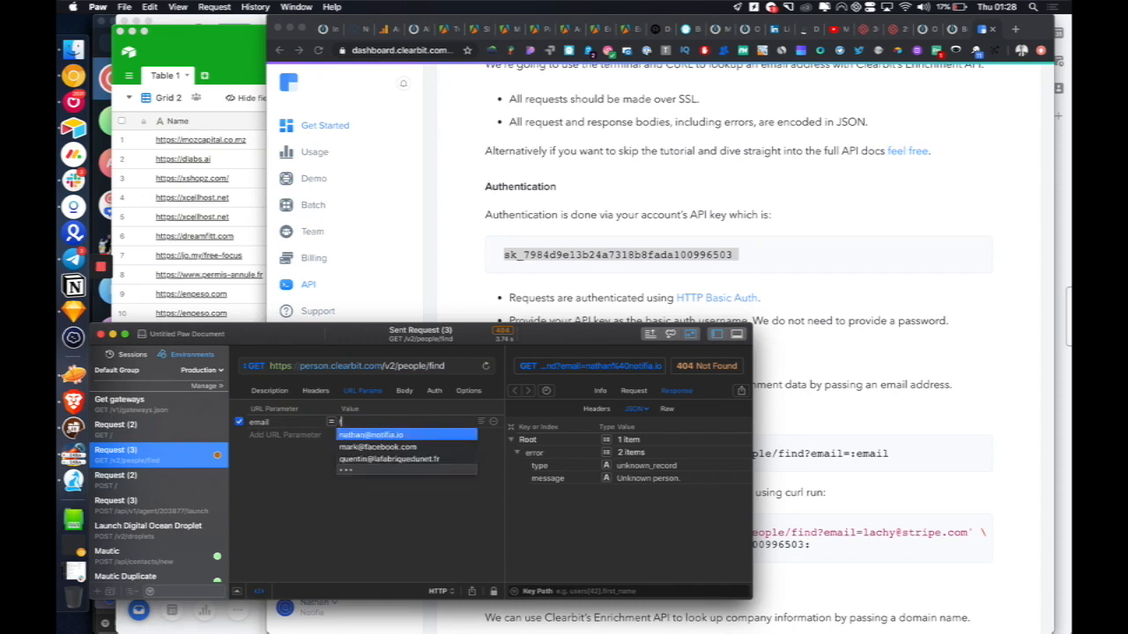
pyautogui.write('clearbit')
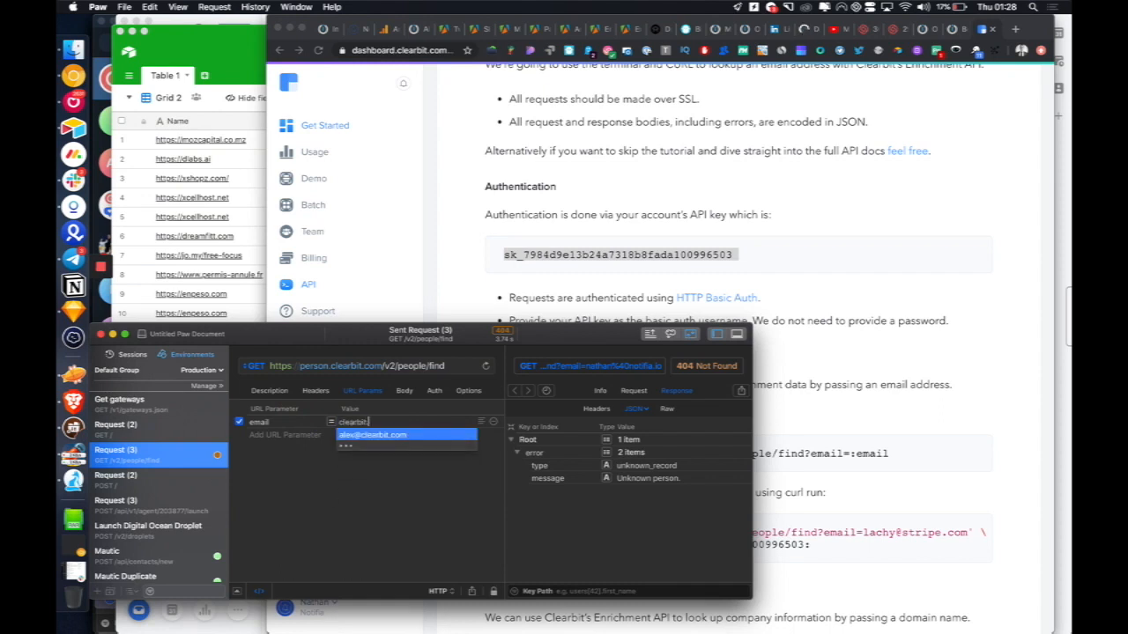
pyautogui.click(370, 434)
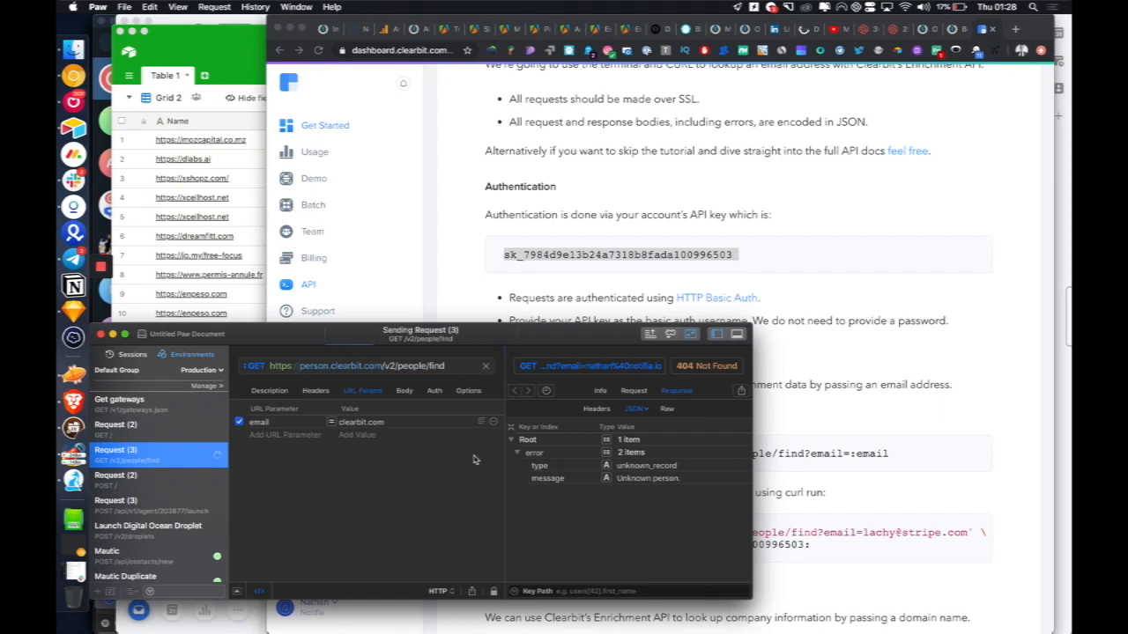
pyautogui.moveTo(574, 297)
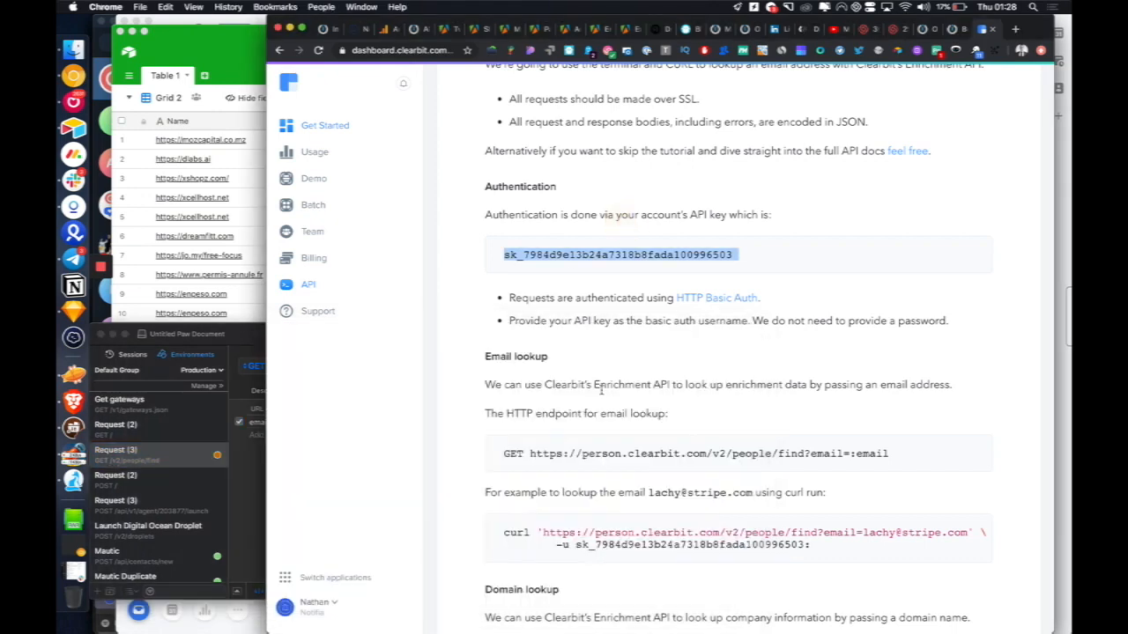
# Rename the parameter to domain, target company.clearbit.com/v2/companies/find with stripe.com, and send it
pyautogui.scroll(-3)
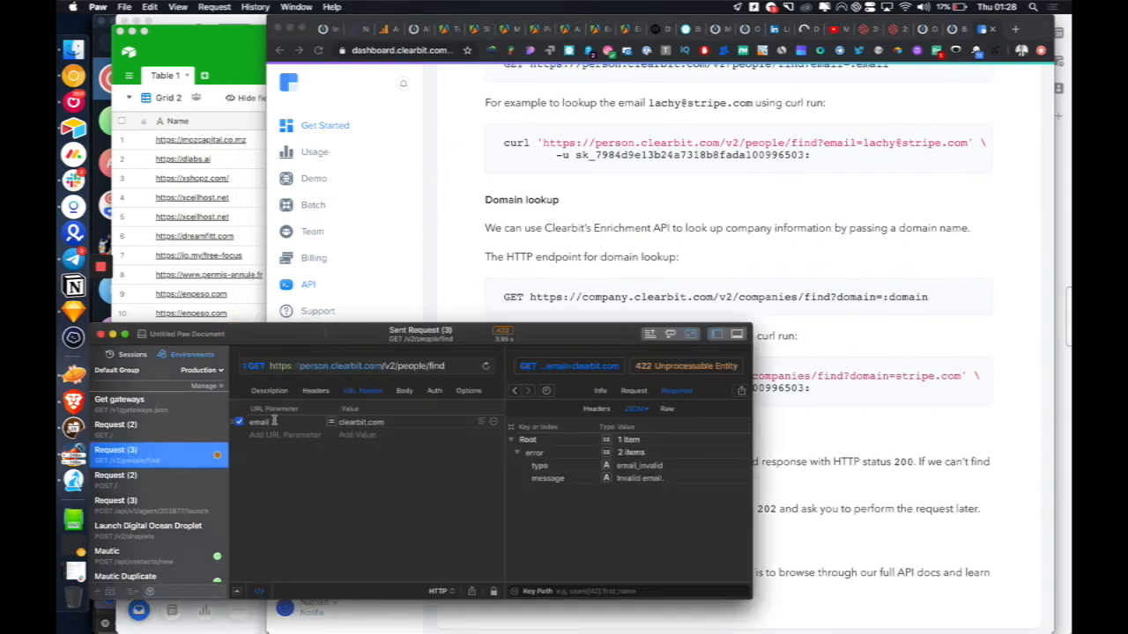
pyautogui.write('domain')
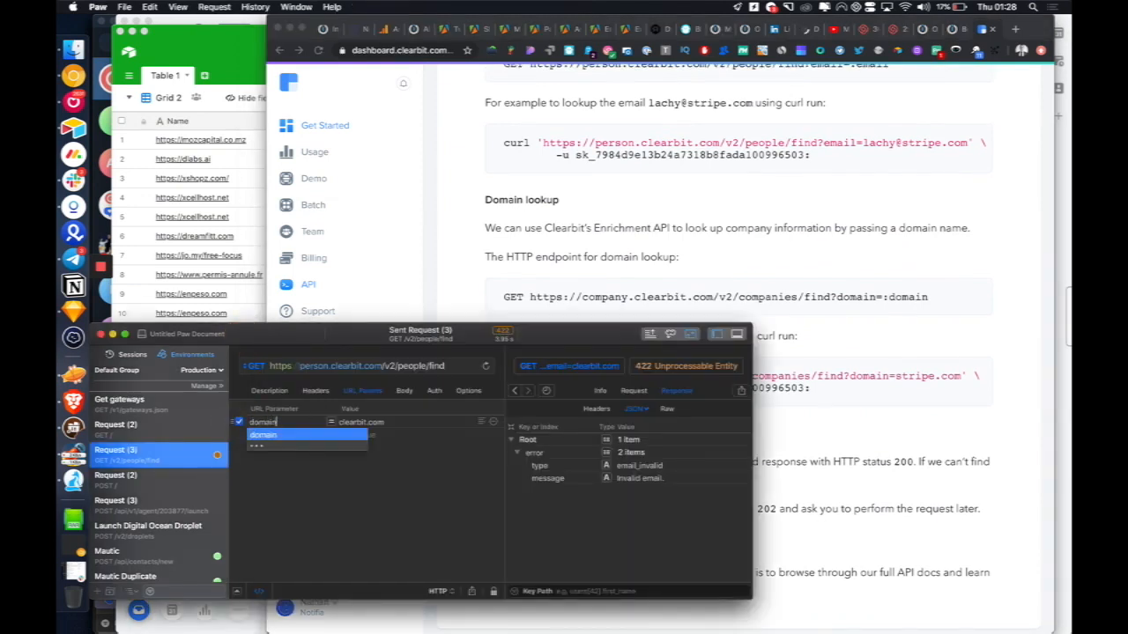
pyautogui.click(484, 365)
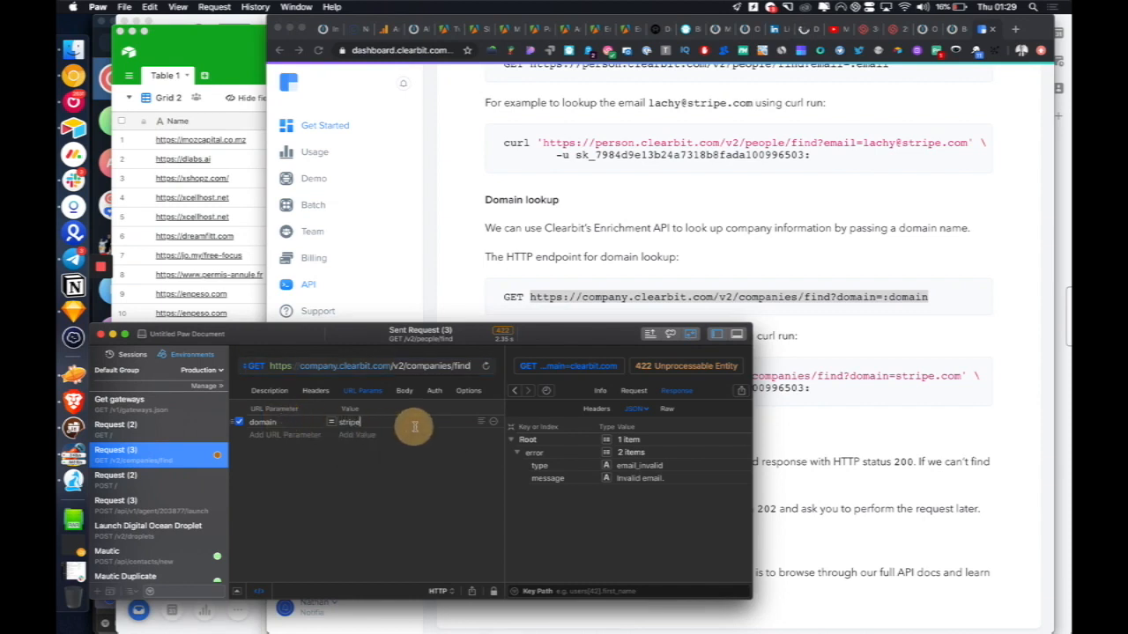
pyautogui.write('.com')
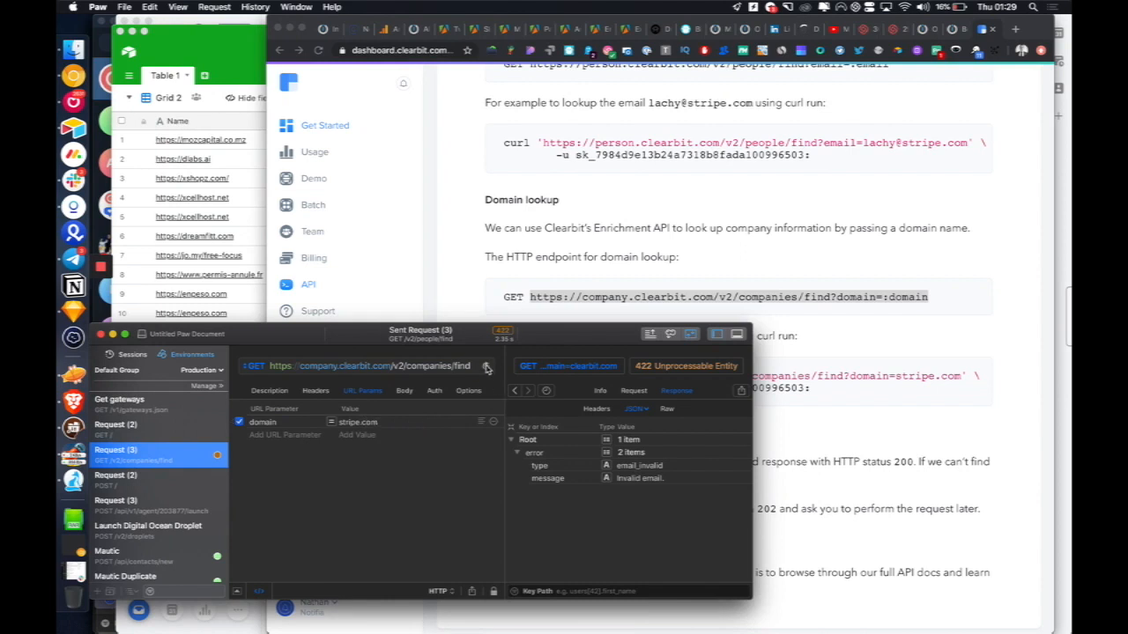
pyautogui.click(487, 365)
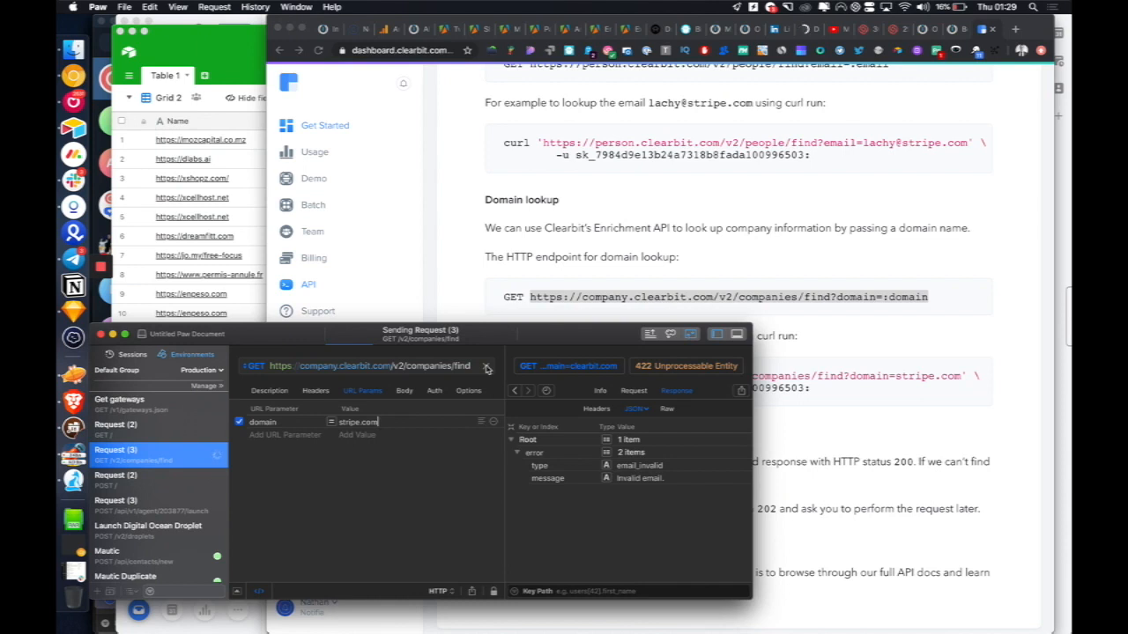
# Scroll through the 200 OK JSON response showing Stripe's company details from Clearbit
pyautogui.click(486, 364)
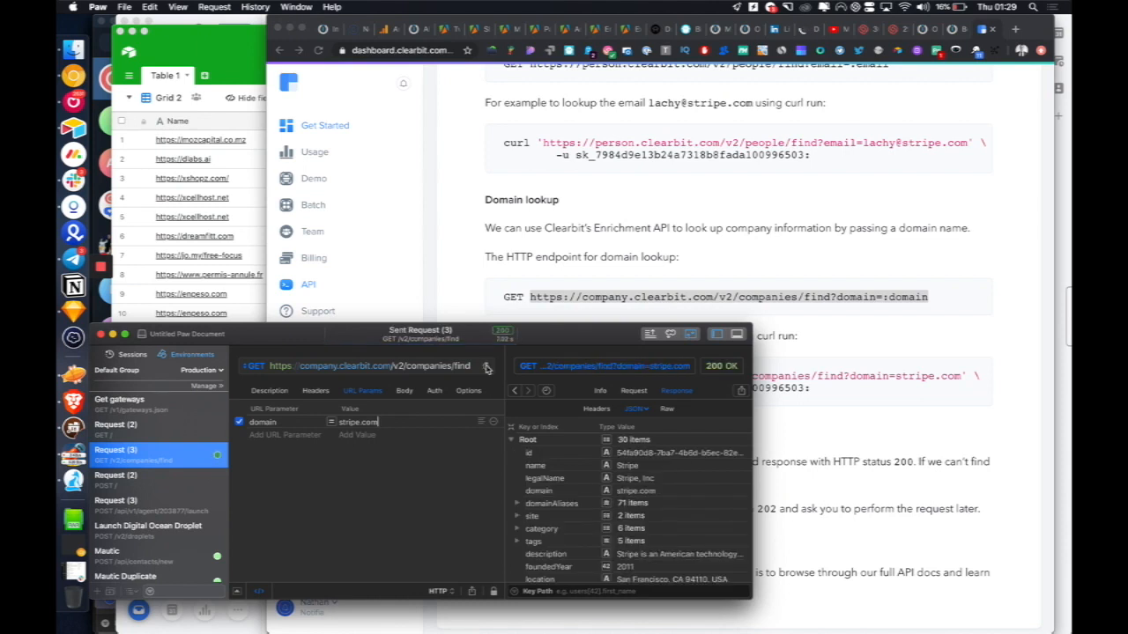
pyautogui.scroll(-3)
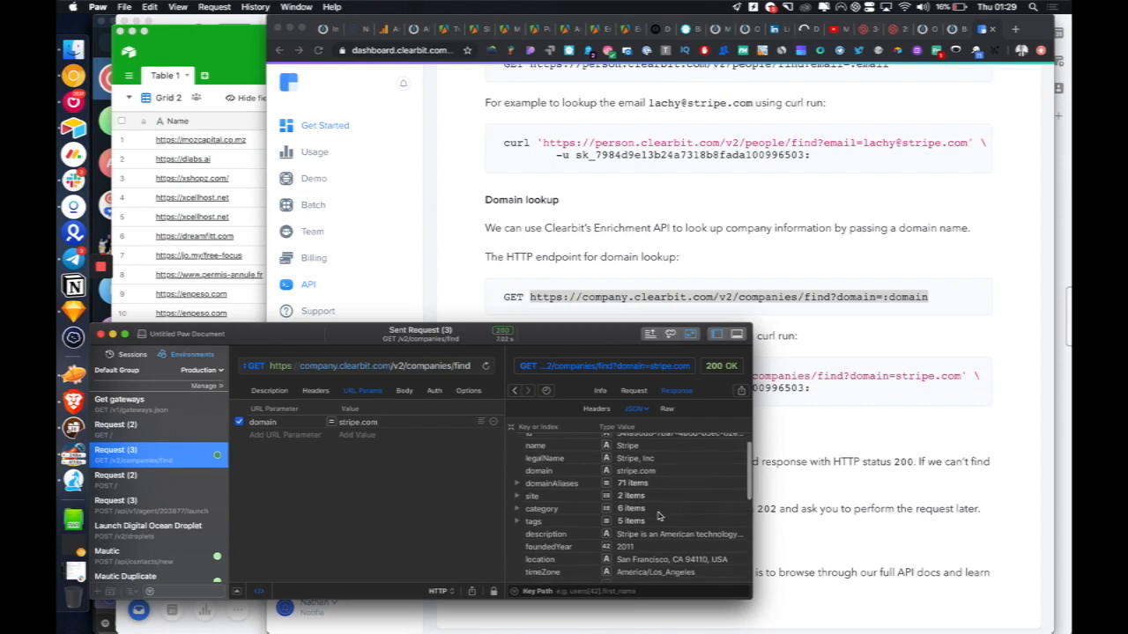
pyautogui.scroll(-3)
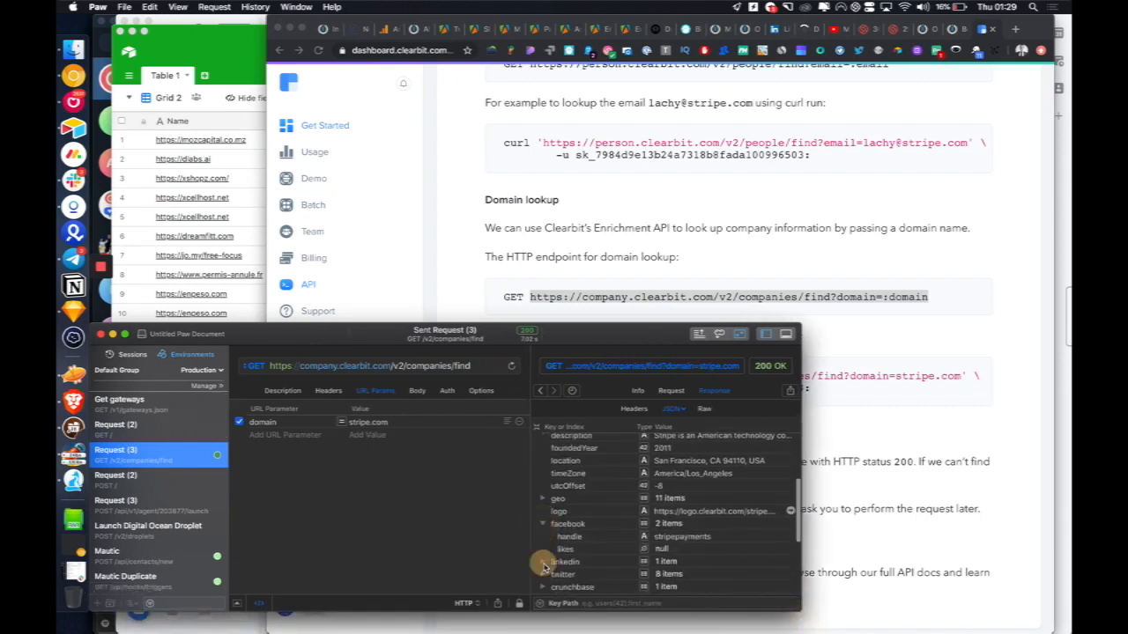
pyautogui.scroll(-3)
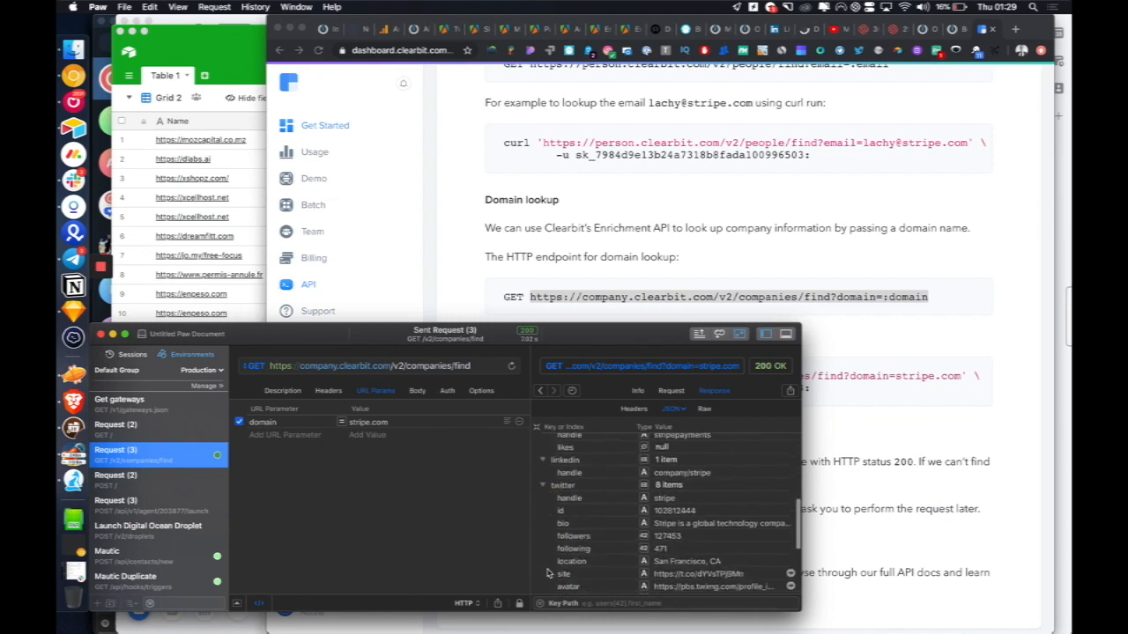
pyautogui.scroll(-3)
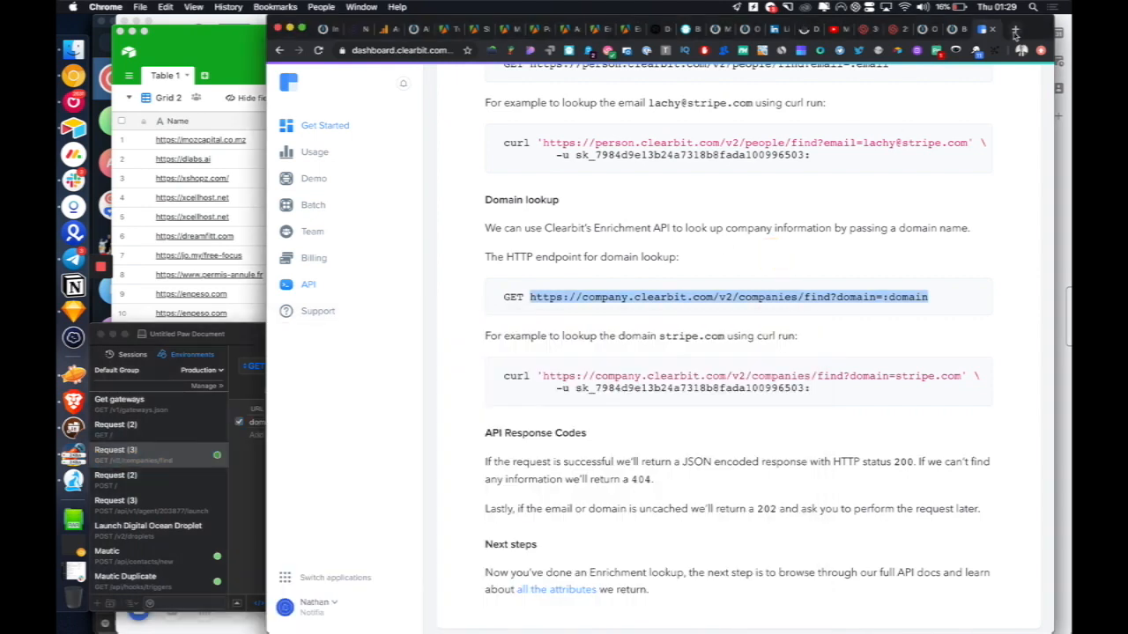
# Go to integromat.com in a new tab and create a new scenario
pyautogui.click(1015, 28)
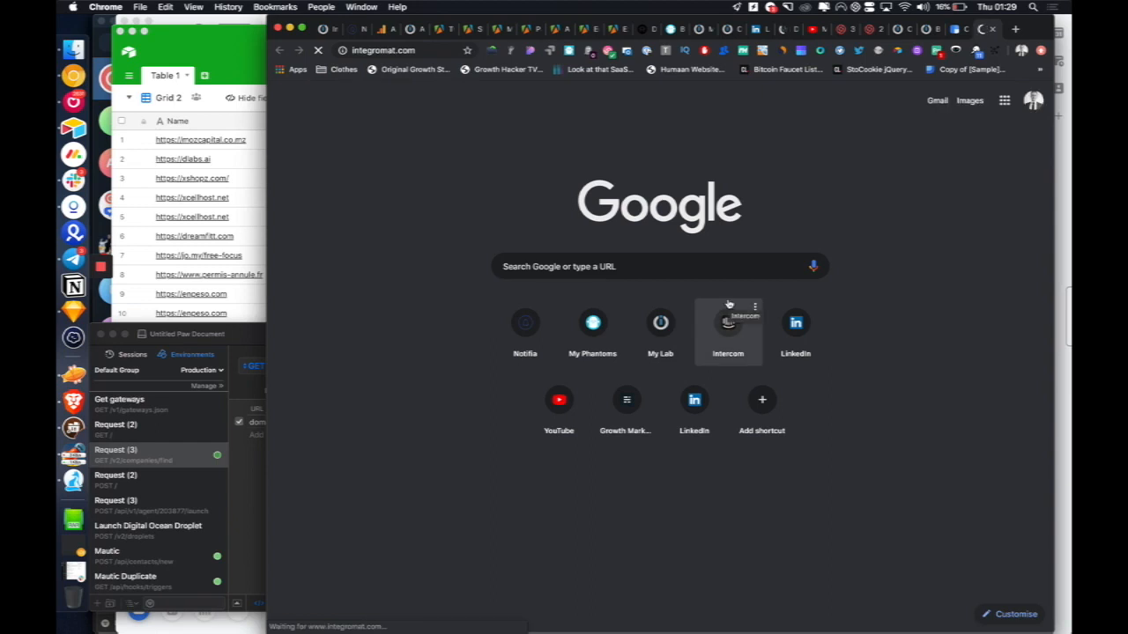
pyautogui.click(659, 323)
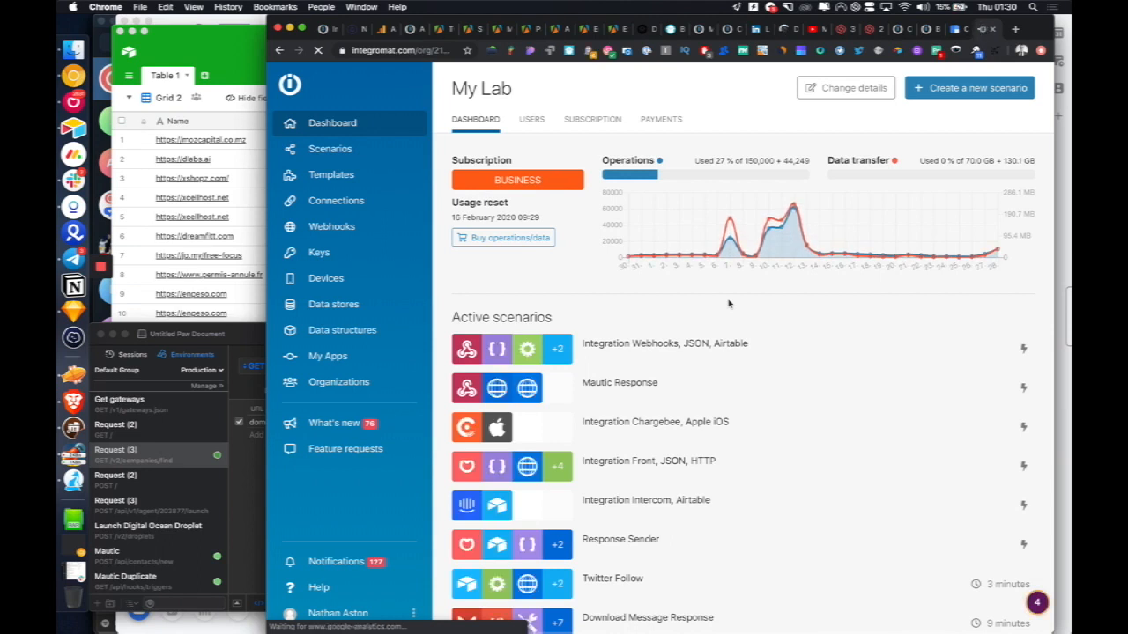
pyautogui.moveTo(969, 104)
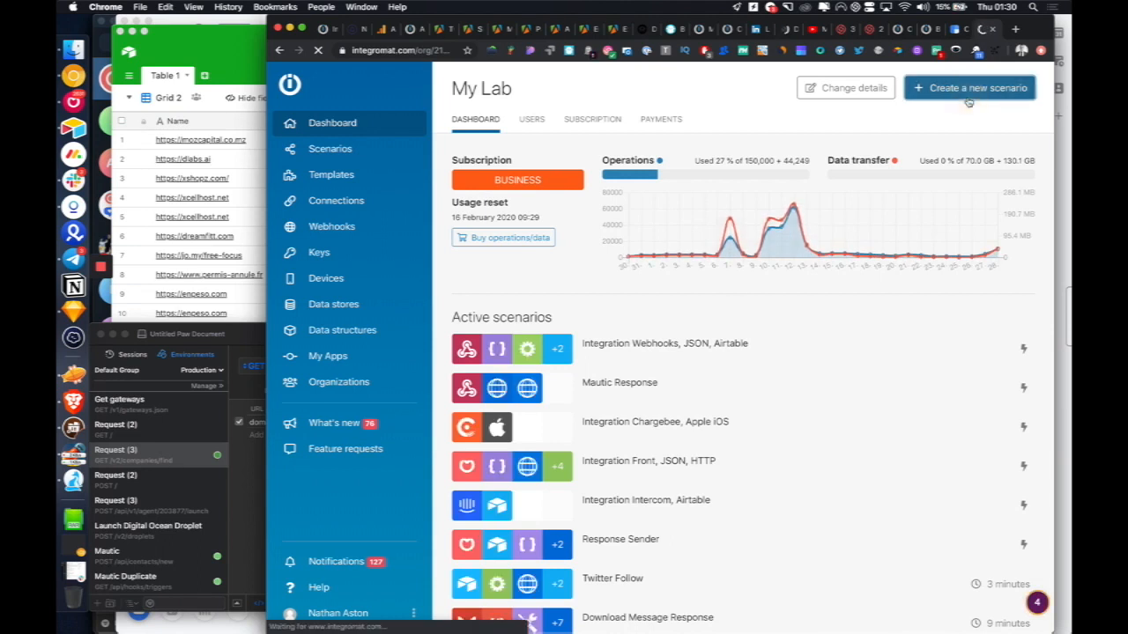
pyautogui.click(969, 88)
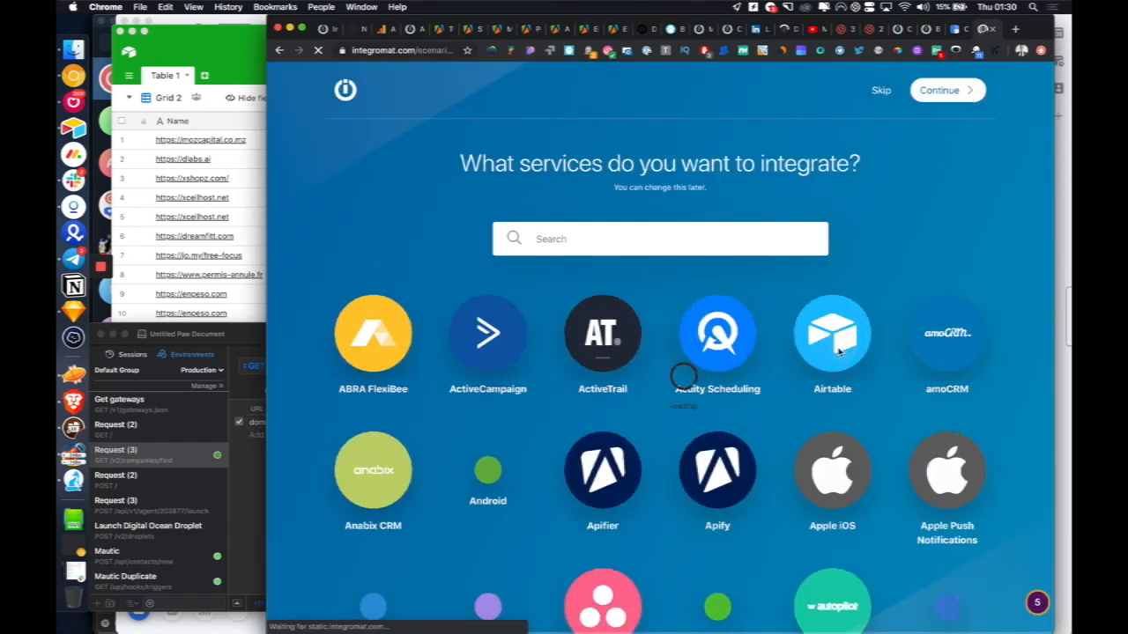
pyautogui.click(832, 333)
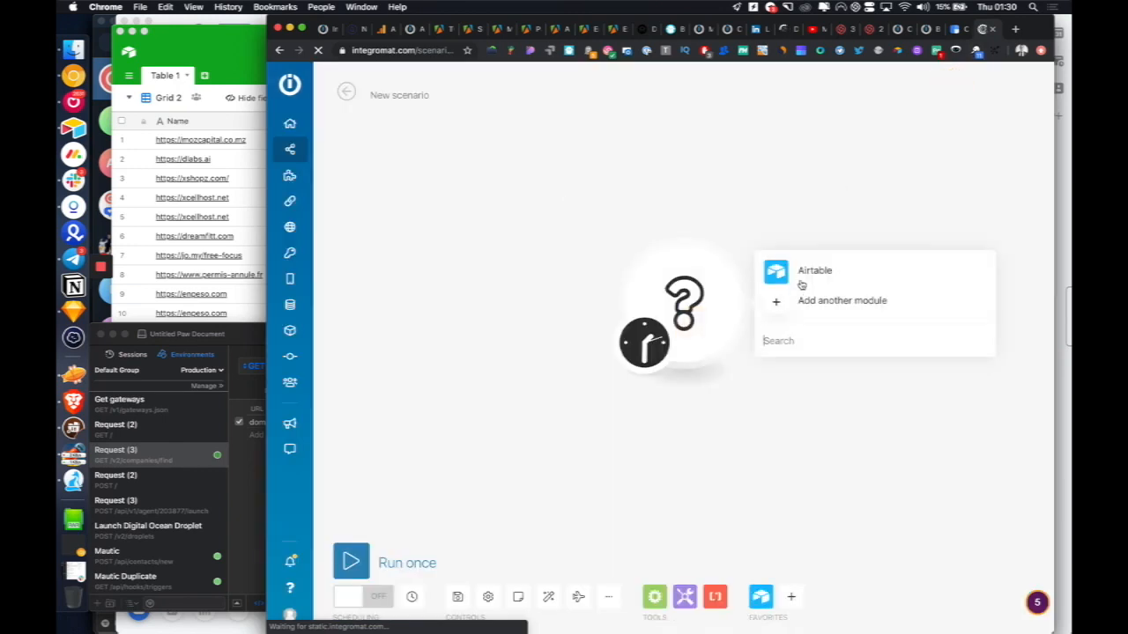
pyautogui.click(814, 271)
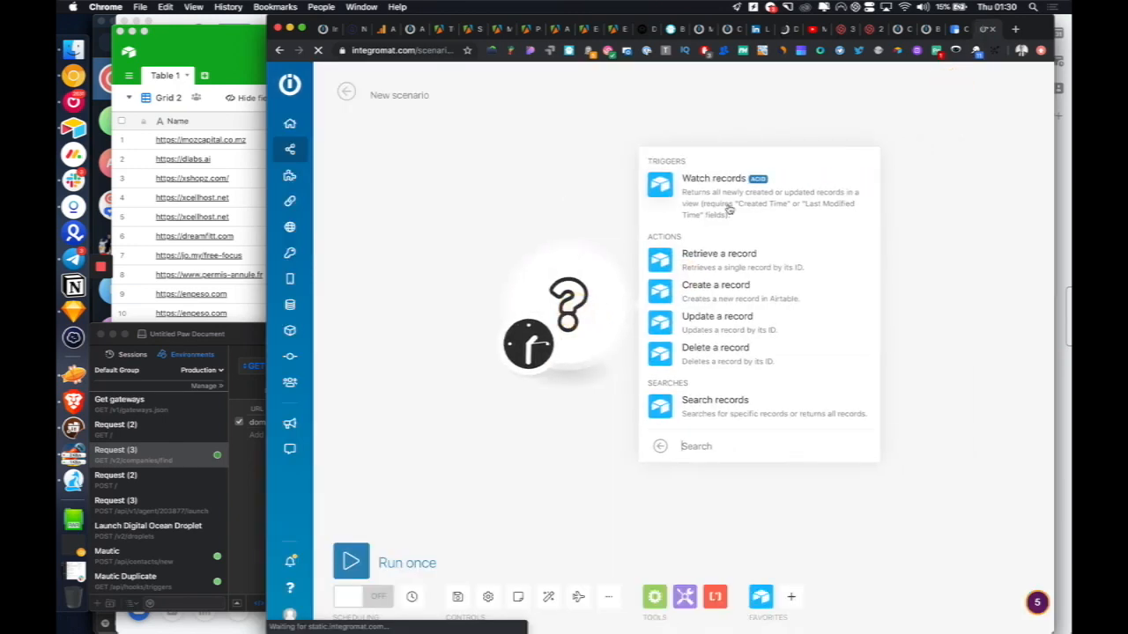
pyautogui.click(714, 180)
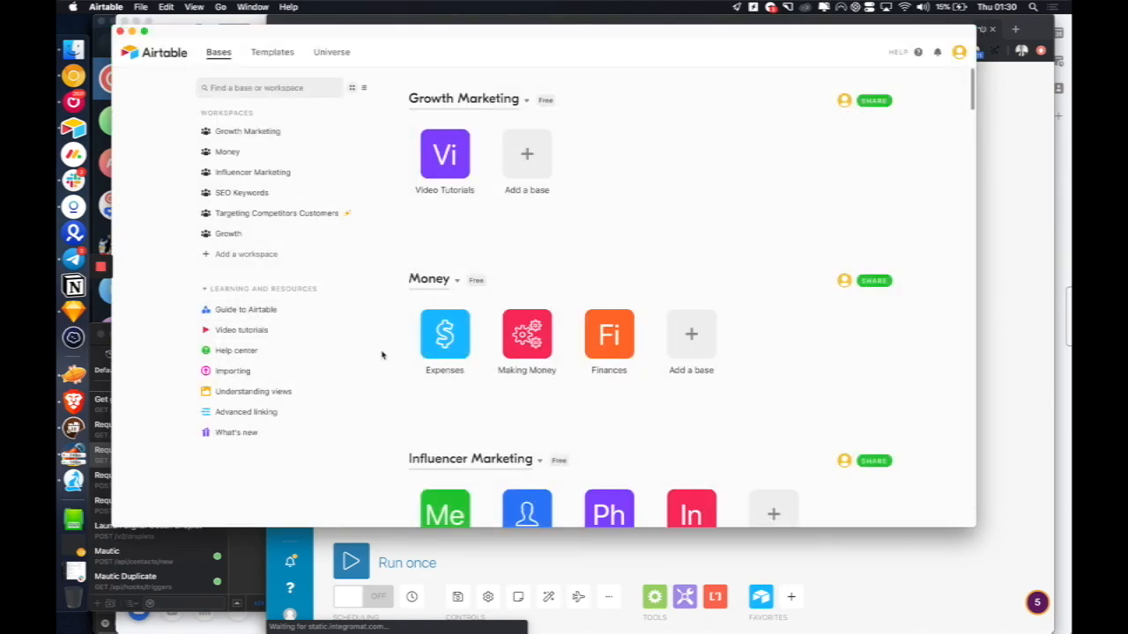
# Name the new base Template youtube and enter Stripe.com, Twitter.com, news.com and cnn.com in its Name column
pyautogui.scroll(-3)
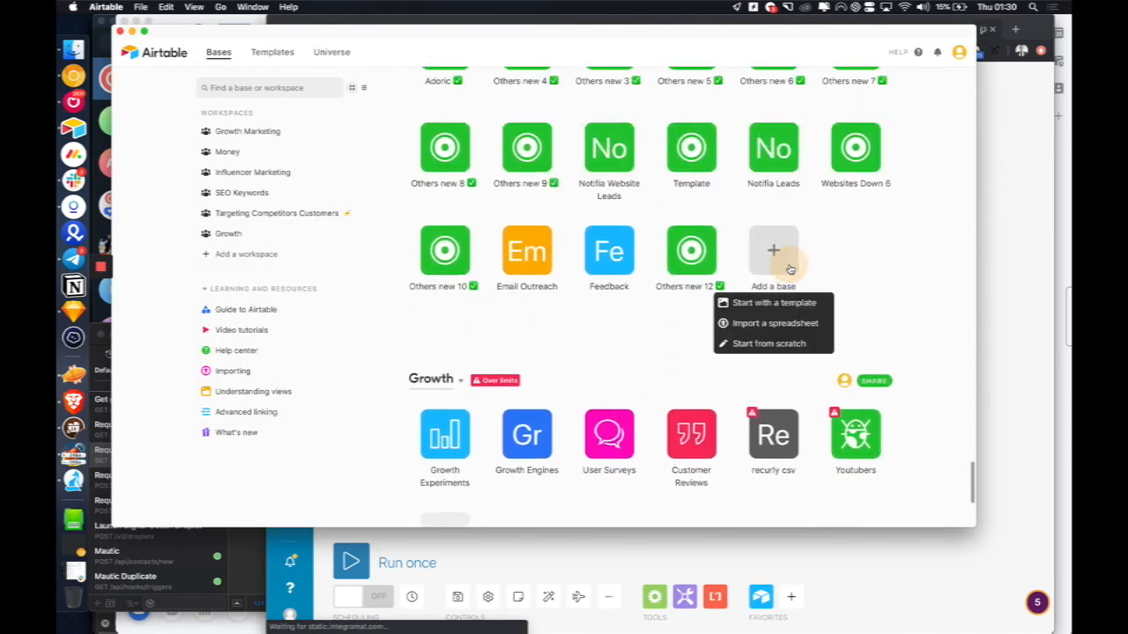
pyautogui.moveTo(775, 323)
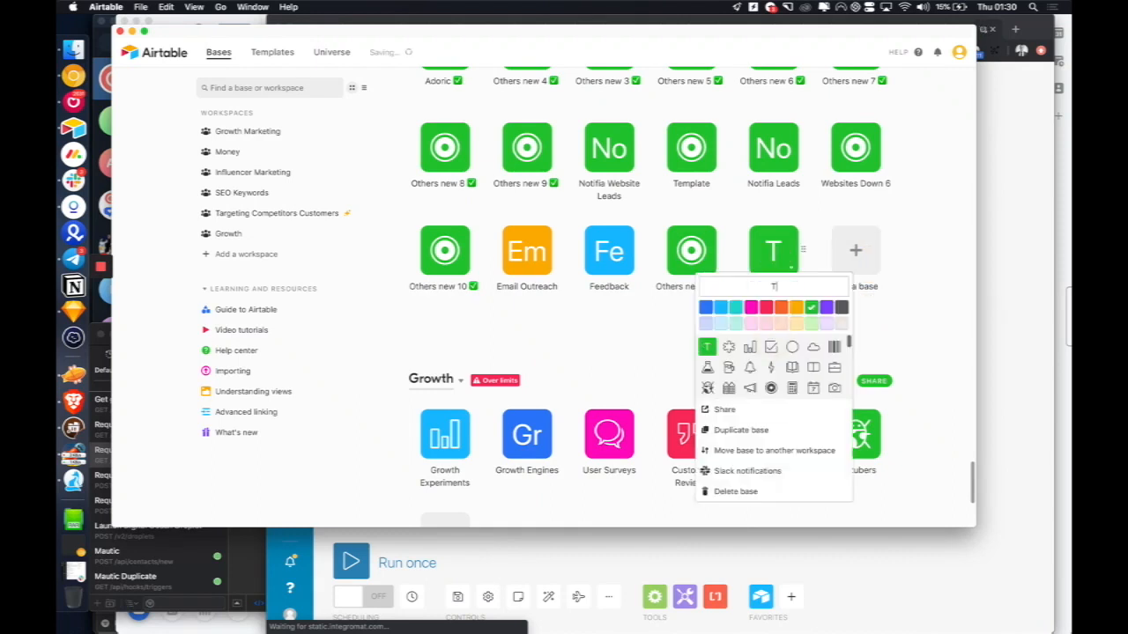
pyautogui.write('emplate youtube')
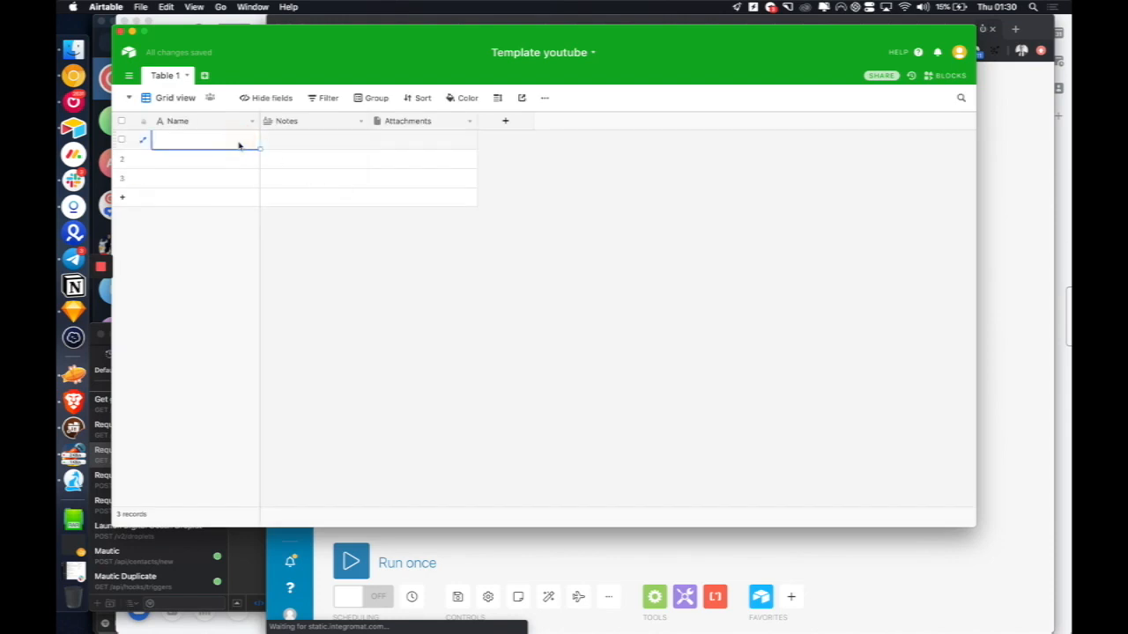
pyautogui.write('Stripe.com')
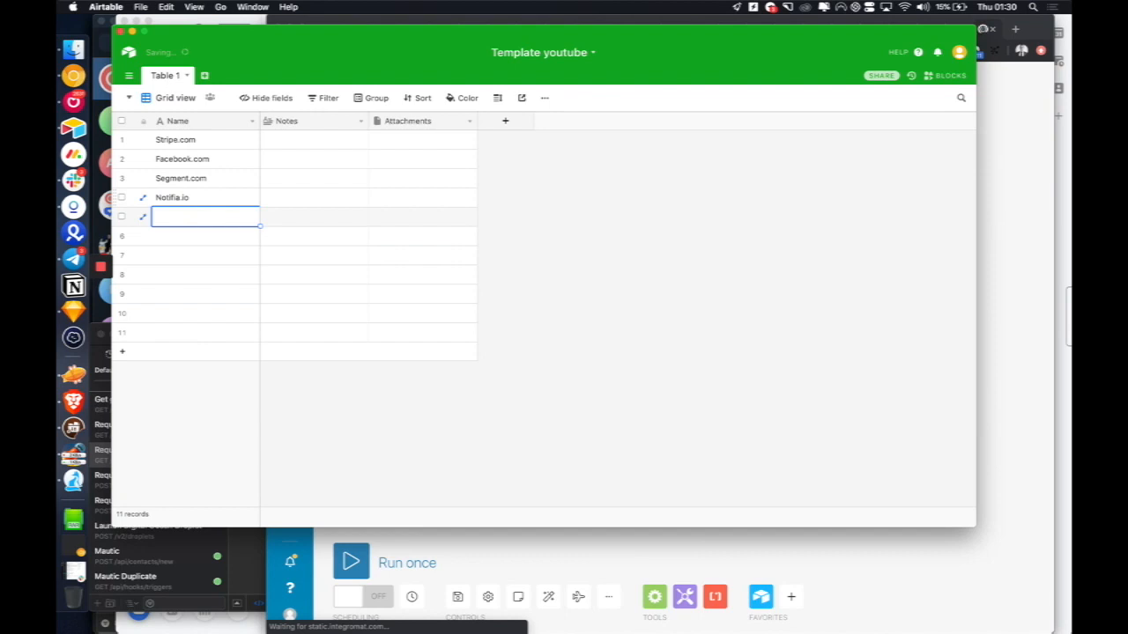
pyautogui.write('Twitter')
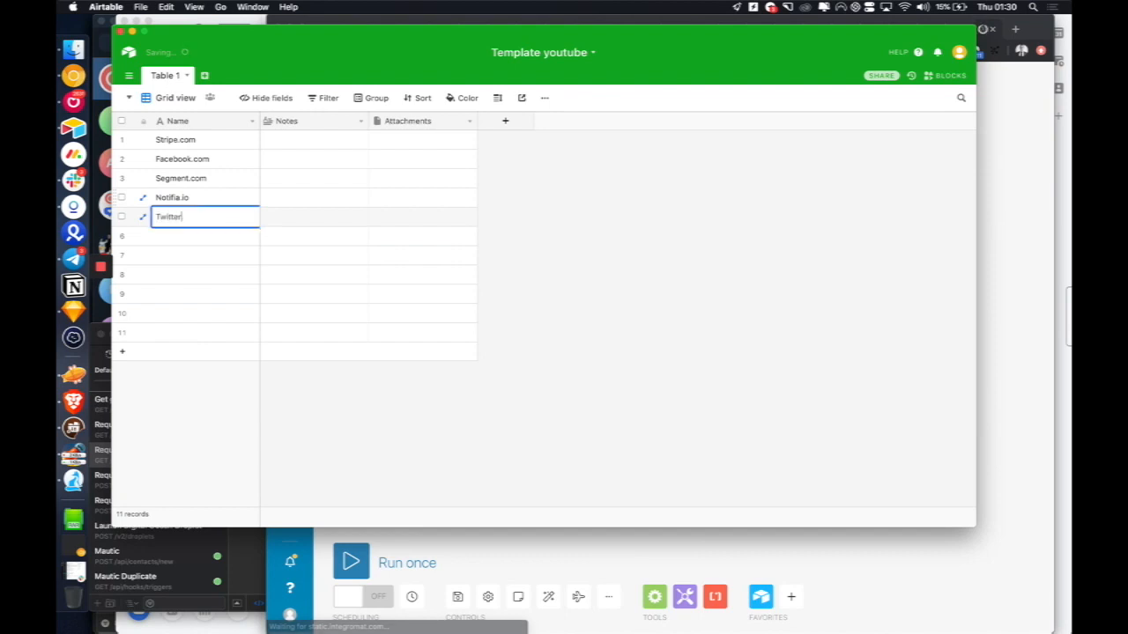
pyautogui.write('.com')
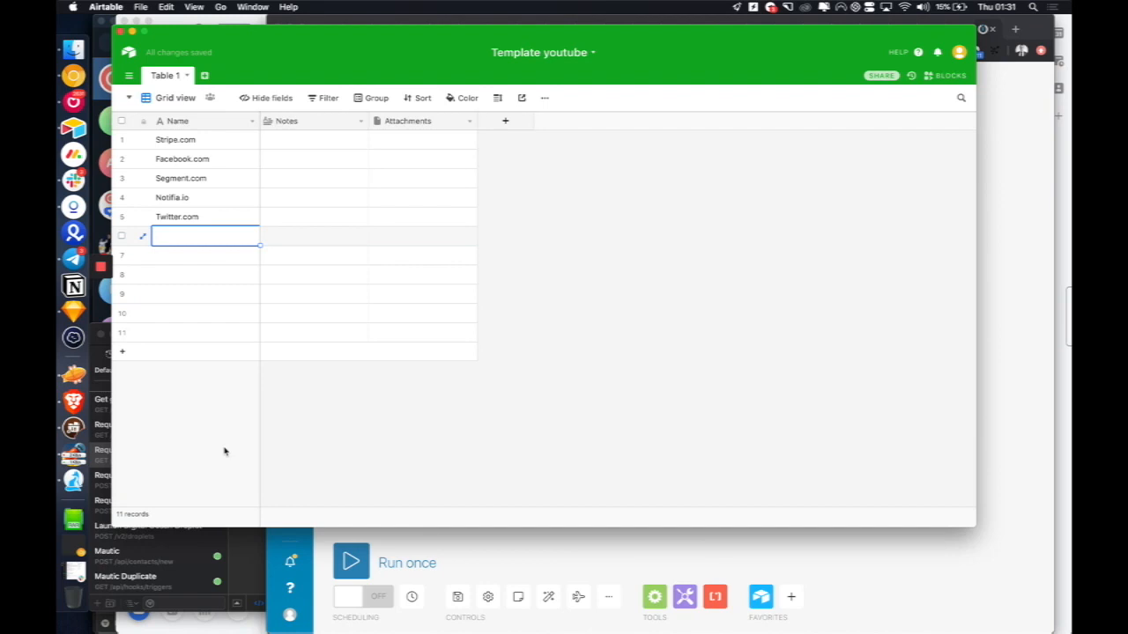
pyautogui.write('ne')
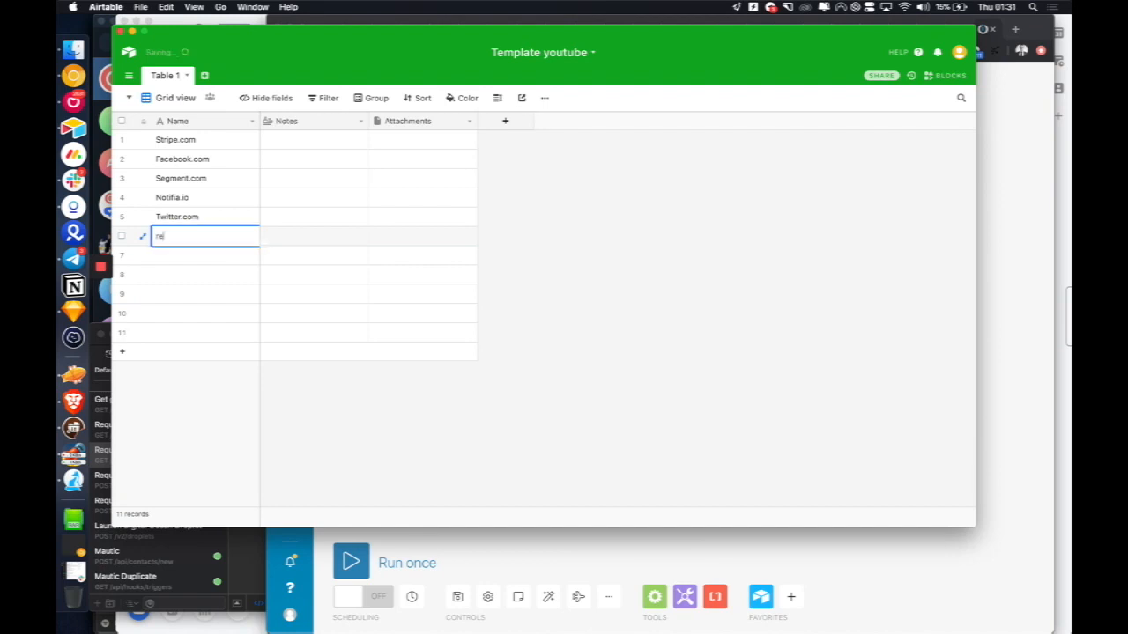
pyautogui.write('news.com')
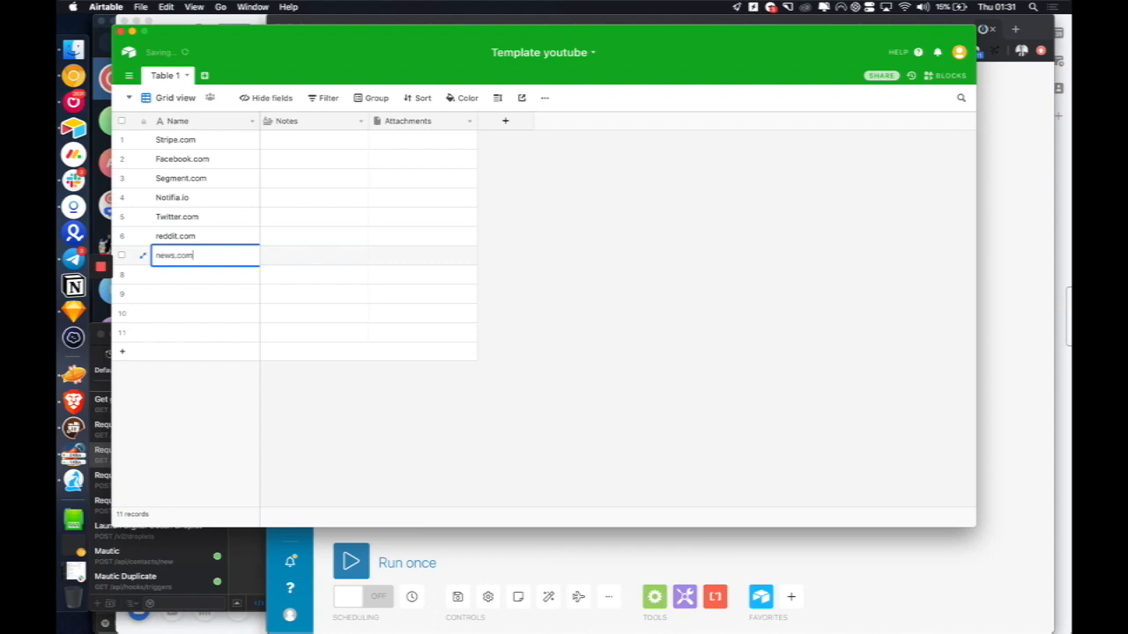
pyautogui.write('cnn.com')
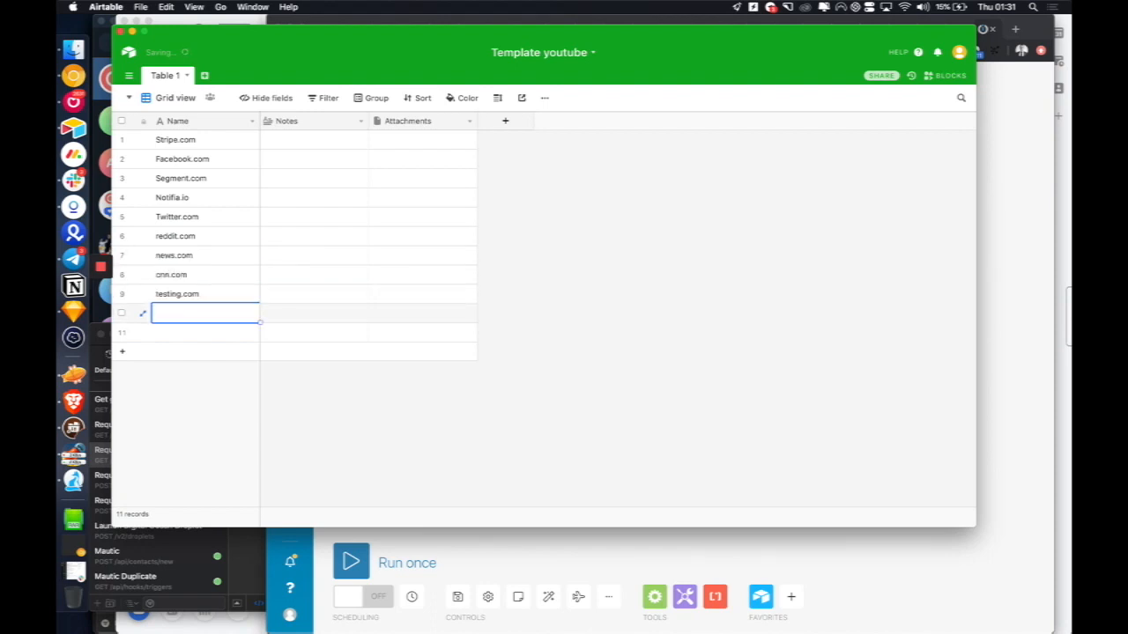
# Add more.com and vice.com rows and a single-line-text Description field
pyautogui.write('more.co')
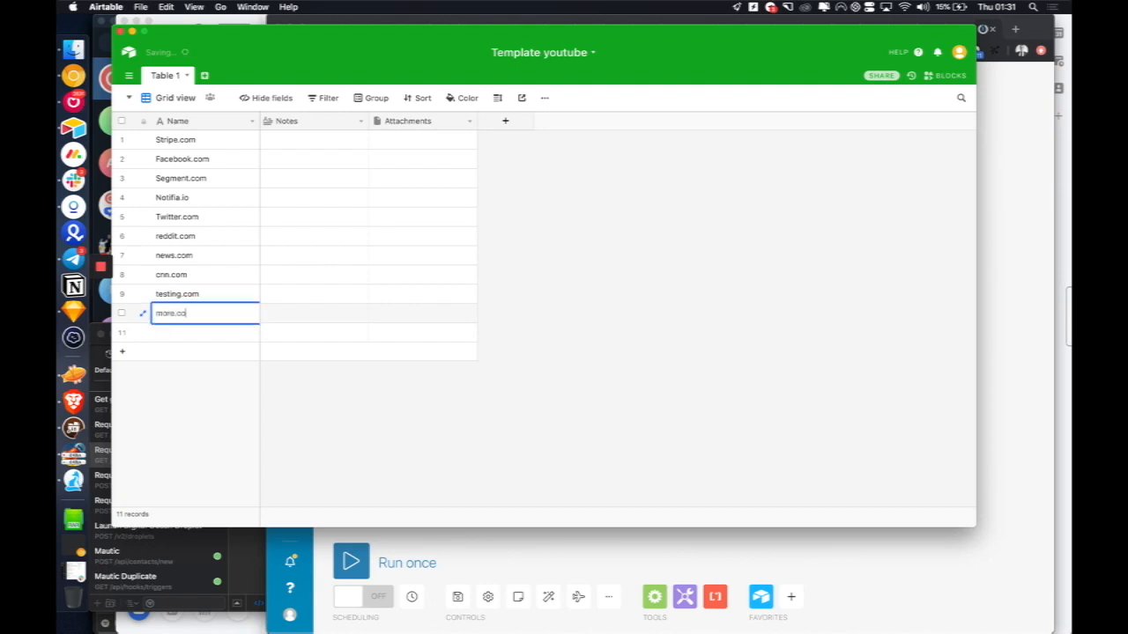
pyautogui.write('vice.com')
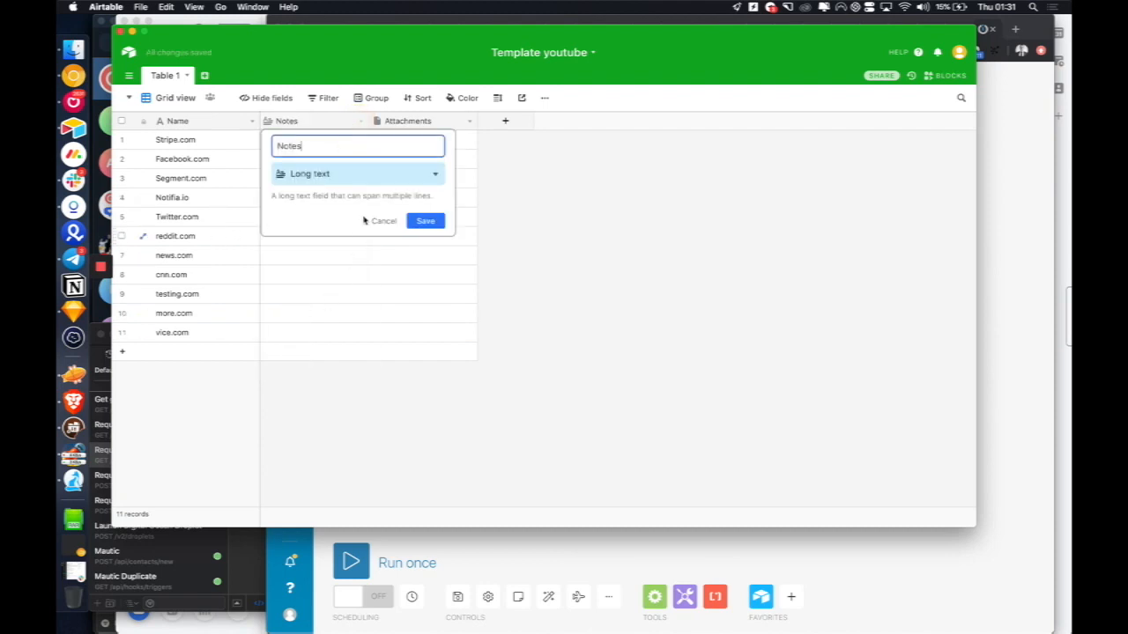
pyautogui.click(356, 174)
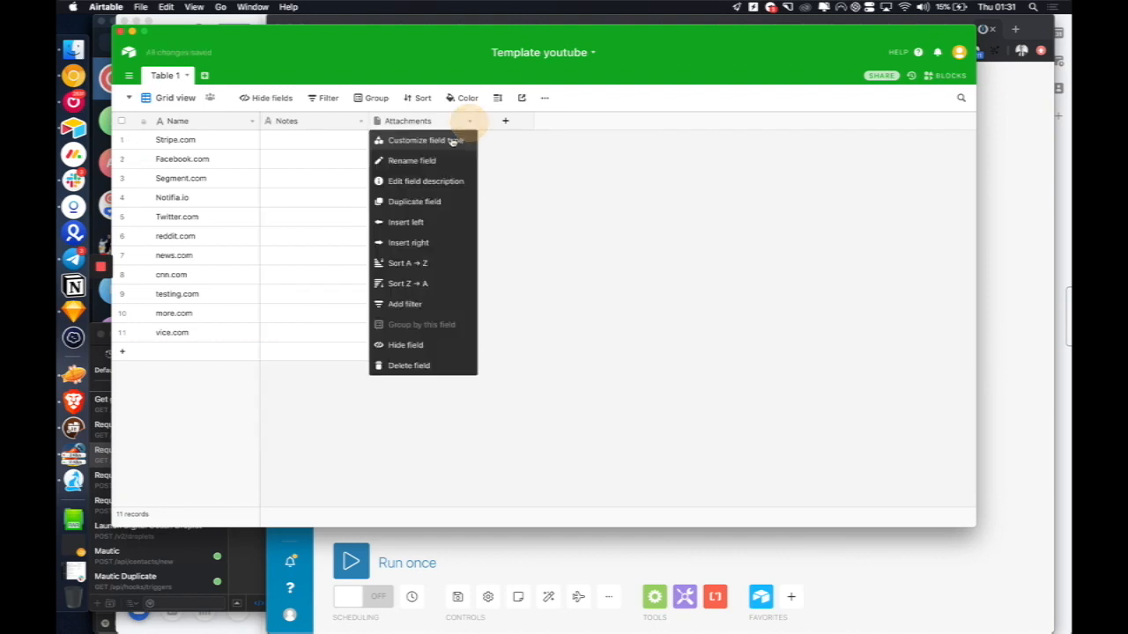
pyautogui.click(416, 141)
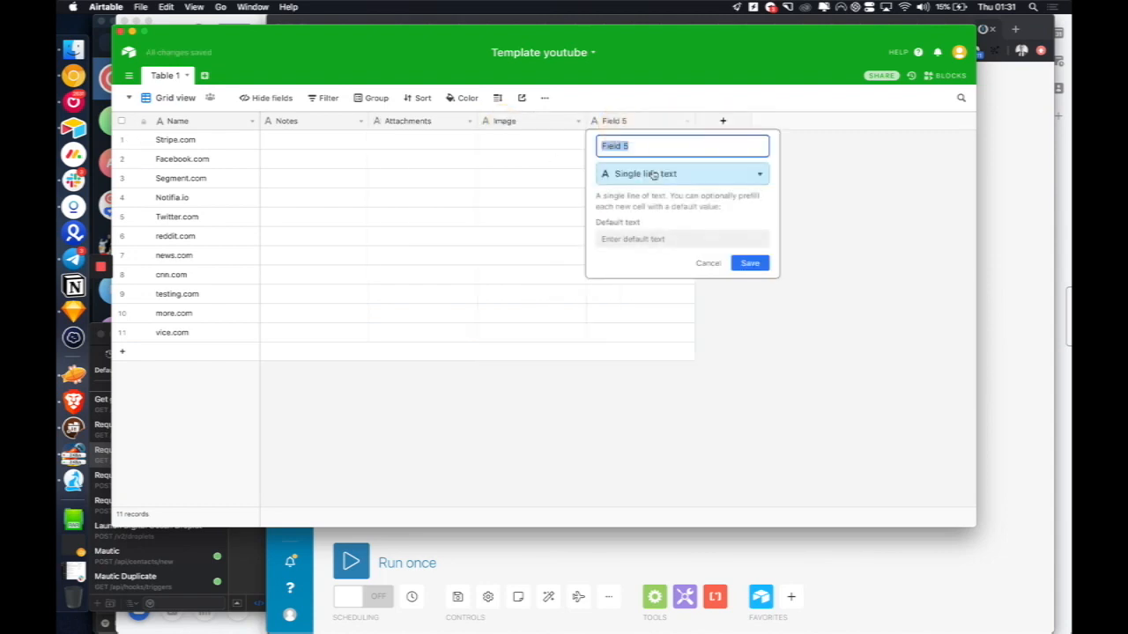
pyautogui.write('Descripti')
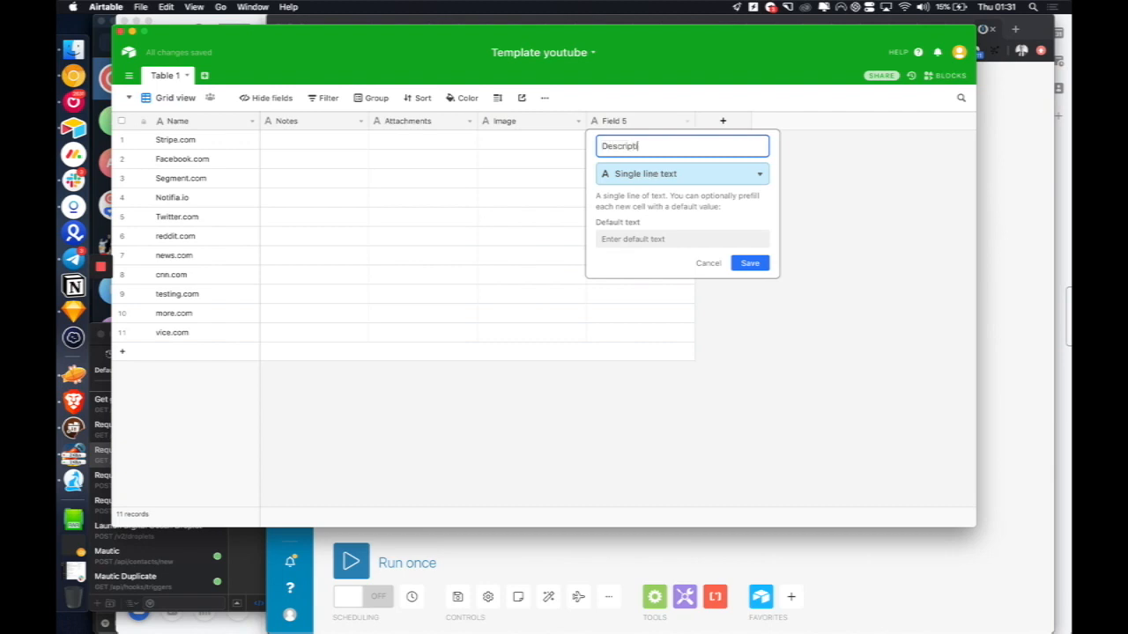
pyautogui.click(751, 262)
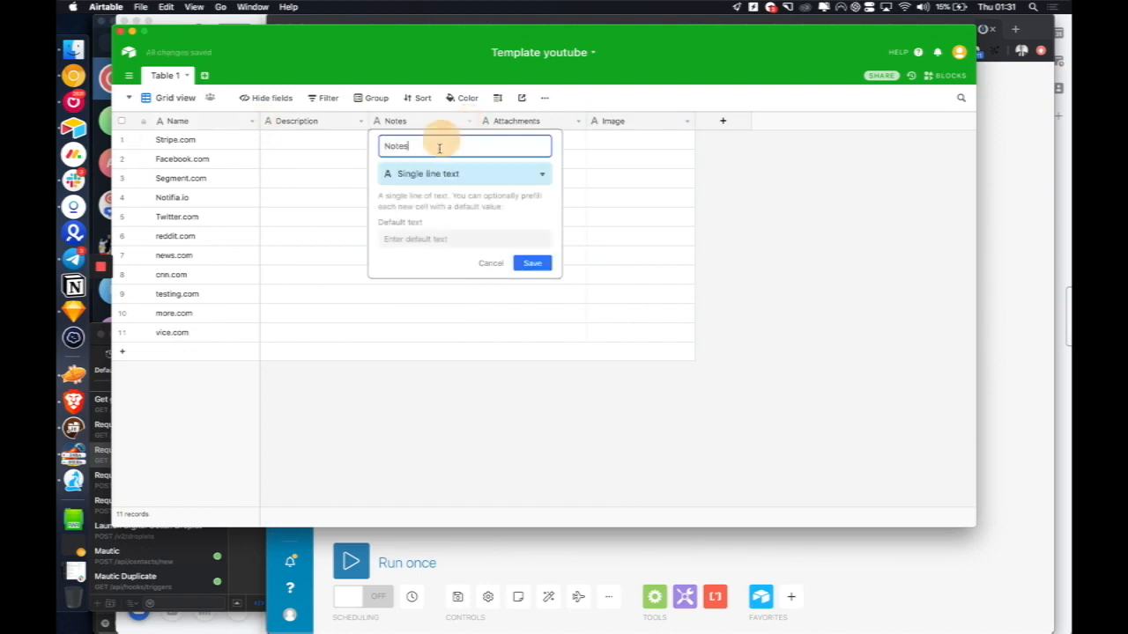
# Rename the remaining fields to Instagram, Facebook and LinkedIn, then return to Integromat
pyautogui.write('Instagram')
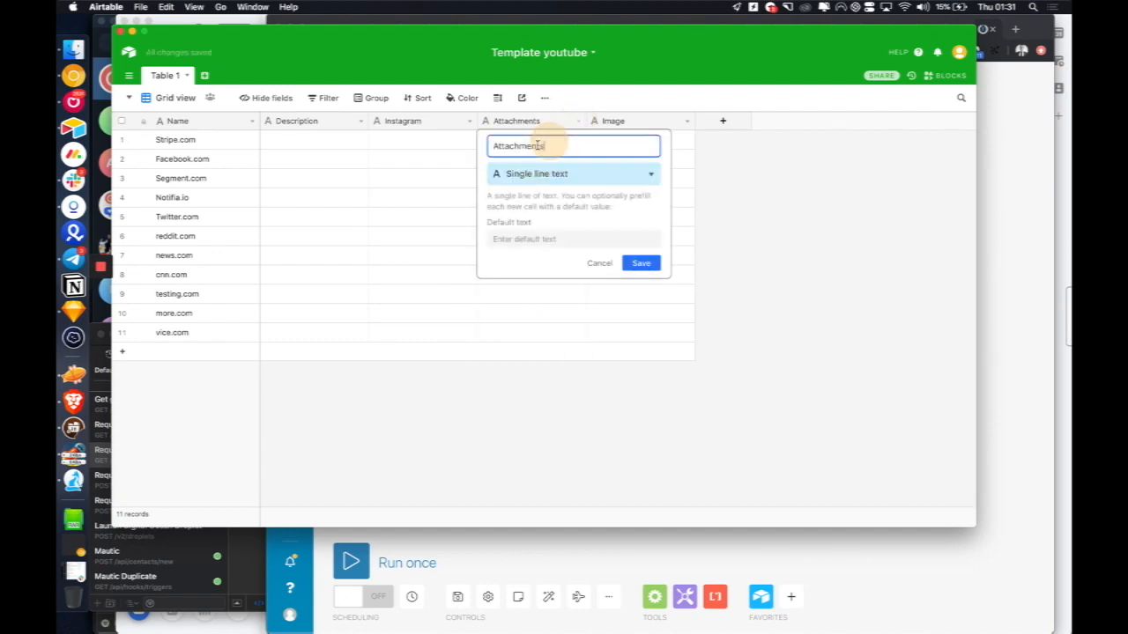
pyautogui.click(641, 263)
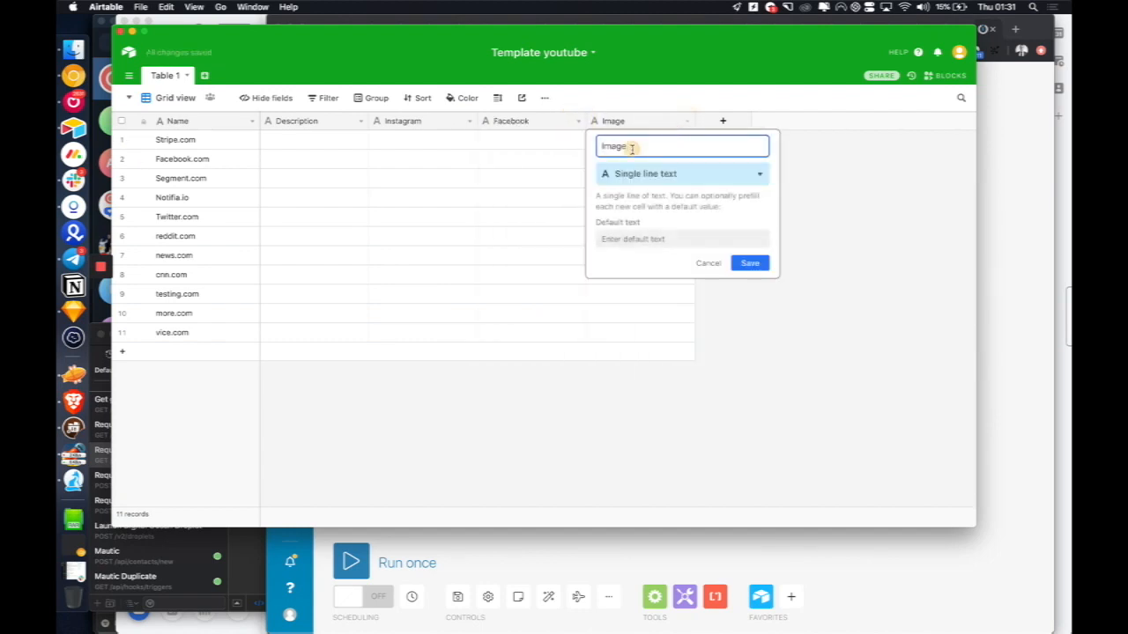
pyautogui.click(749, 263)
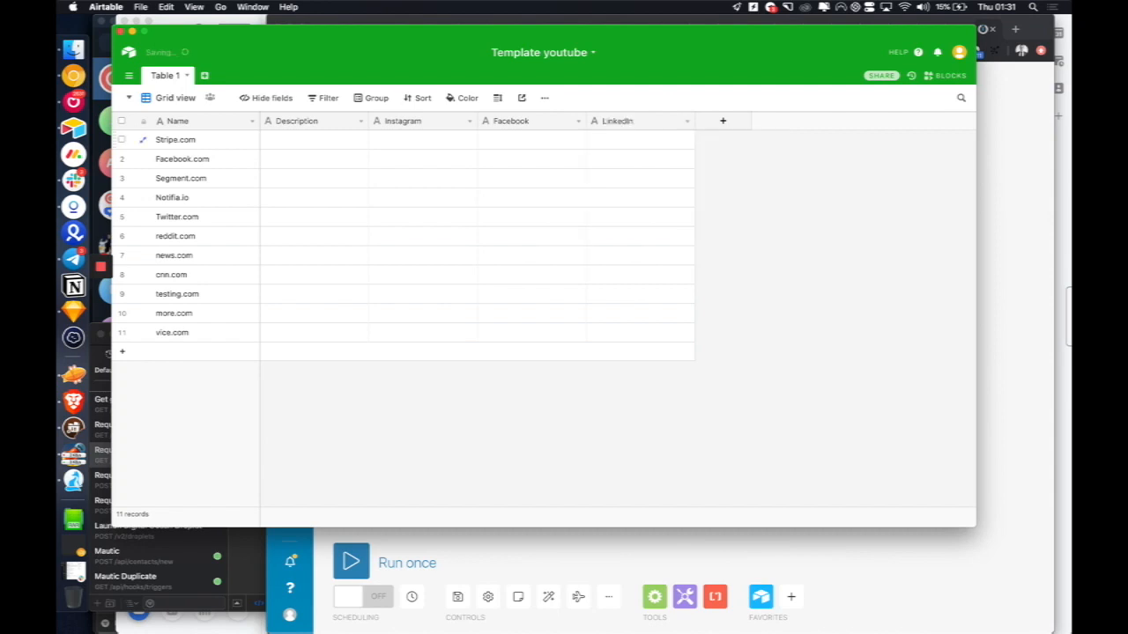
pyautogui.click(722, 120)
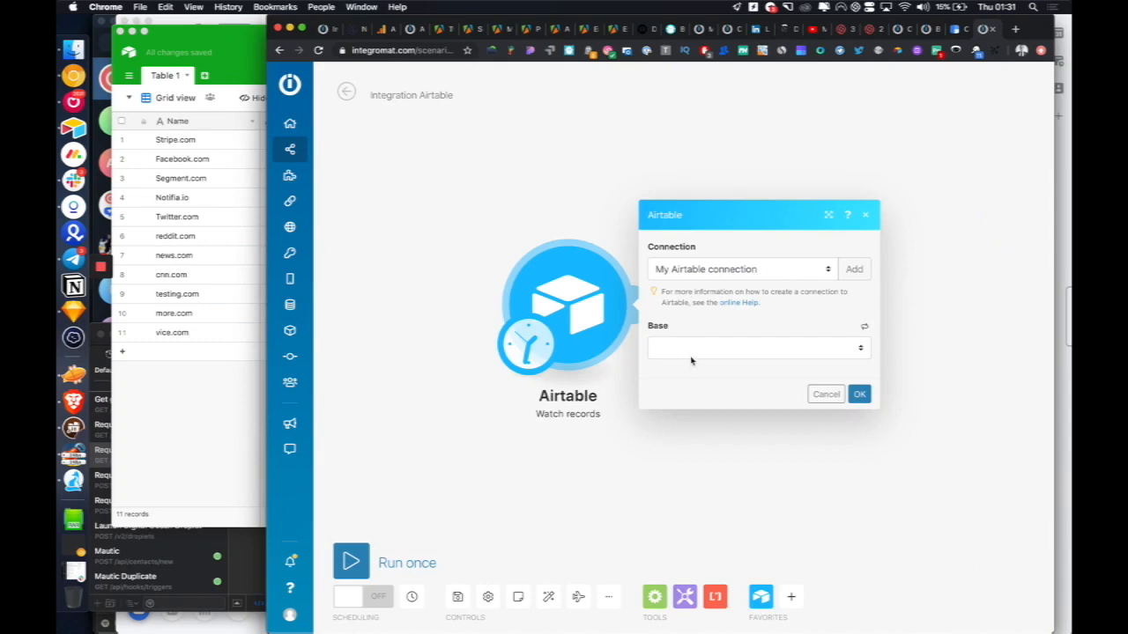
# Select the Template youtube base in the Airtable watch-records module after refreshing the base list
pyautogui.click(758, 349)
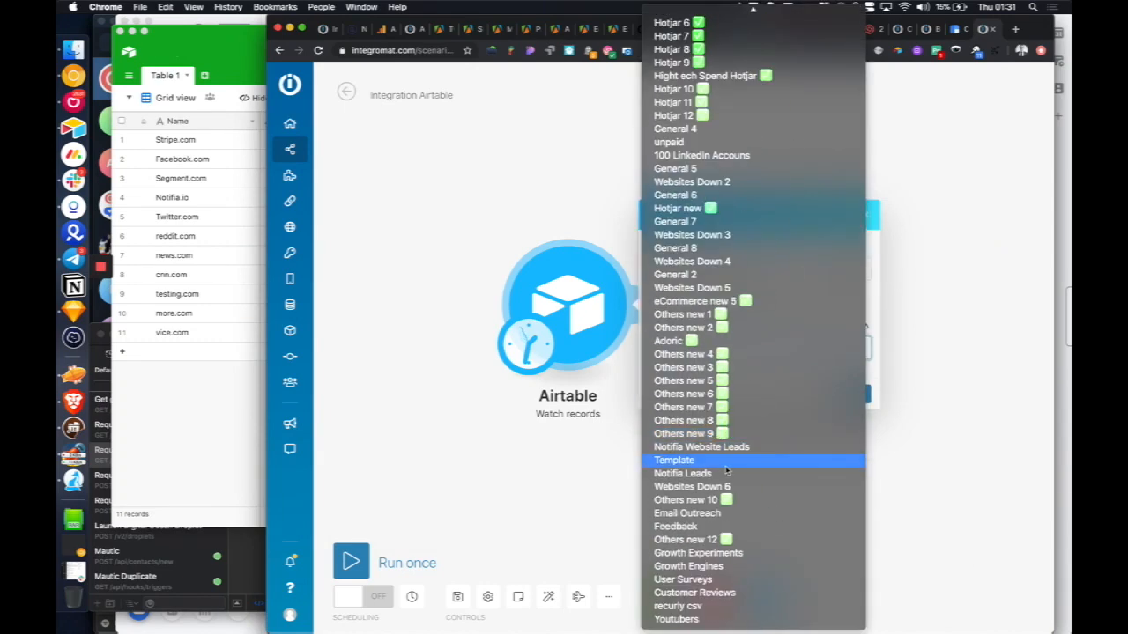
pyautogui.moveTo(718, 472)
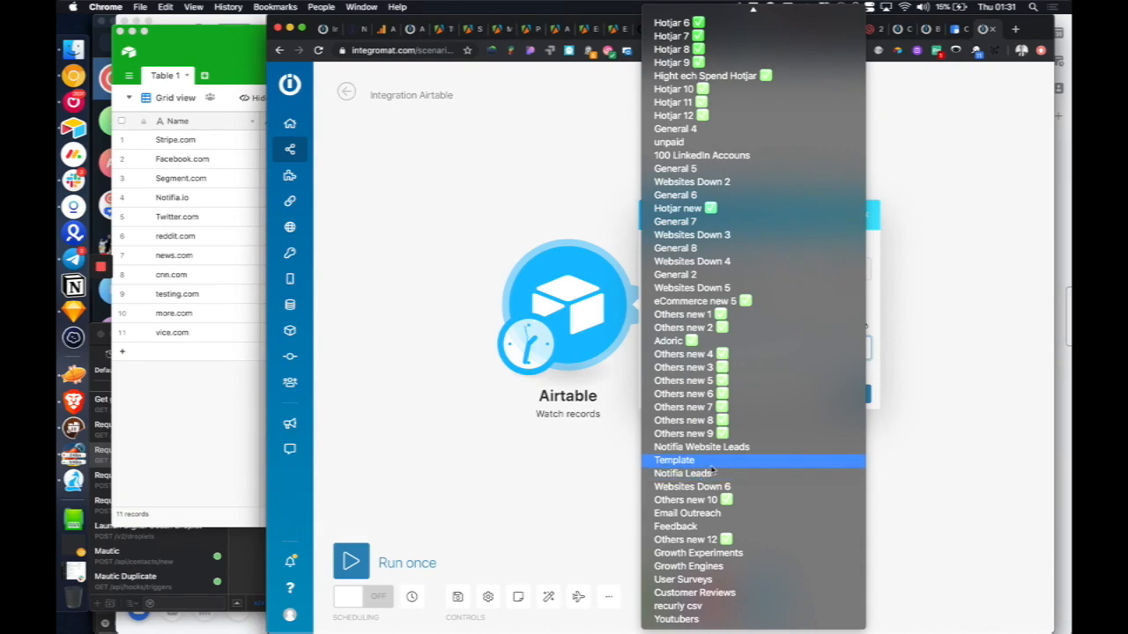
pyautogui.click(673, 460)
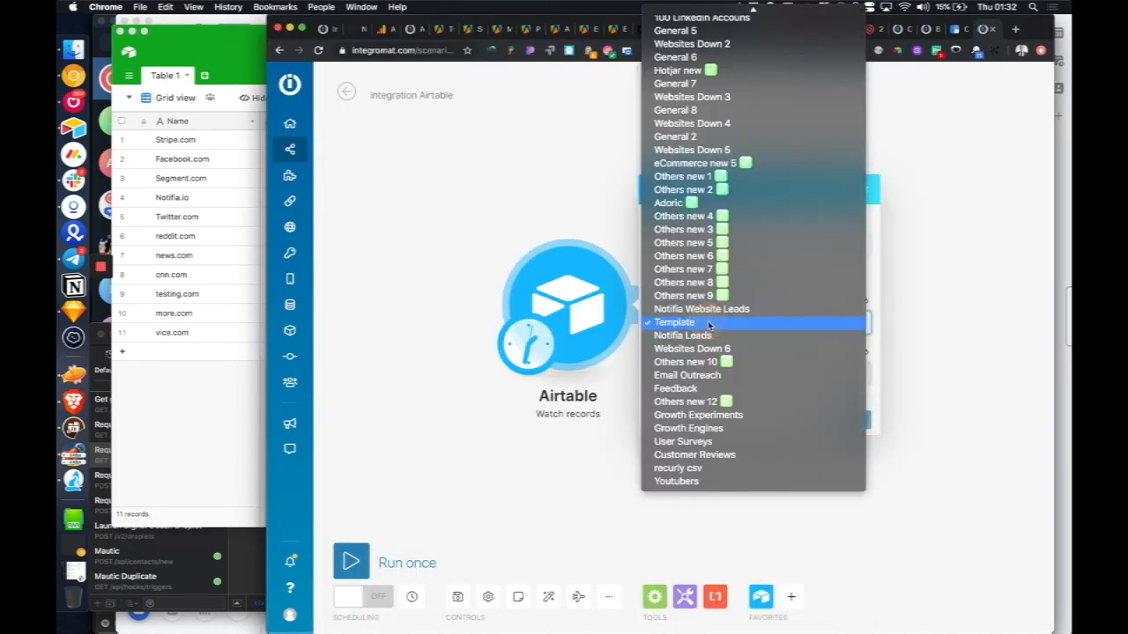
pyautogui.moveTo(738, 323)
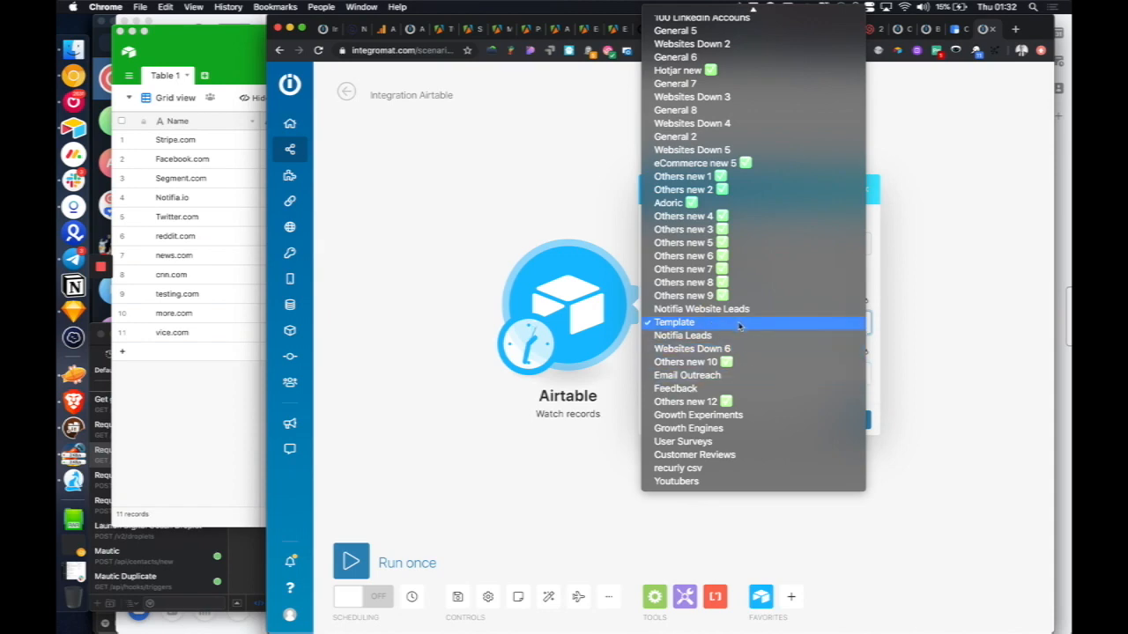
pyautogui.scroll(-3)
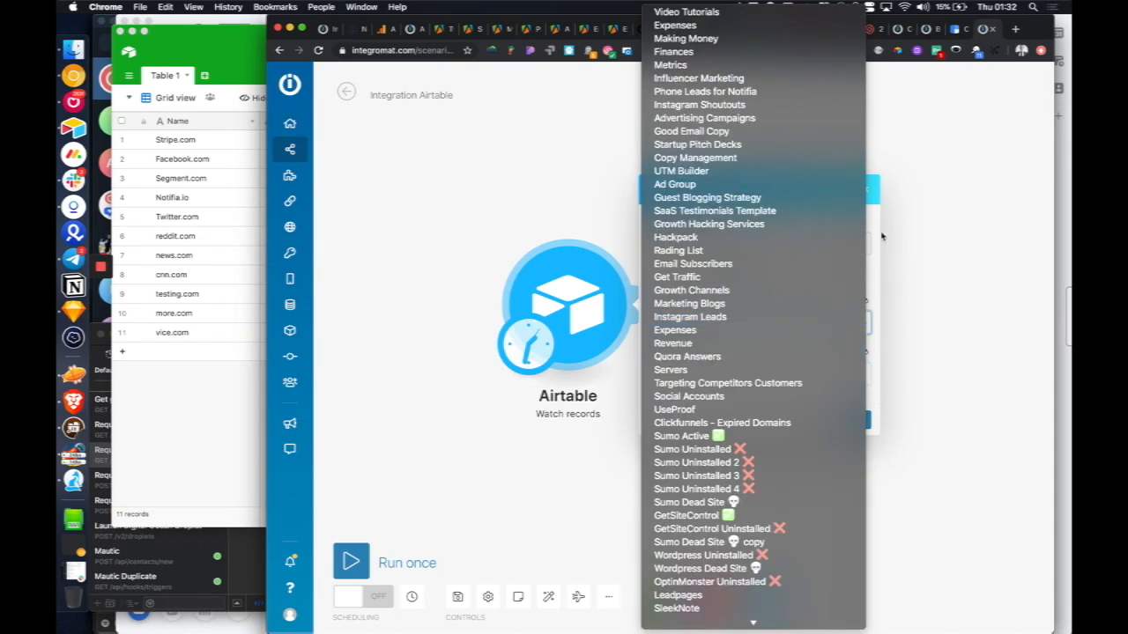
pyautogui.scroll(-3)
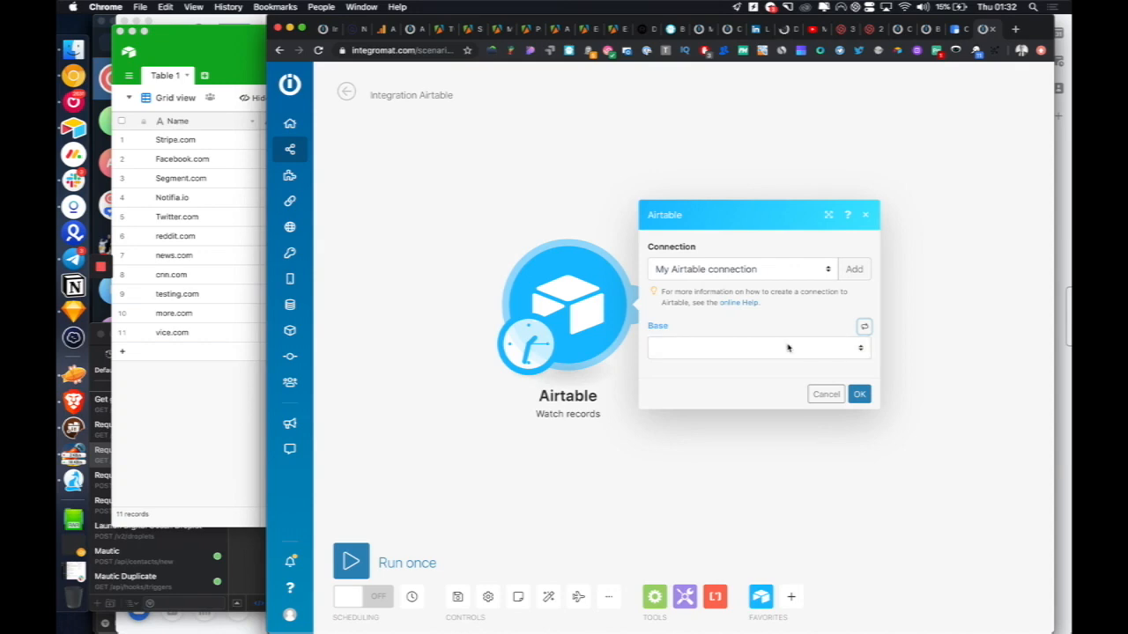
pyautogui.click(757, 349)
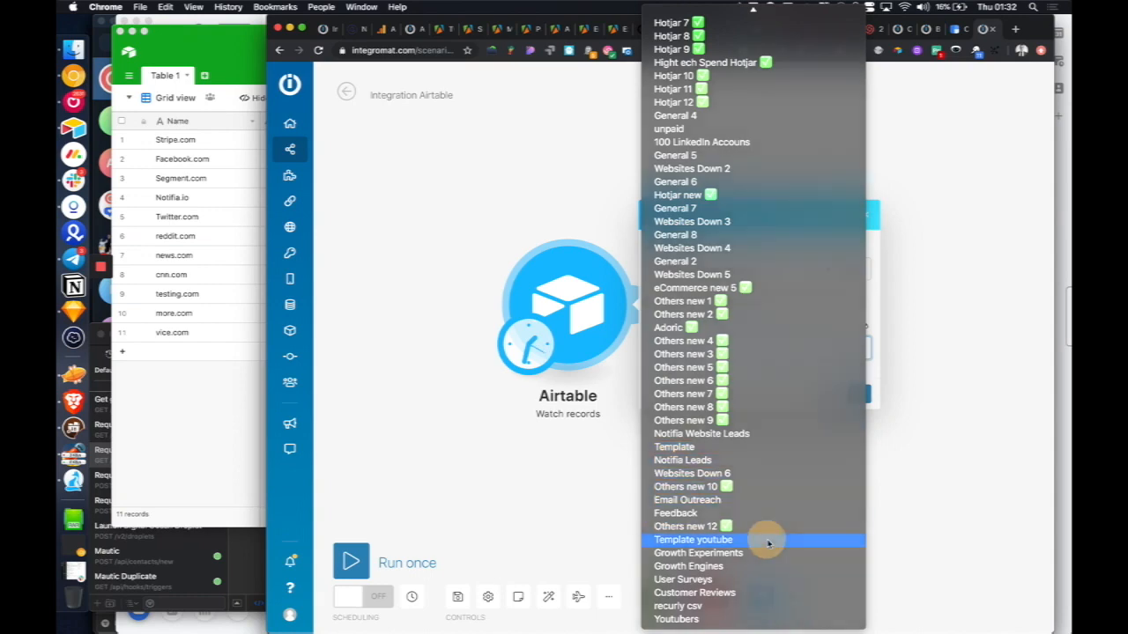
pyautogui.click(692, 539)
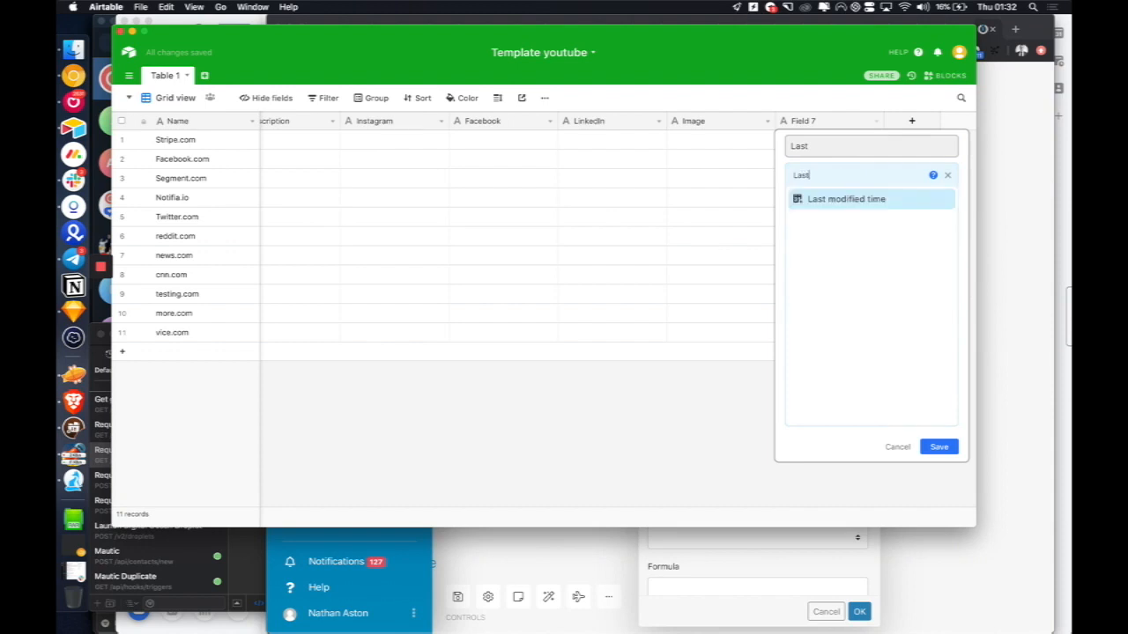
# Add a Last modified time field to the domain table
pyautogui.click(850, 197)
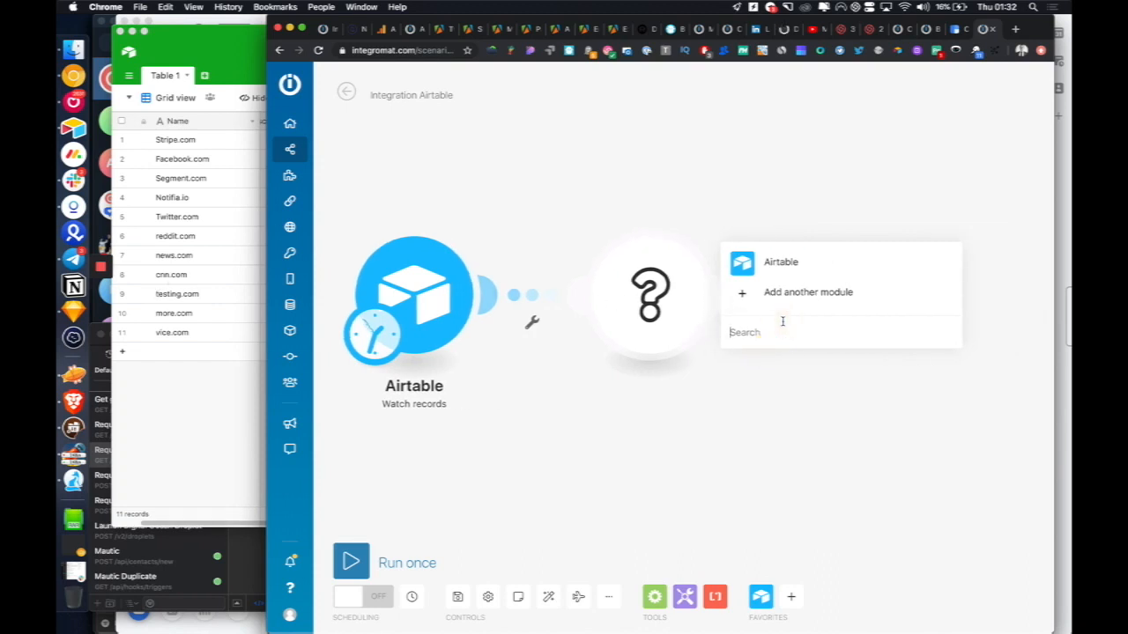
# Add an HTTP Make a request module that GETs Clearbit's company lookup URL with Name as the domain
pyautogui.write('https://company.clearbit.com/v2/companies/find?domain=Name')
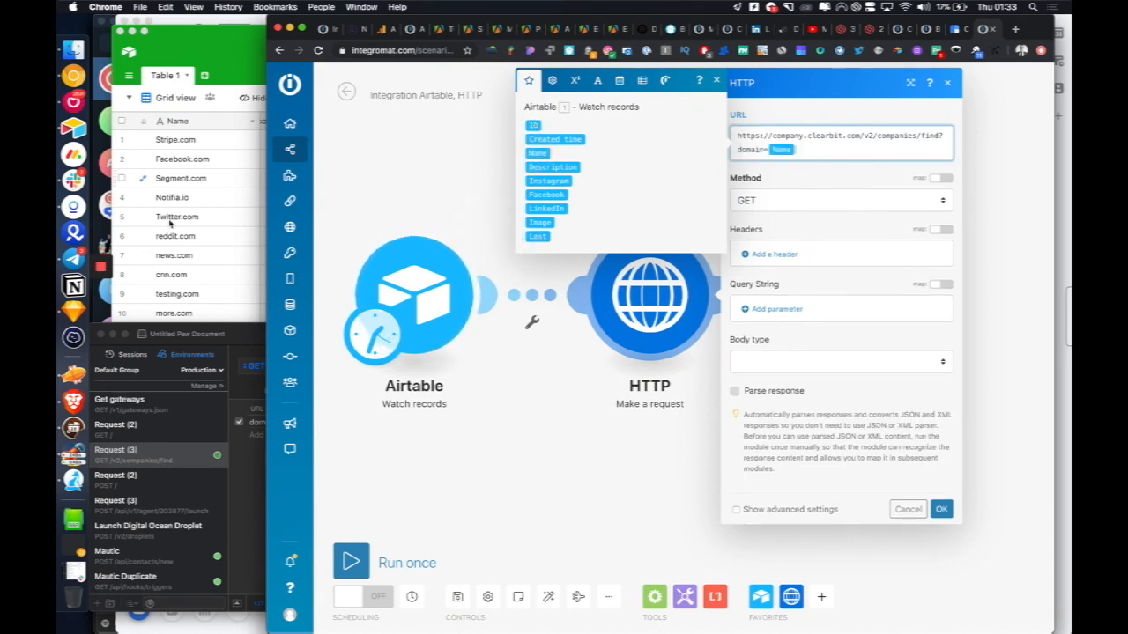
pyautogui.moveTo(782, 309)
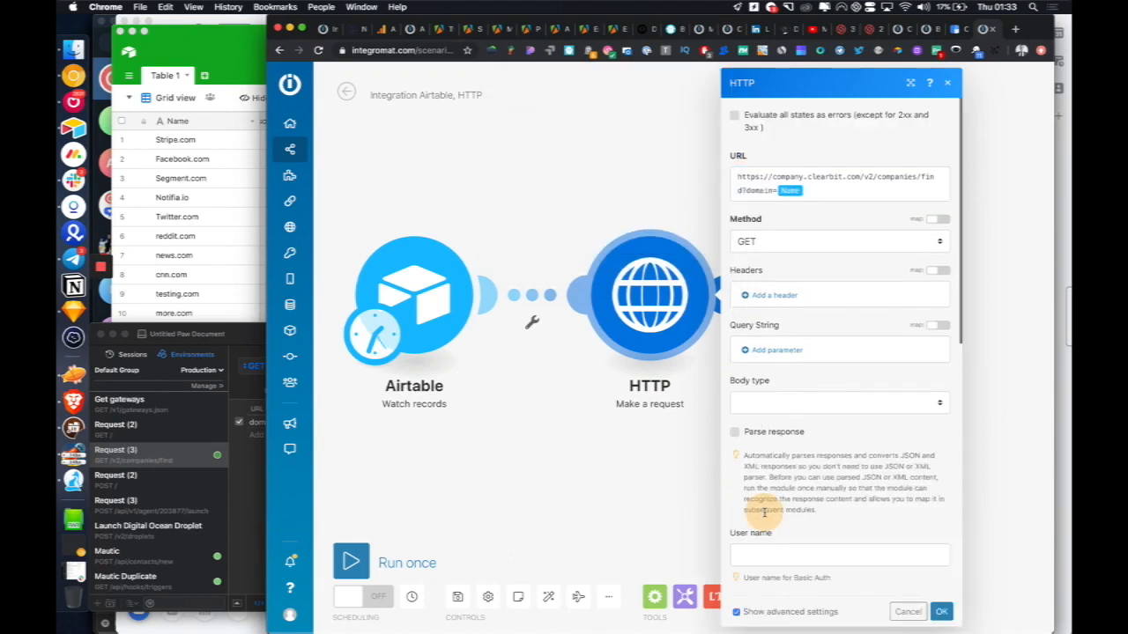
pyautogui.scroll(-3)
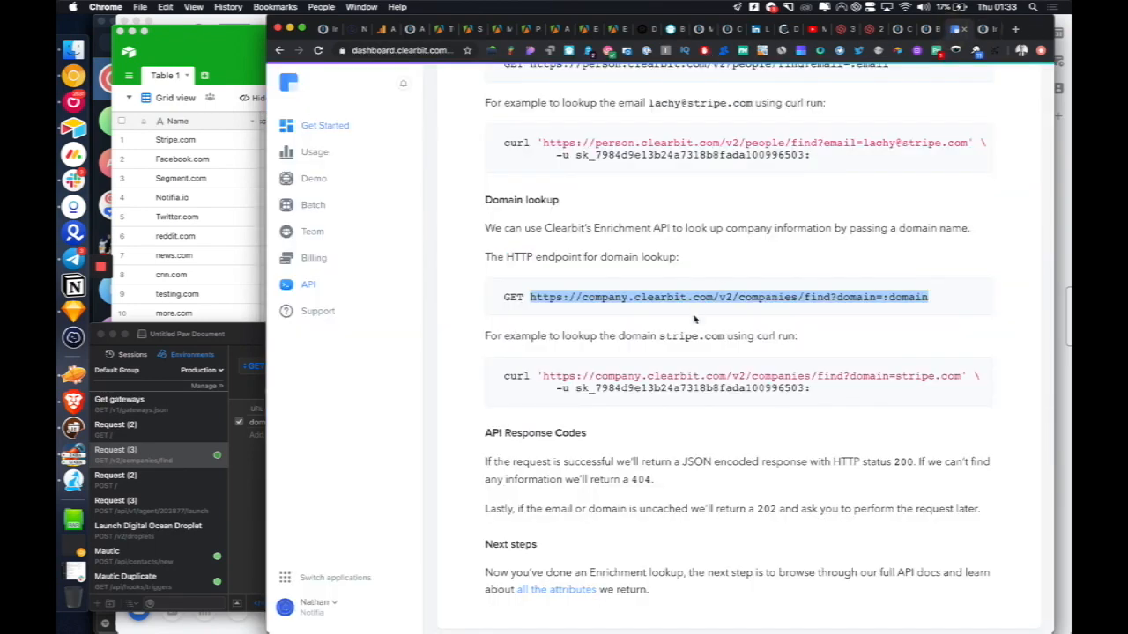
pyautogui.scroll(3)
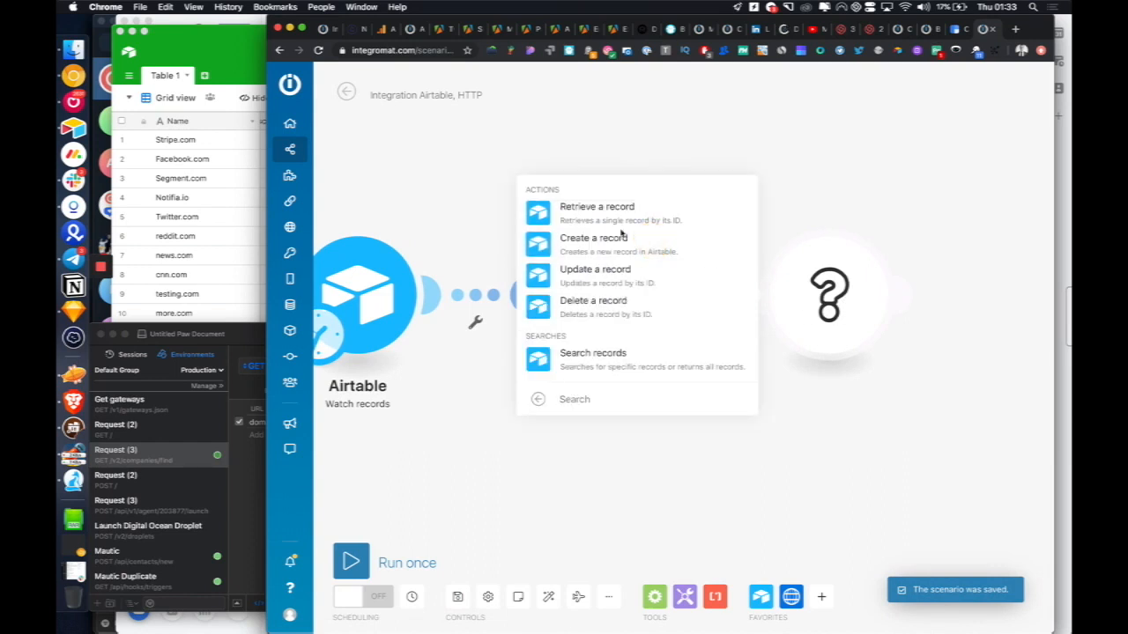
# Add an Airtable Update a record module targeting the Template youtube base and its table
pyautogui.click(596, 268)
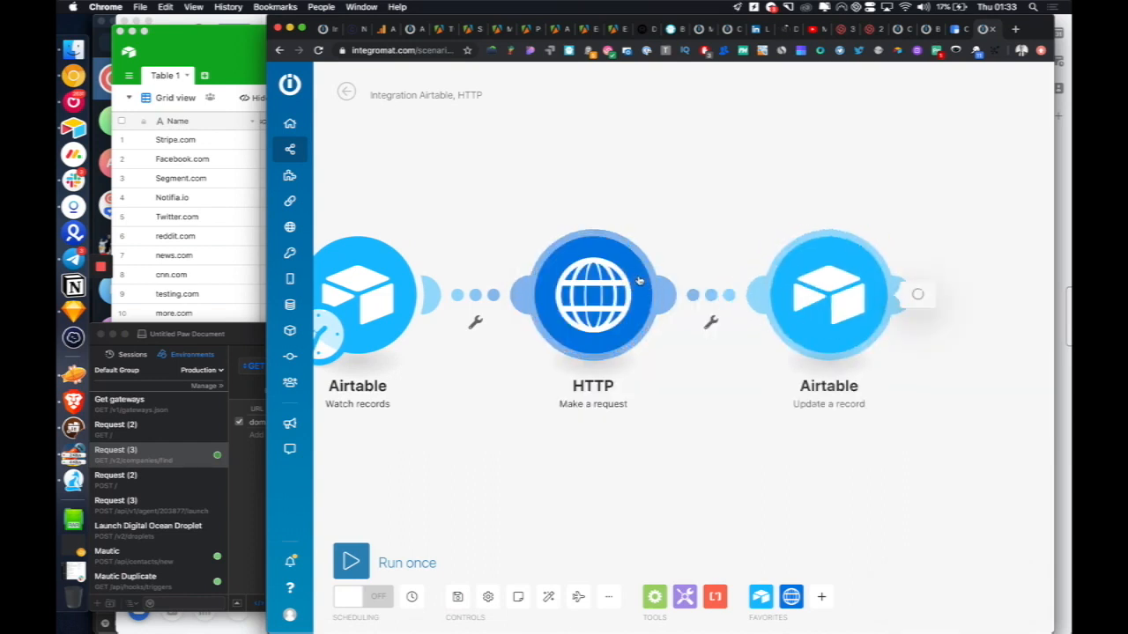
pyautogui.click(828, 296)
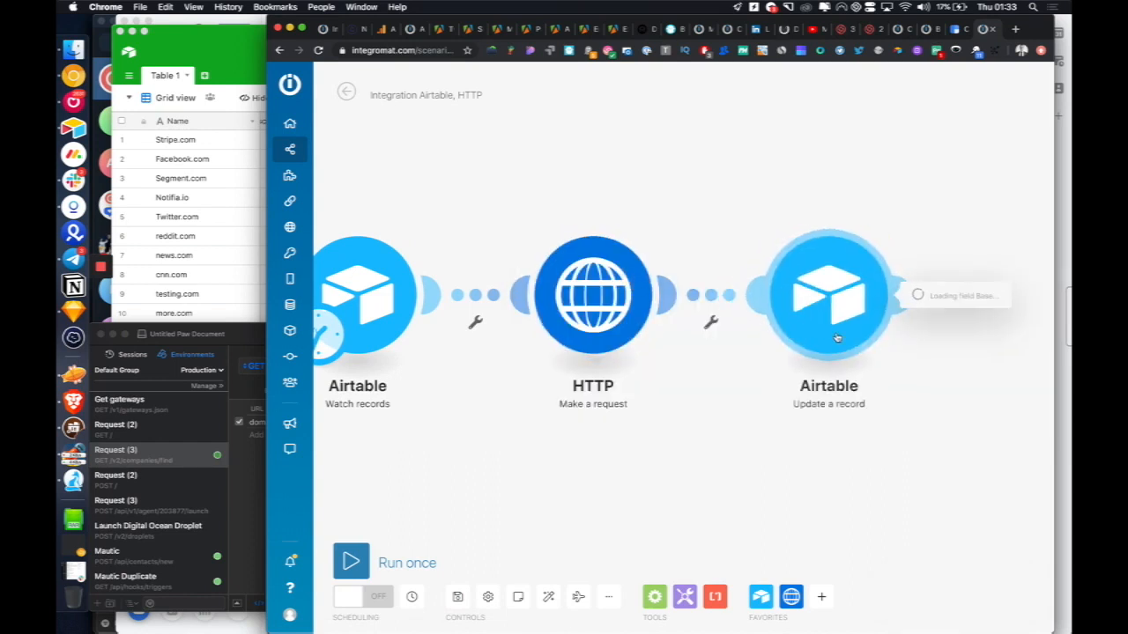
pyautogui.click(828, 296)
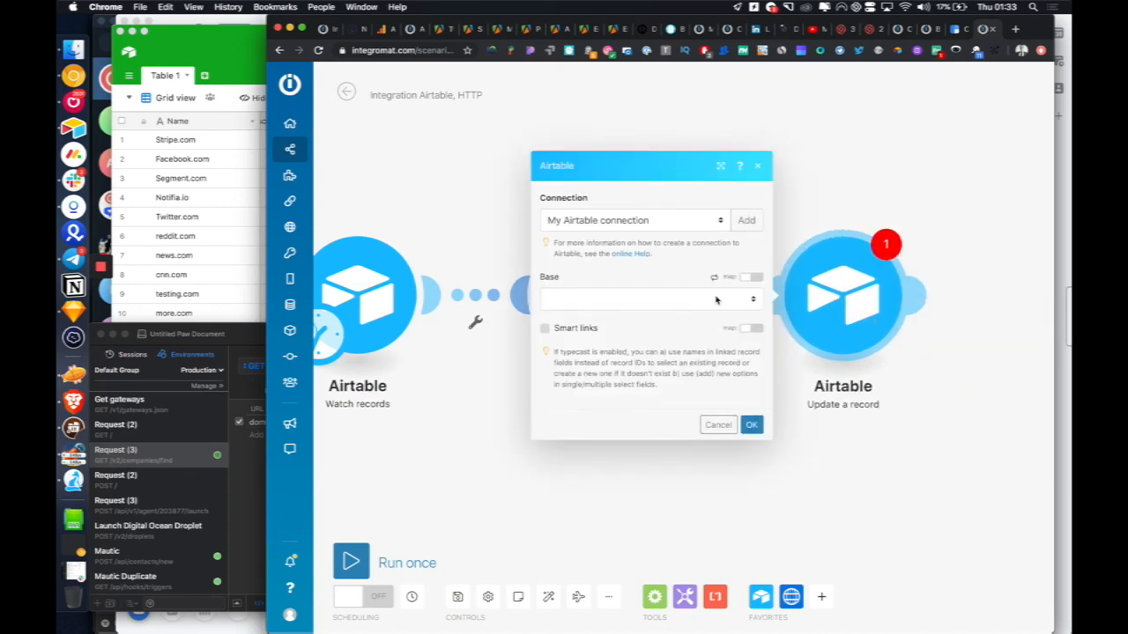
pyautogui.click(649, 299)
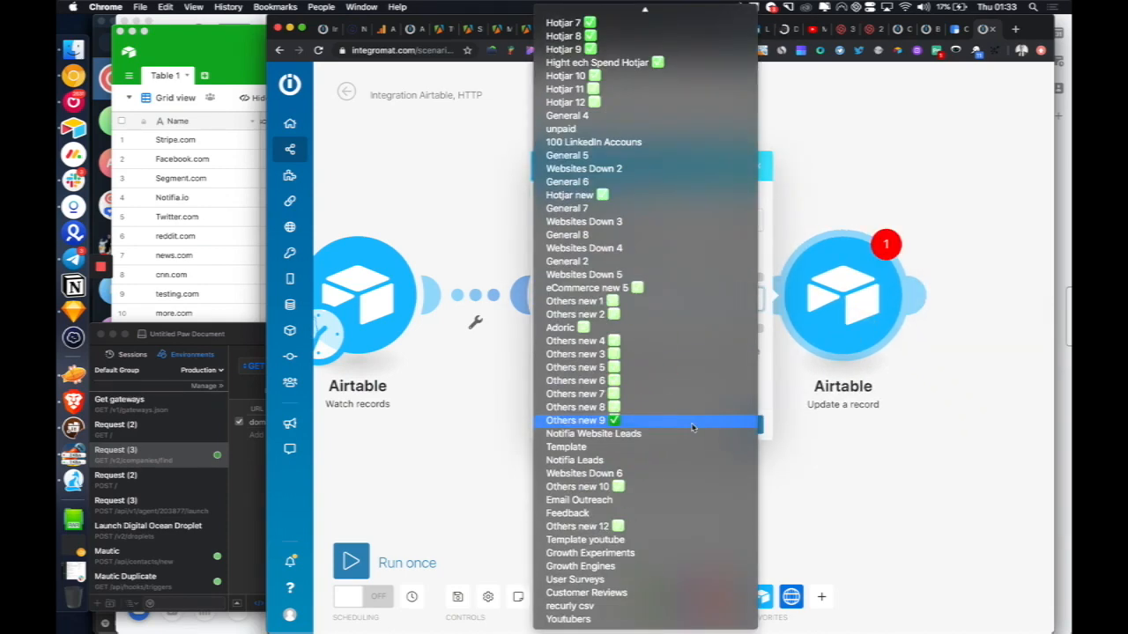
pyautogui.moveTo(660, 513)
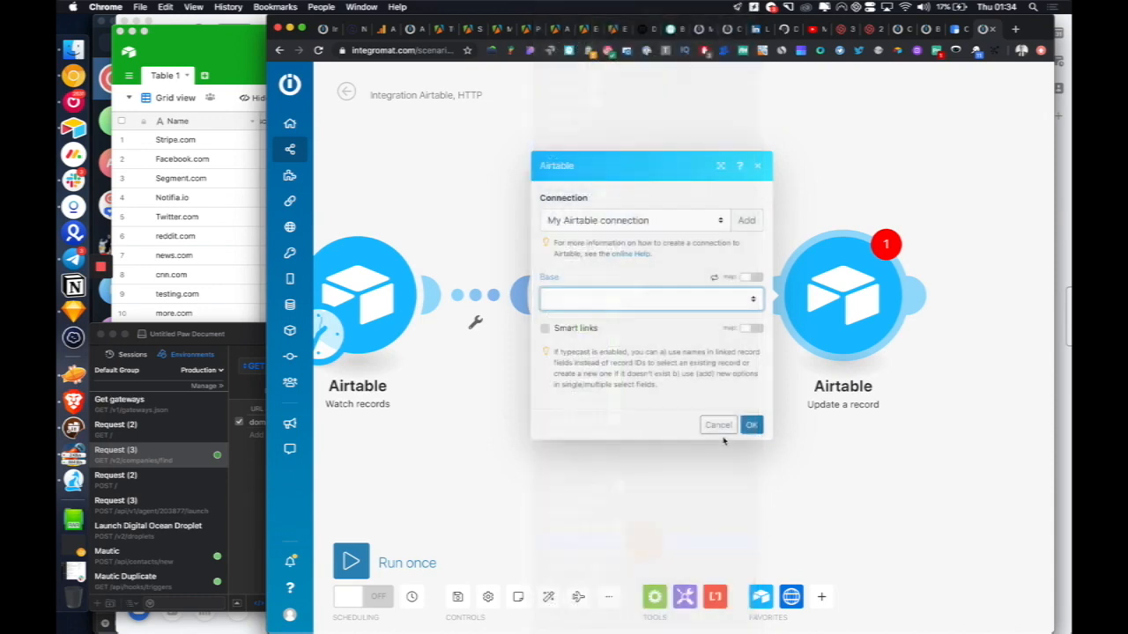
pyautogui.click(650, 300)
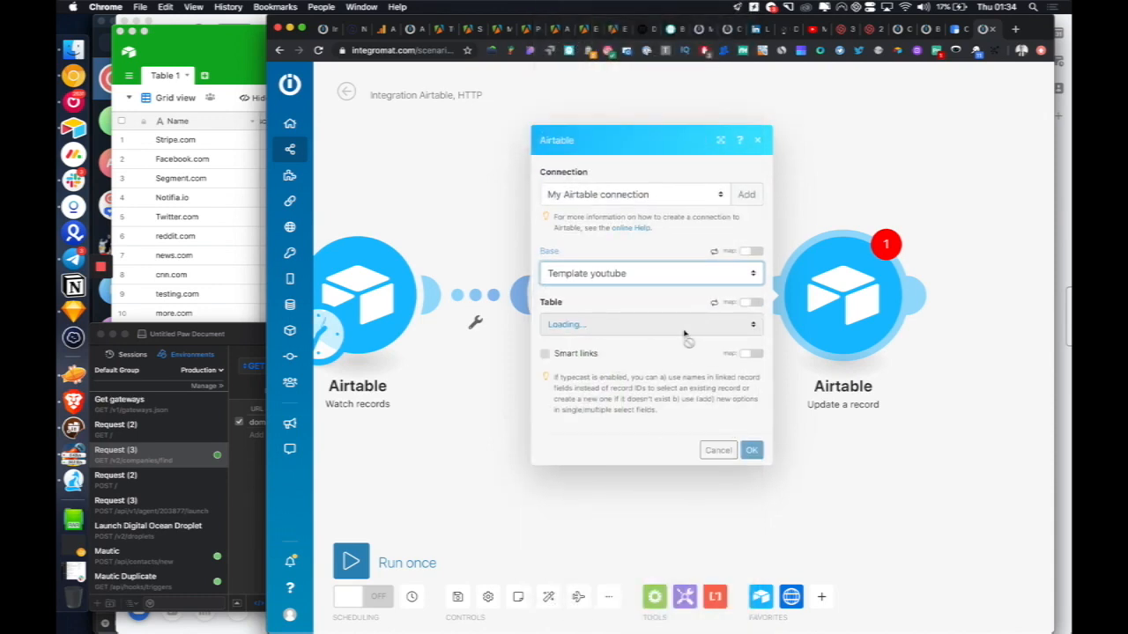
pyautogui.click(650, 324)
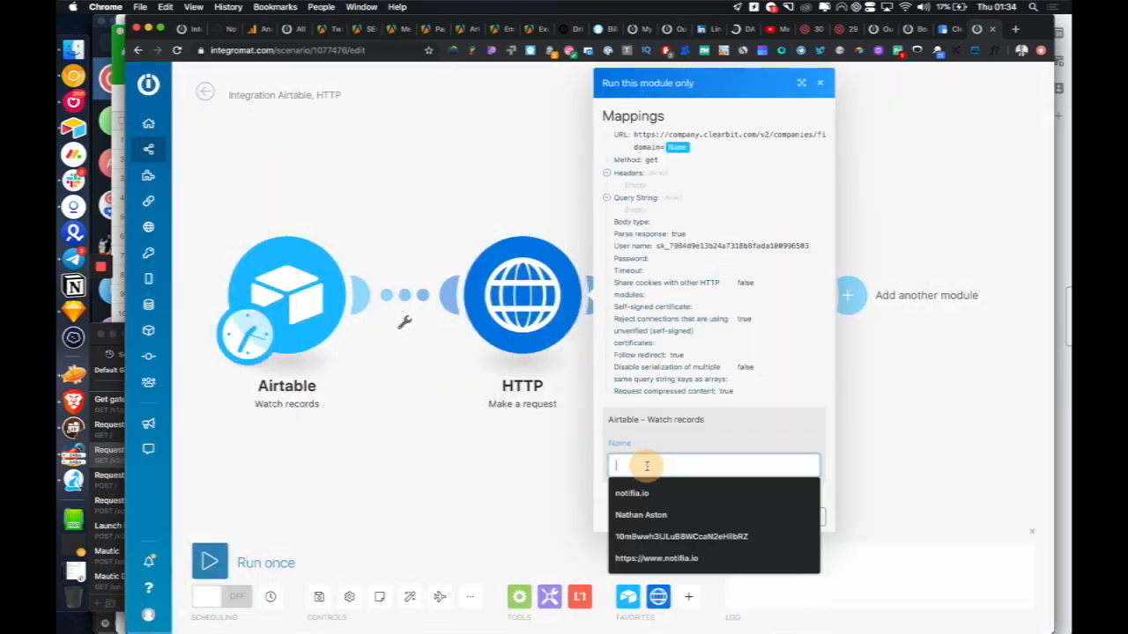
# Test the HTTP request with stripe.com and map Clearbit's description, Facebook and LinkedIn handles into the update module
pyautogui.write('stripe.com')
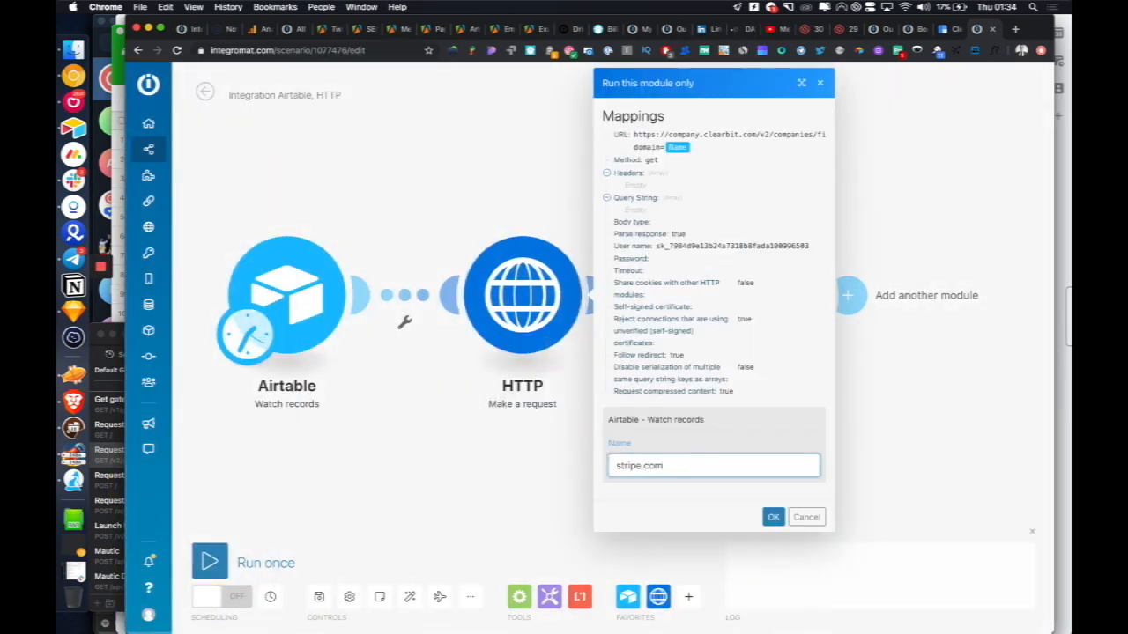
pyautogui.click(772, 516)
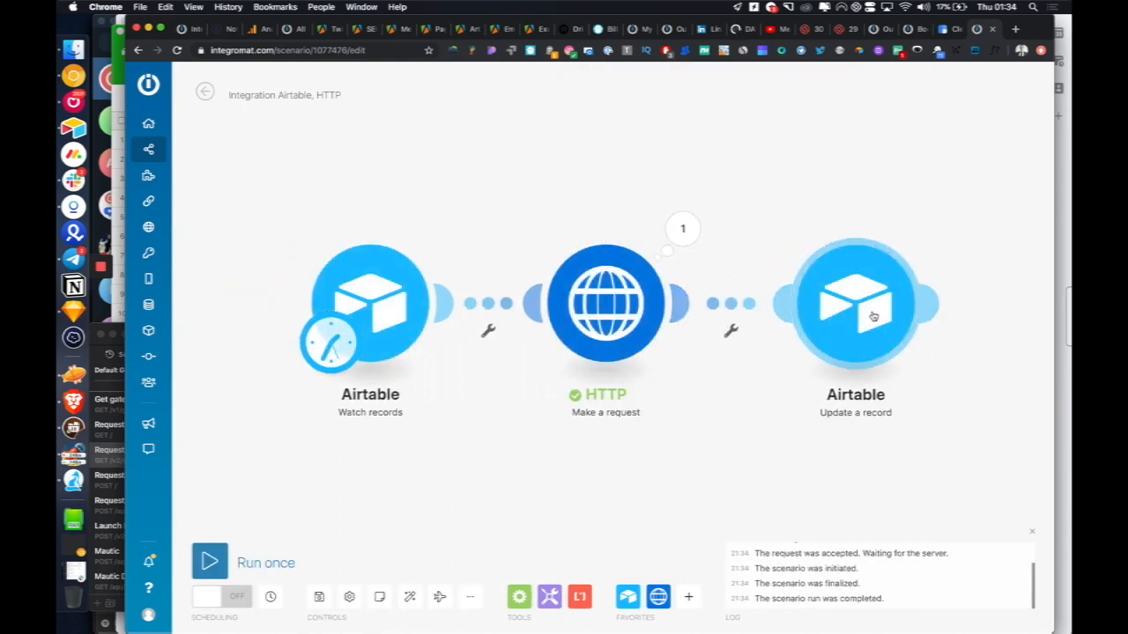
pyautogui.click(854, 303)
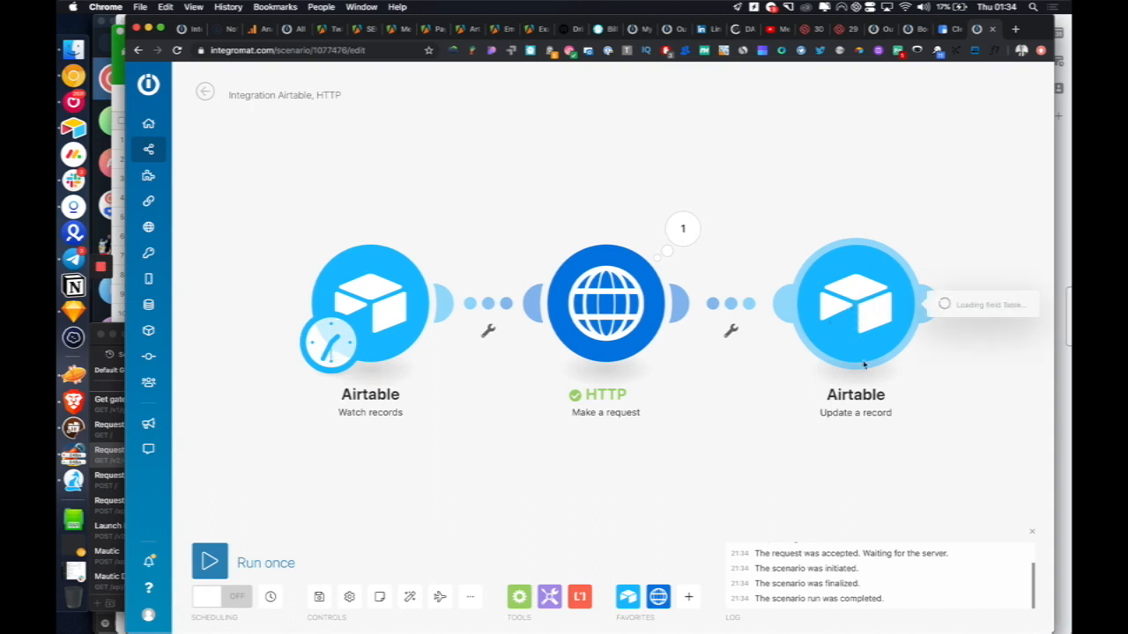
pyautogui.moveTo(856, 333)
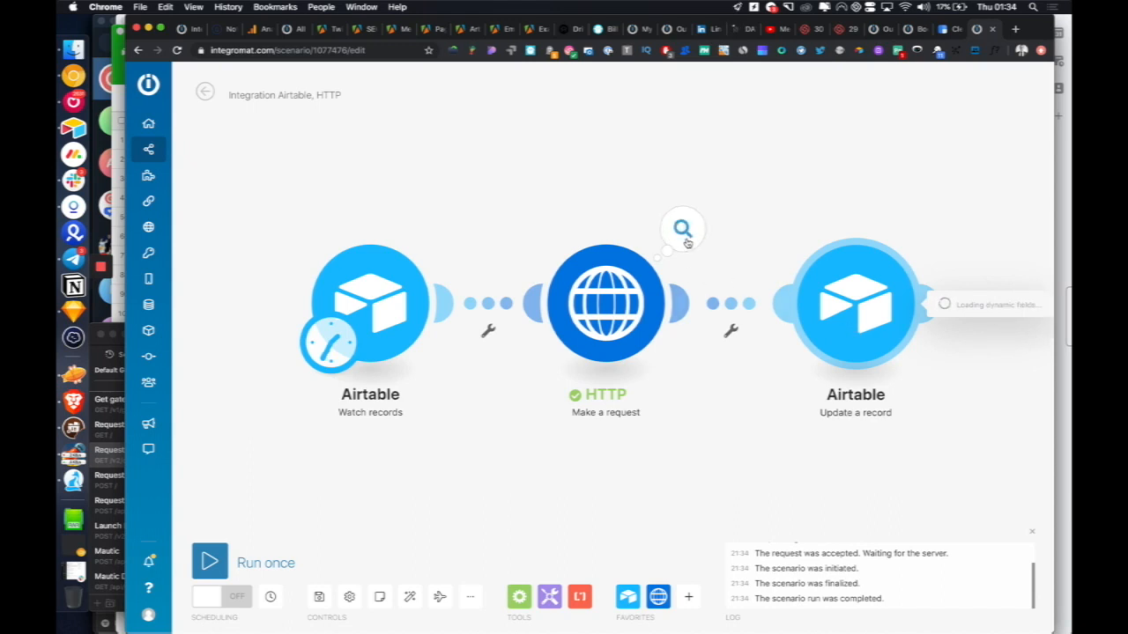
pyautogui.click(854, 304)
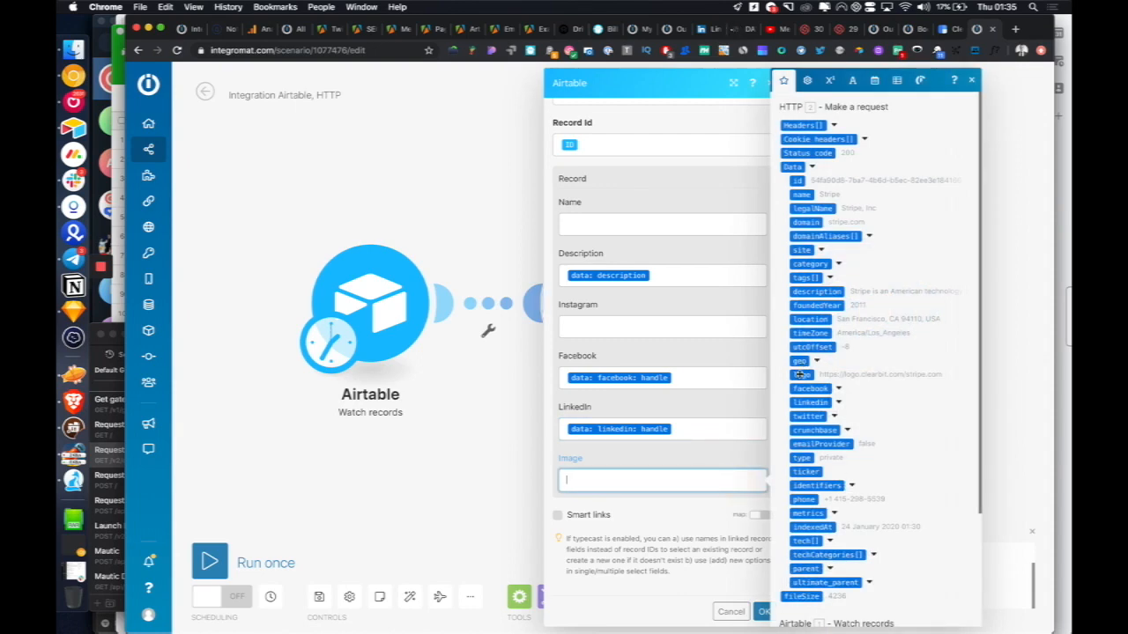
# Map Clearbit's logo URL into the Image field and review the returned category and site details
pyautogui.click(799, 374)
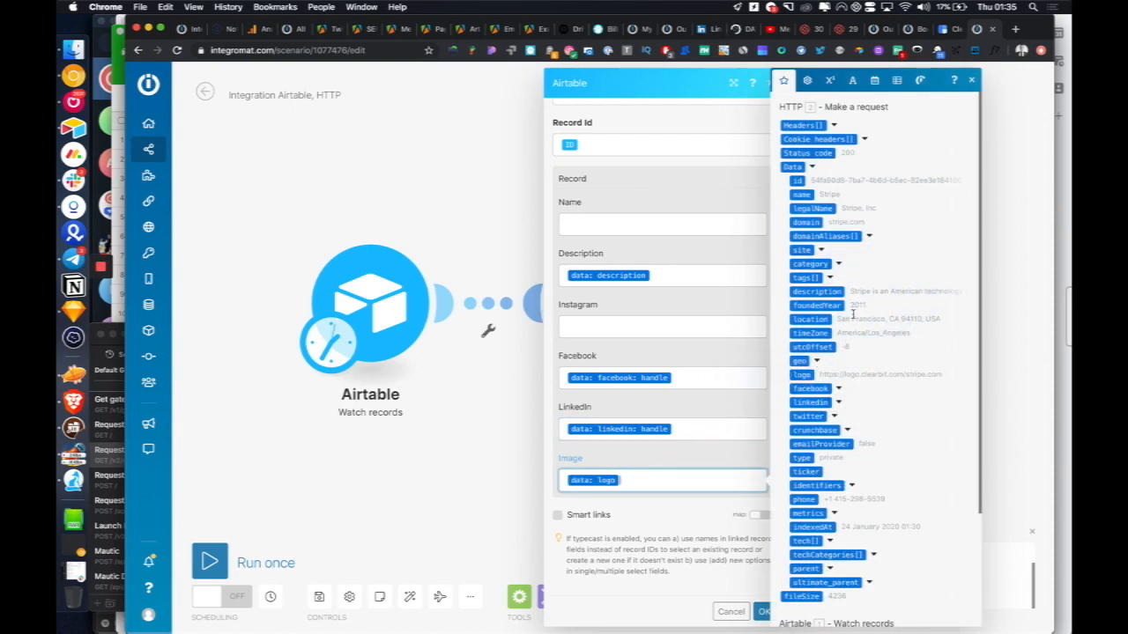
pyautogui.scroll(-3)
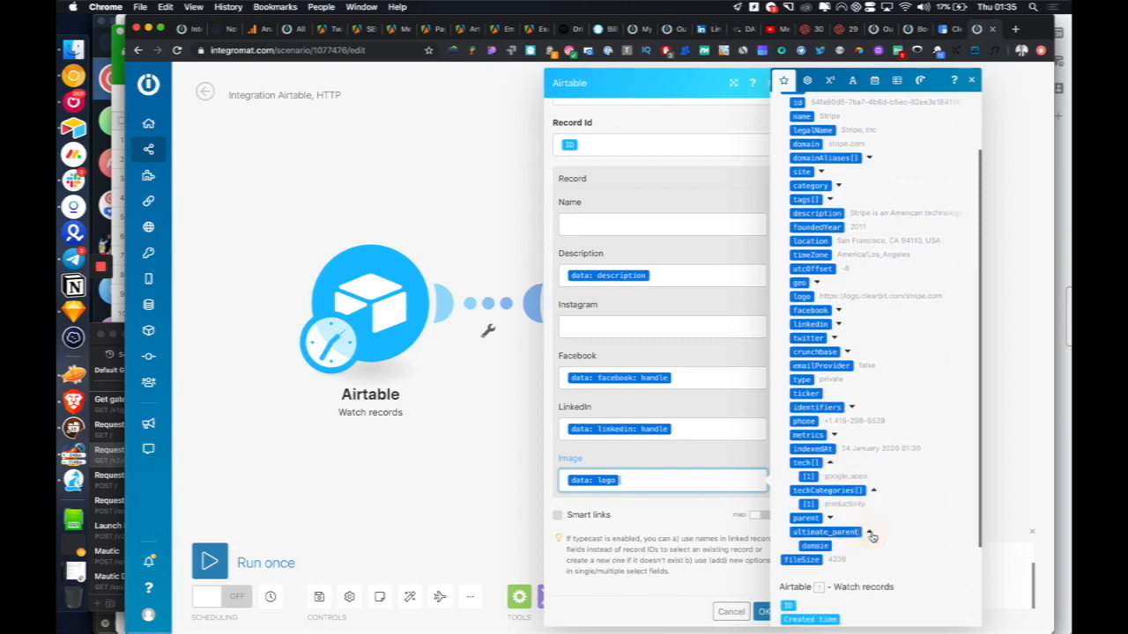
pyautogui.scroll(-3)
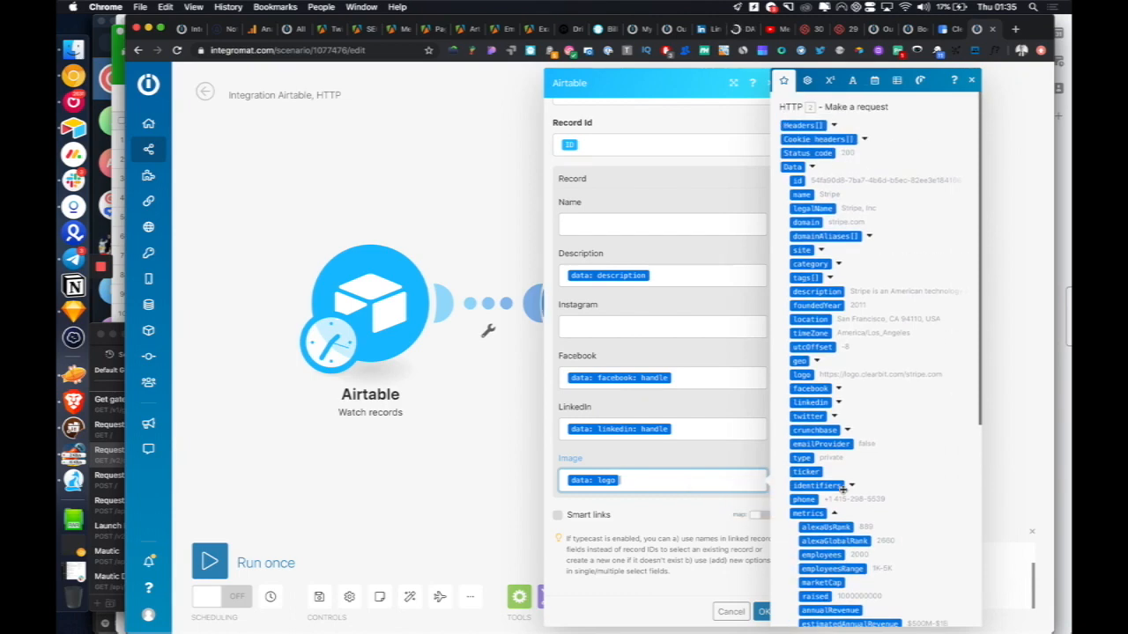
pyautogui.click(835, 389)
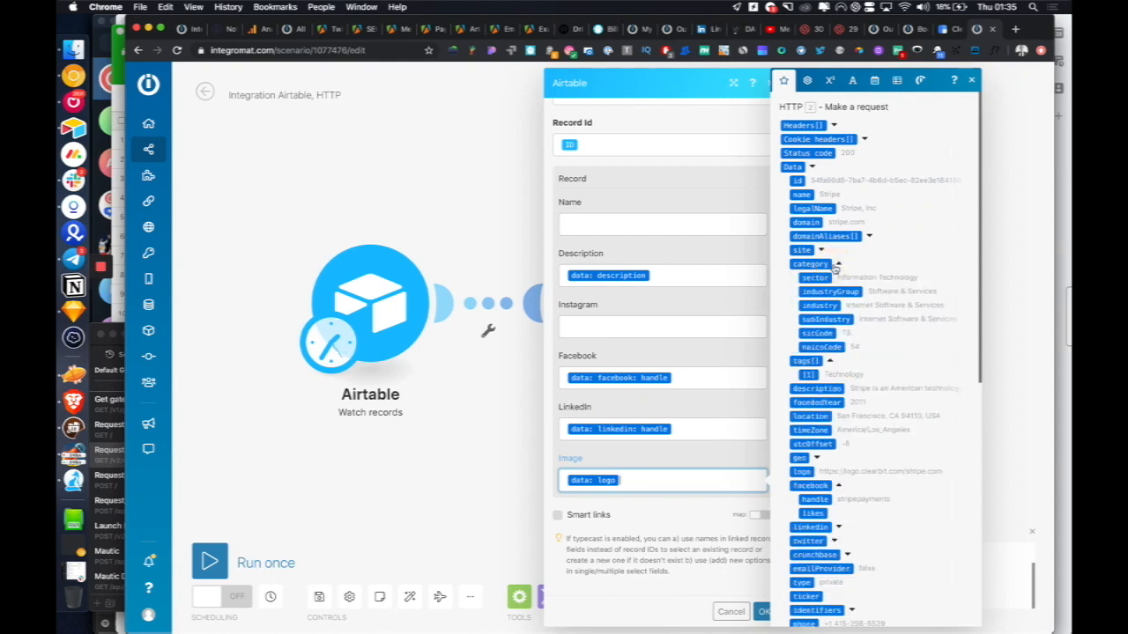
pyautogui.click(817, 251)
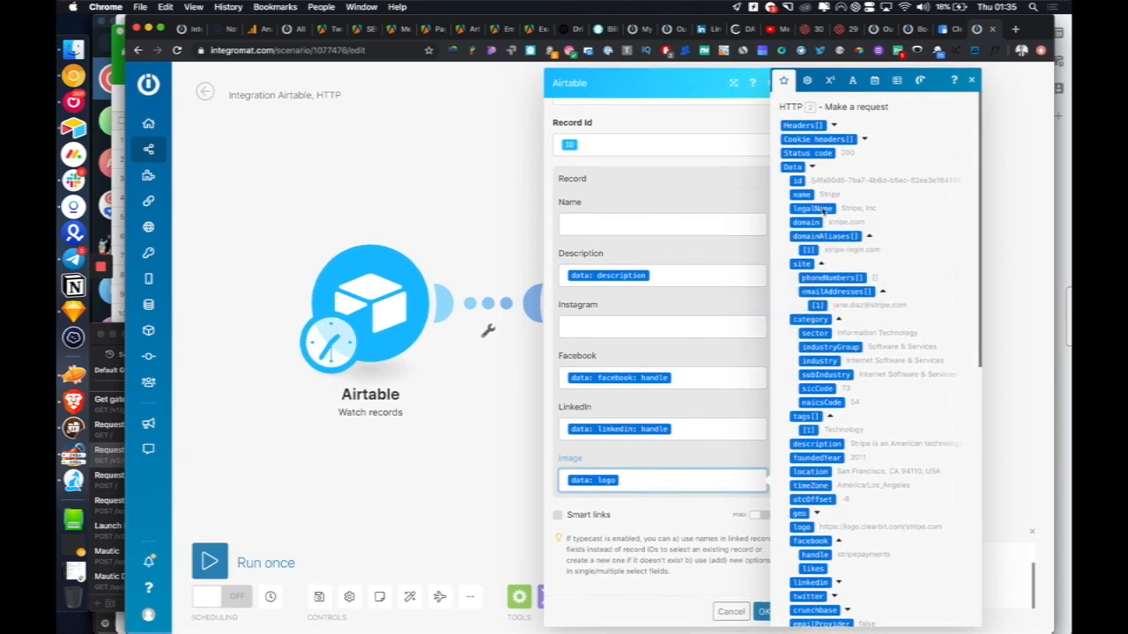
pyautogui.scroll(-3)
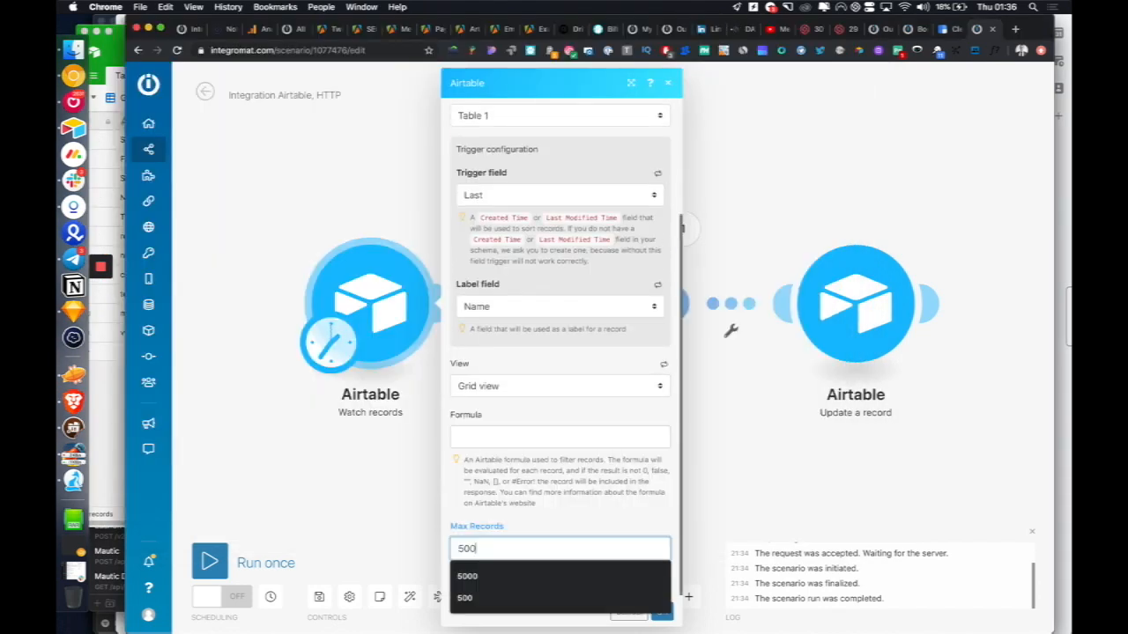
# Set the watch trigger's Max Records to 500, save the scenario and run it once
pyautogui.click(666, 82)
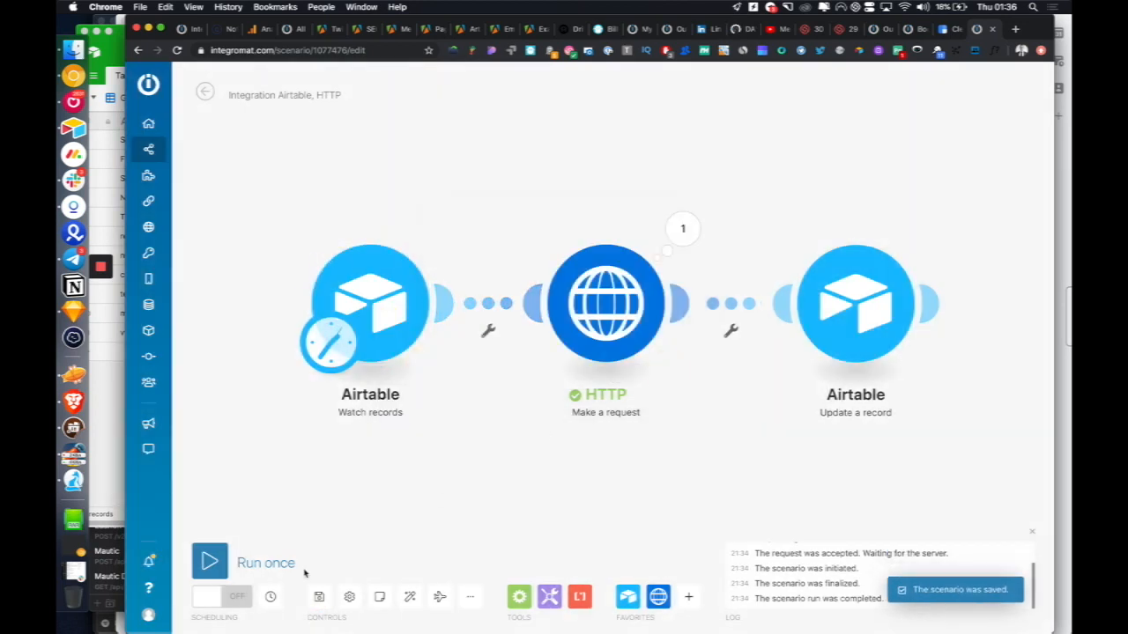
pyautogui.click(210, 563)
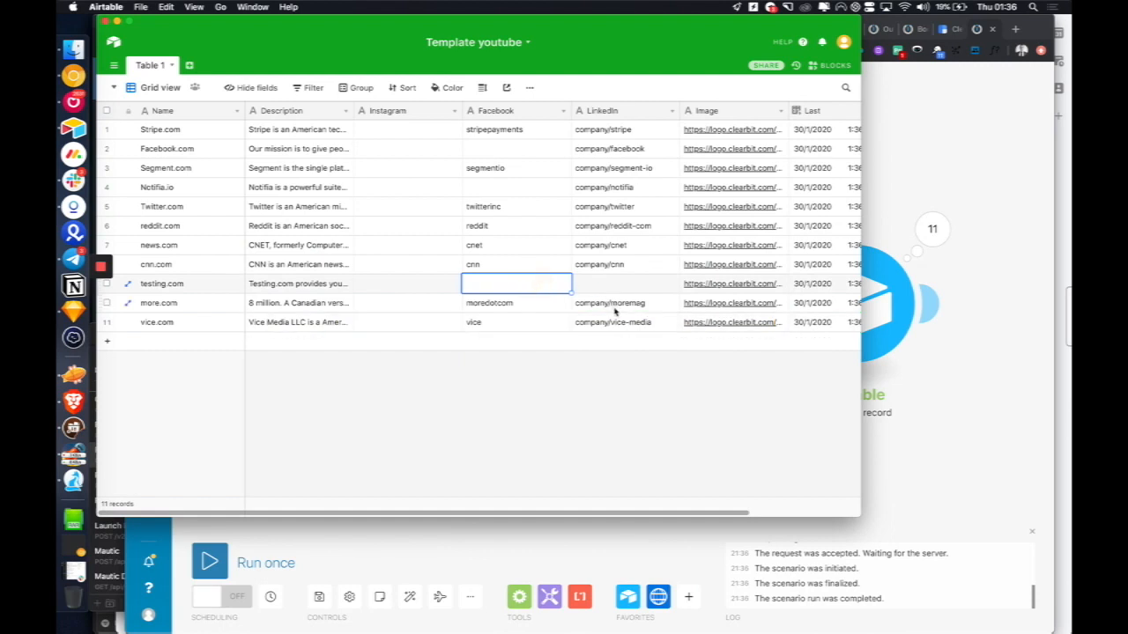
# Customize the LinkedIn field's type, searching 'fo' to pick Formula
pyautogui.click(668, 110)
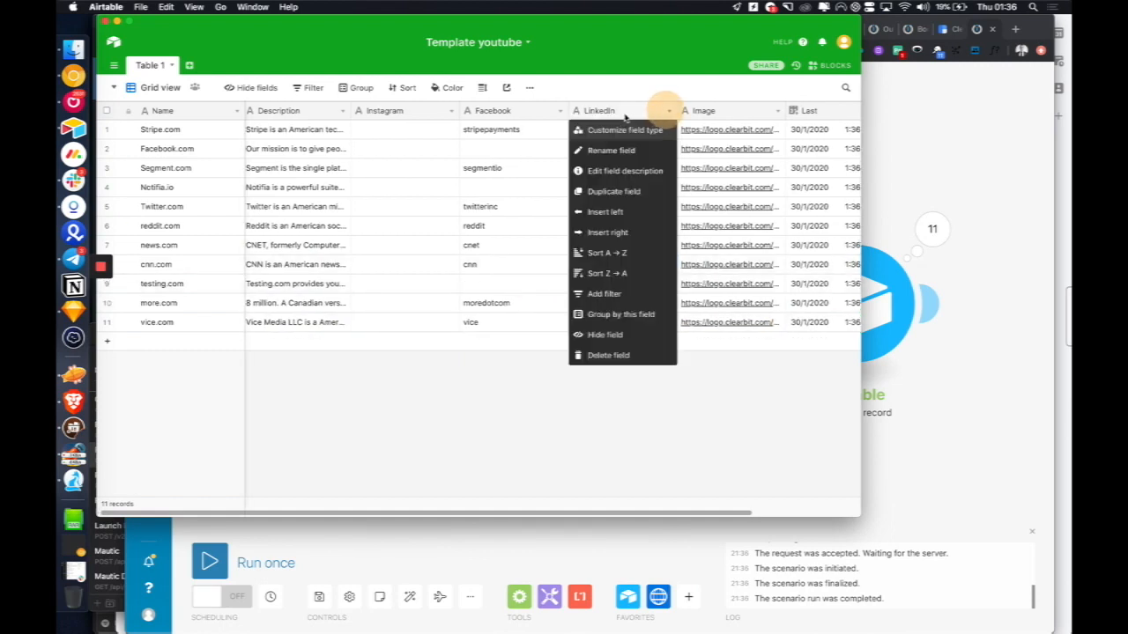
pyautogui.click(624, 130)
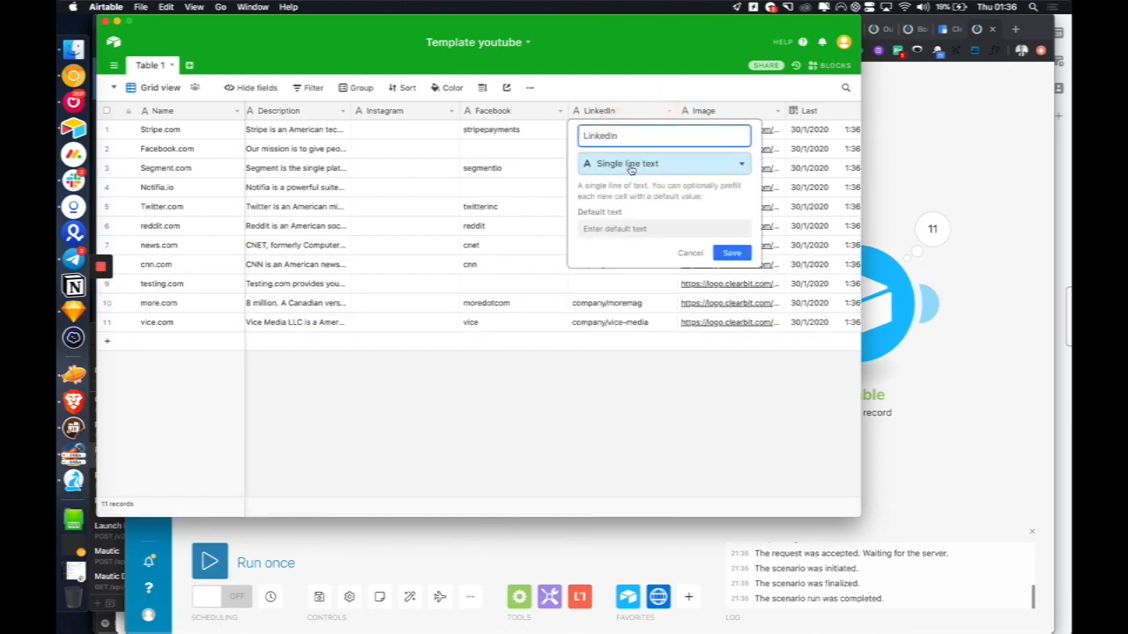
pyautogui.click(731, 253)
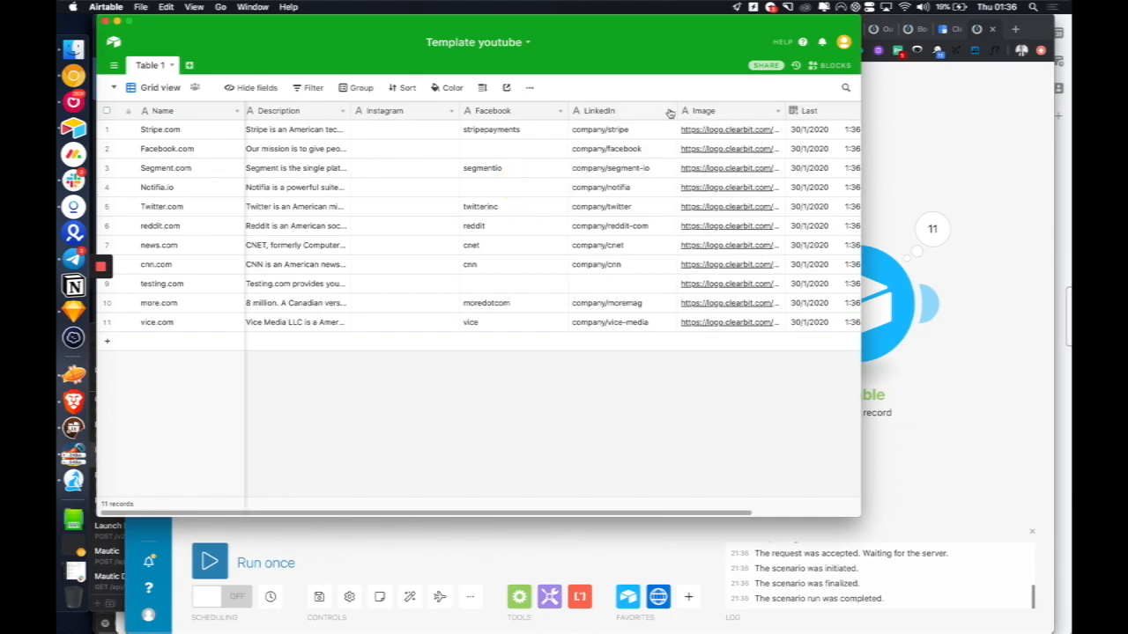
pyautogui.click(645, 109)
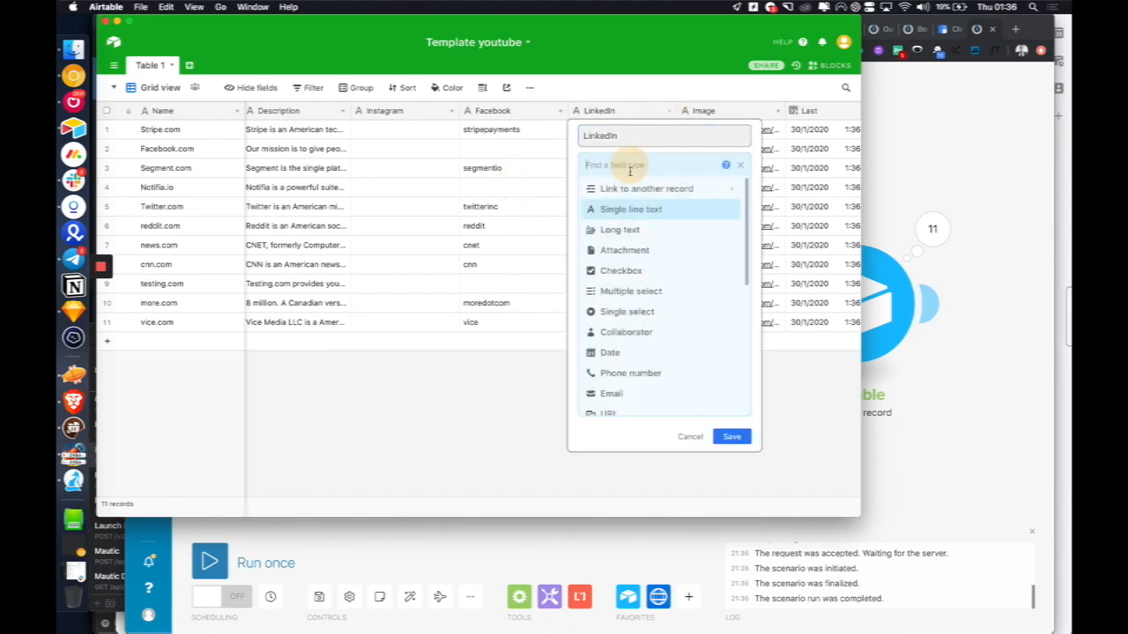
pyautogui.write('fo')
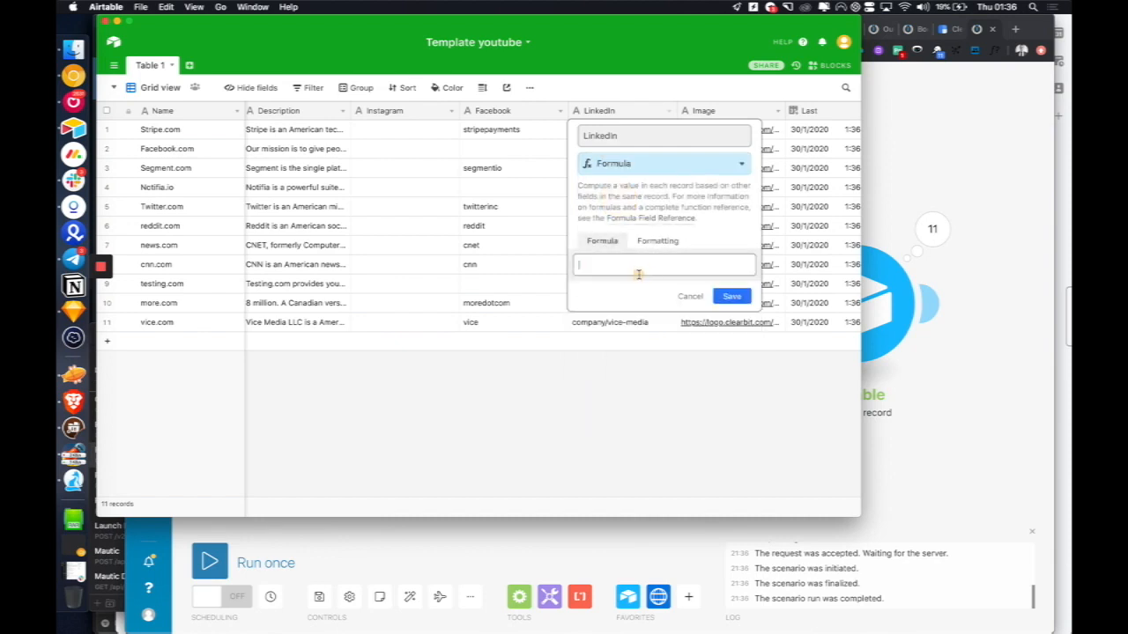
pyautogui.click(663, 265)
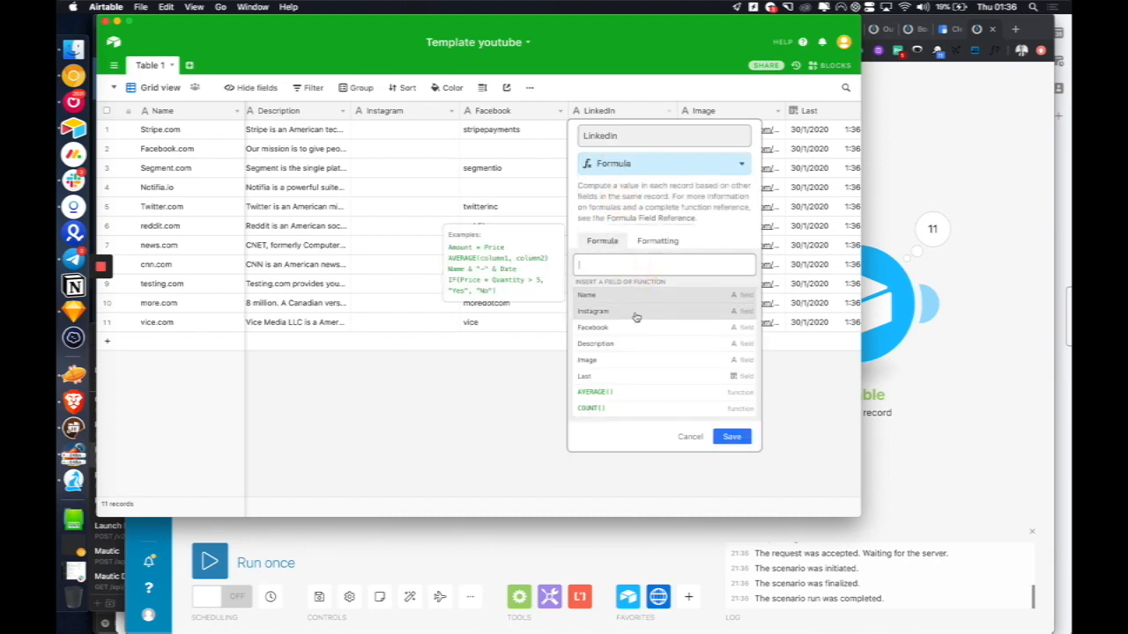
pyautogui.write('CONCATENATE()')
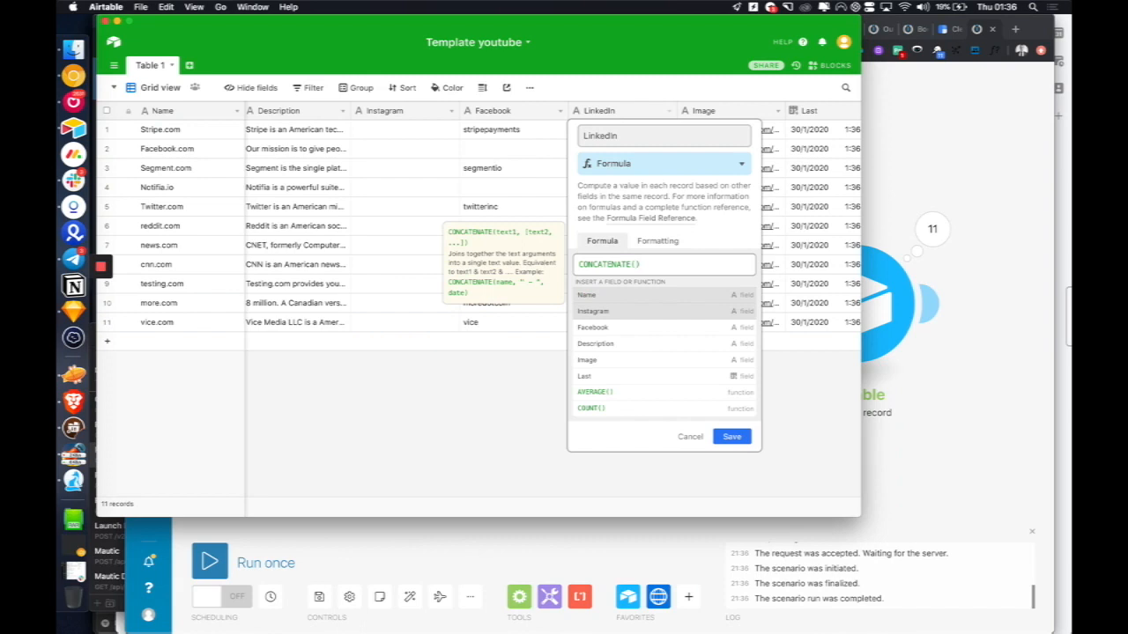
pyautogui.moveTo(635, 326)
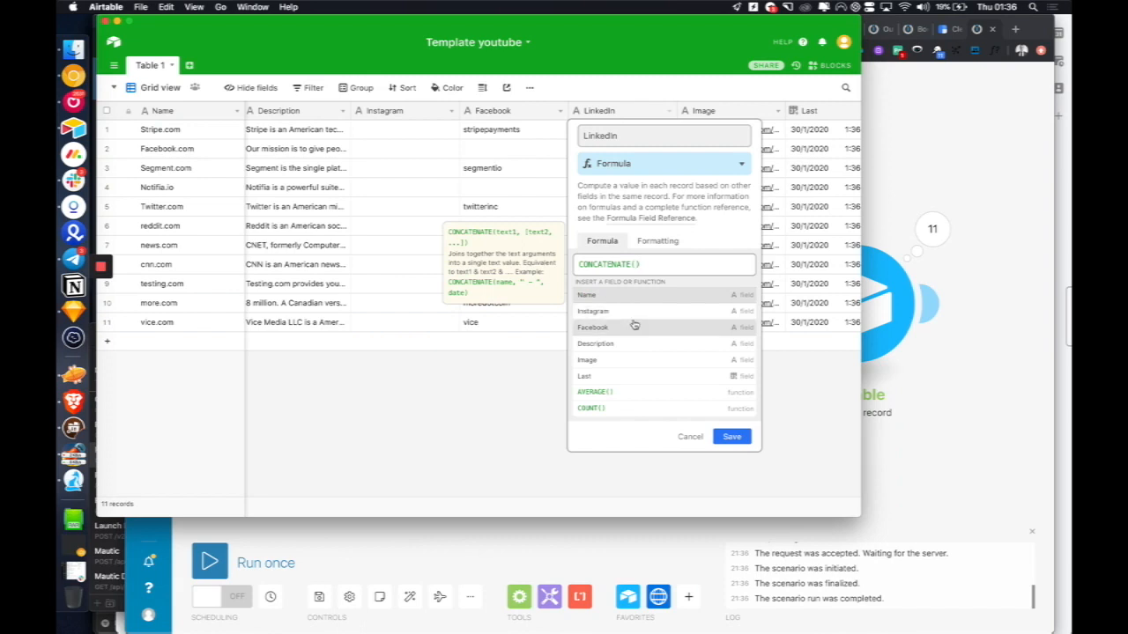
pyautogui.write('"http"')
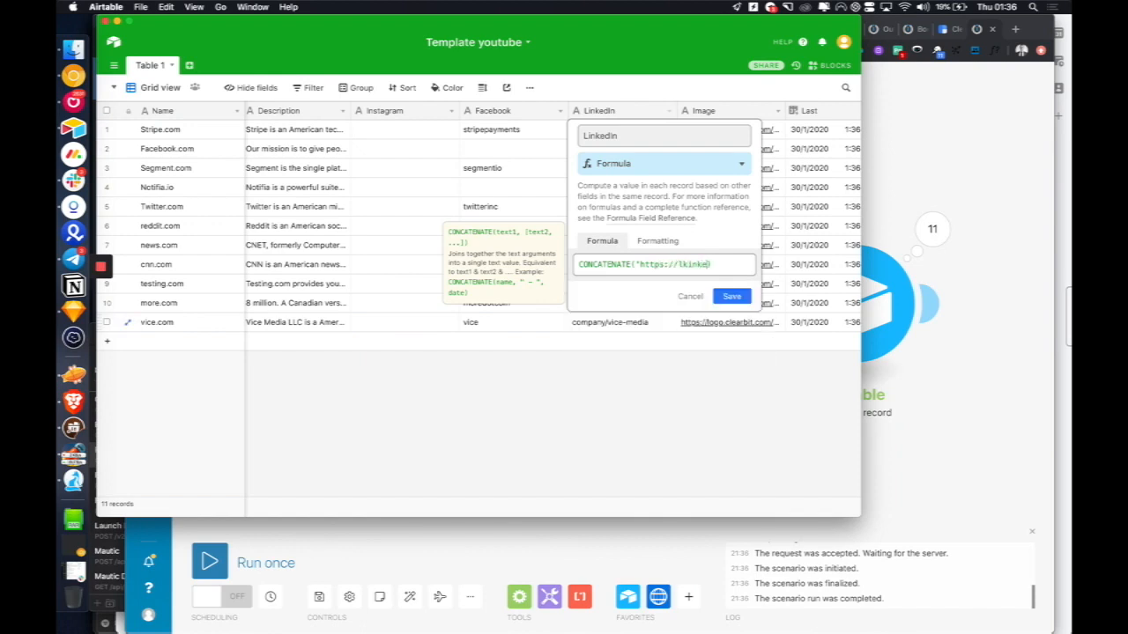
pyautogui.write('inkedin.com/')
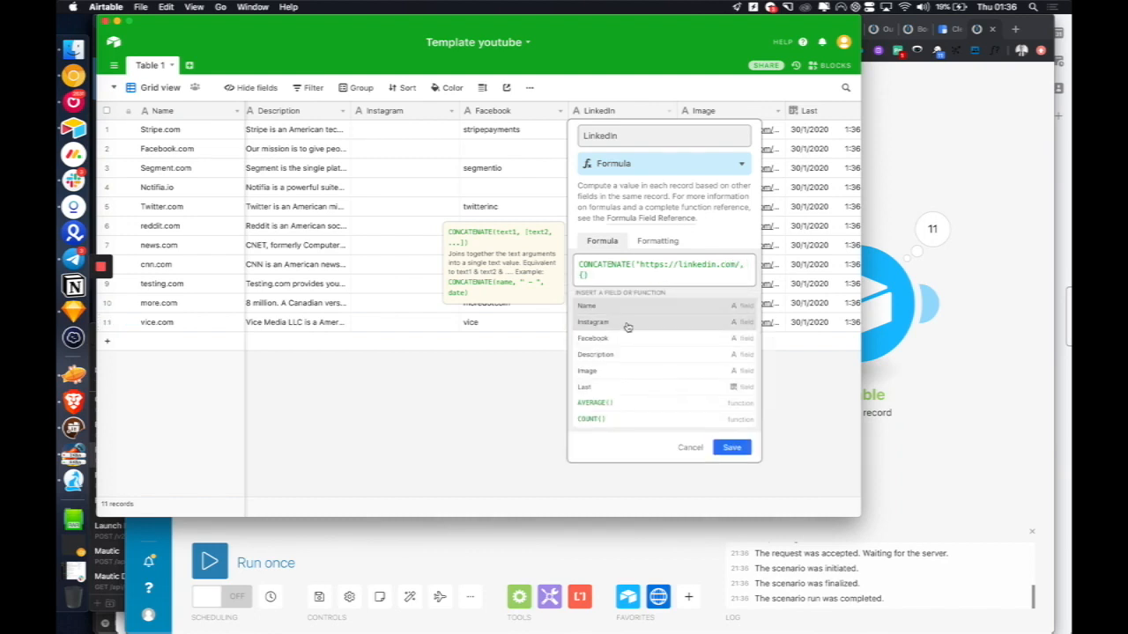
pyautogui.moveTo(650, 362)
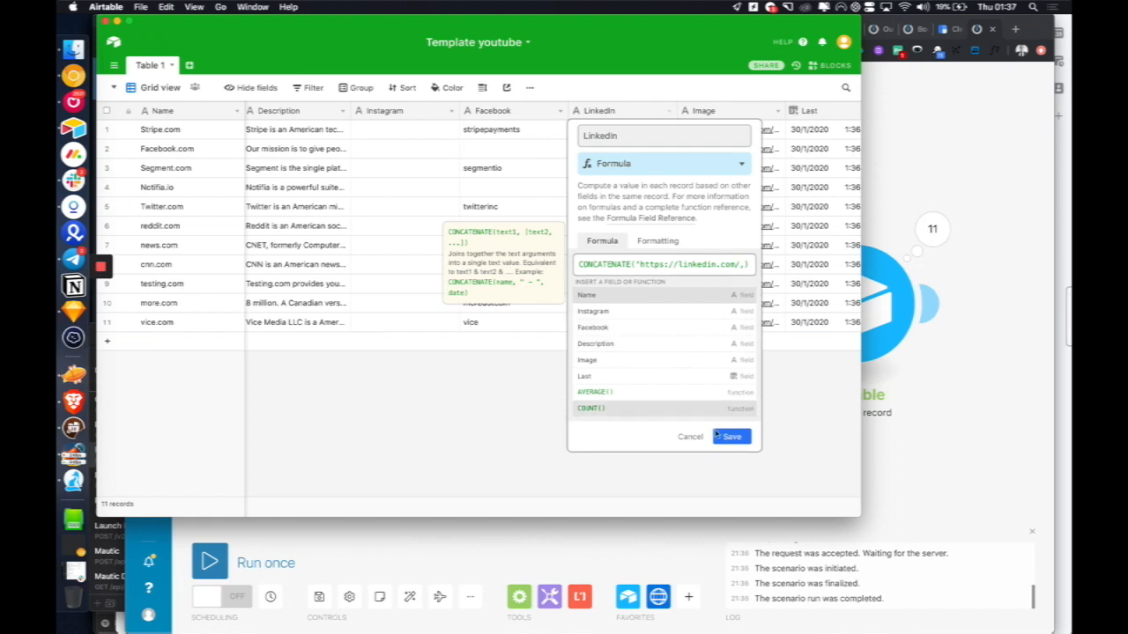
pyautogui.click(732, 437)
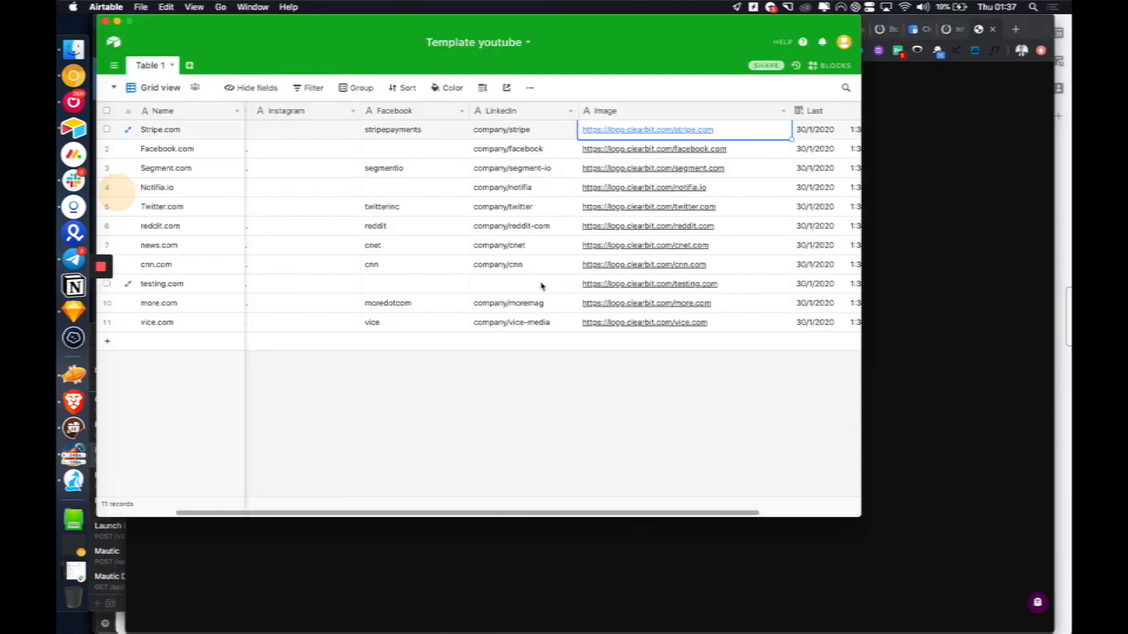
# Inspect the cnn.com row's logo URL to confirm the Image column holds logo.clearbit.com links
pyautogui.click(645, 131)
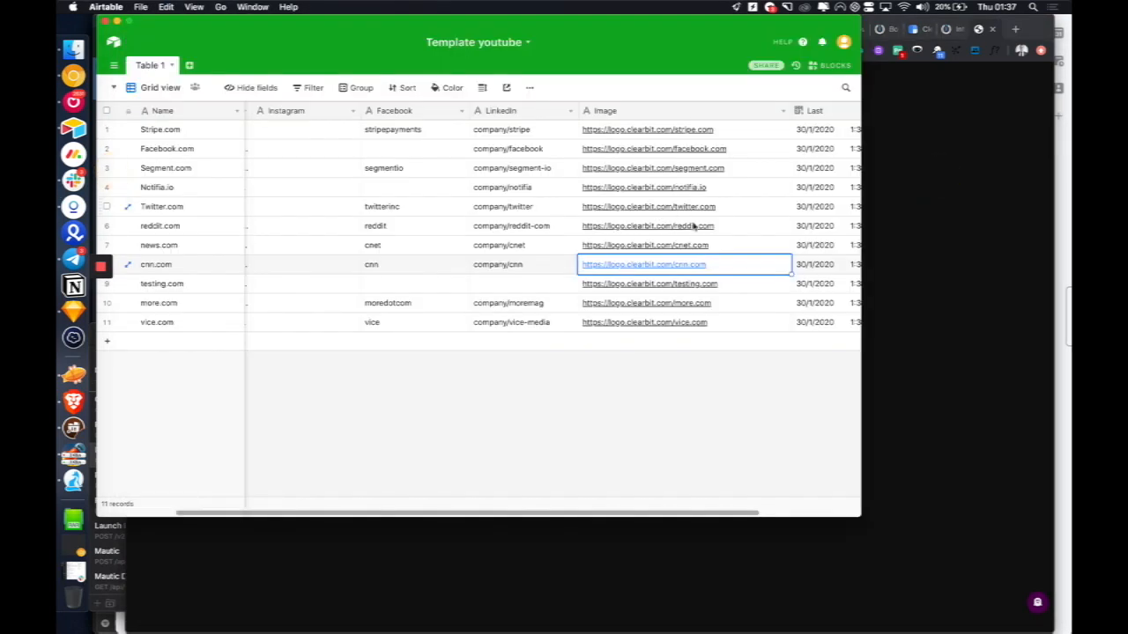
pyautogui.click(643, 264)
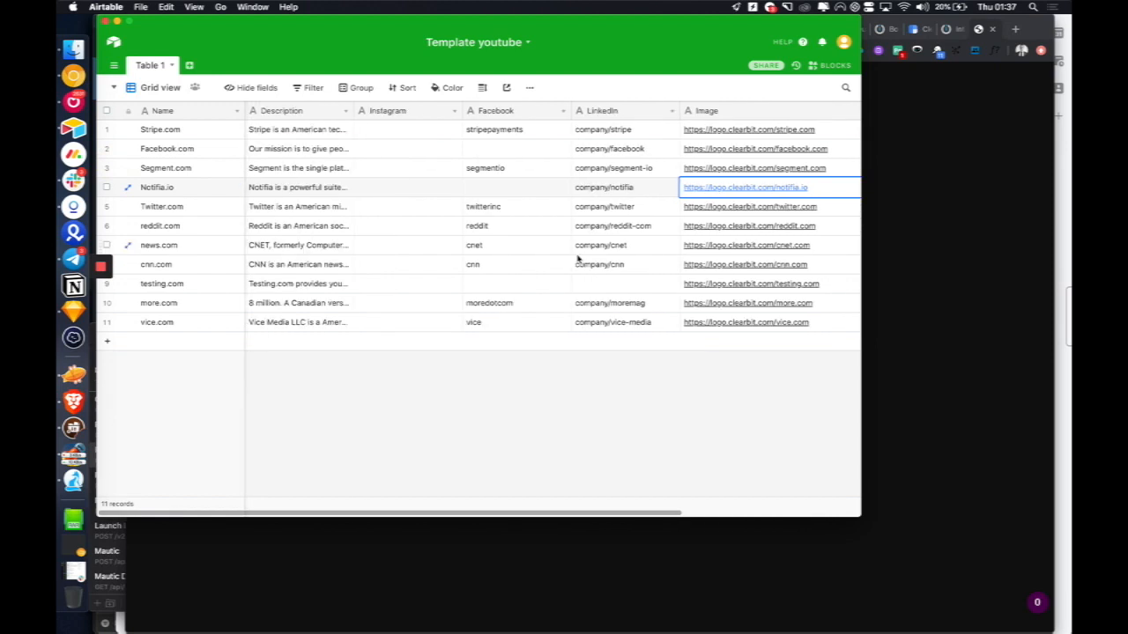
# Preview the Notifia logo link, browse to snov.io in a new tab, then return to the scenario
pyautogui.click(743, 187)
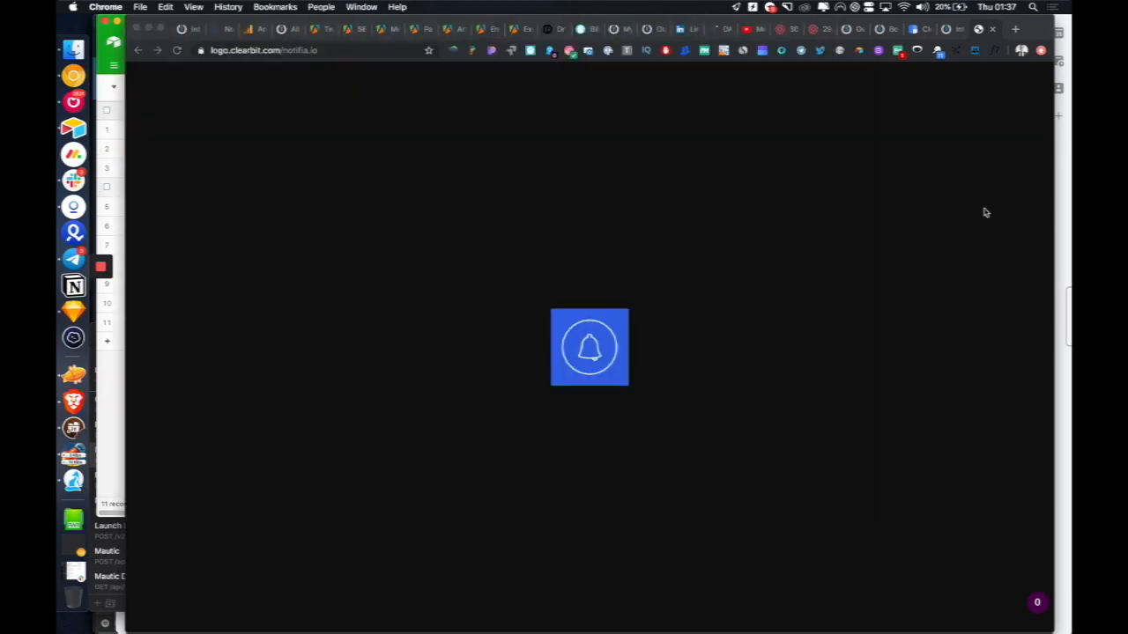
pyautogui.click(1014, 30)
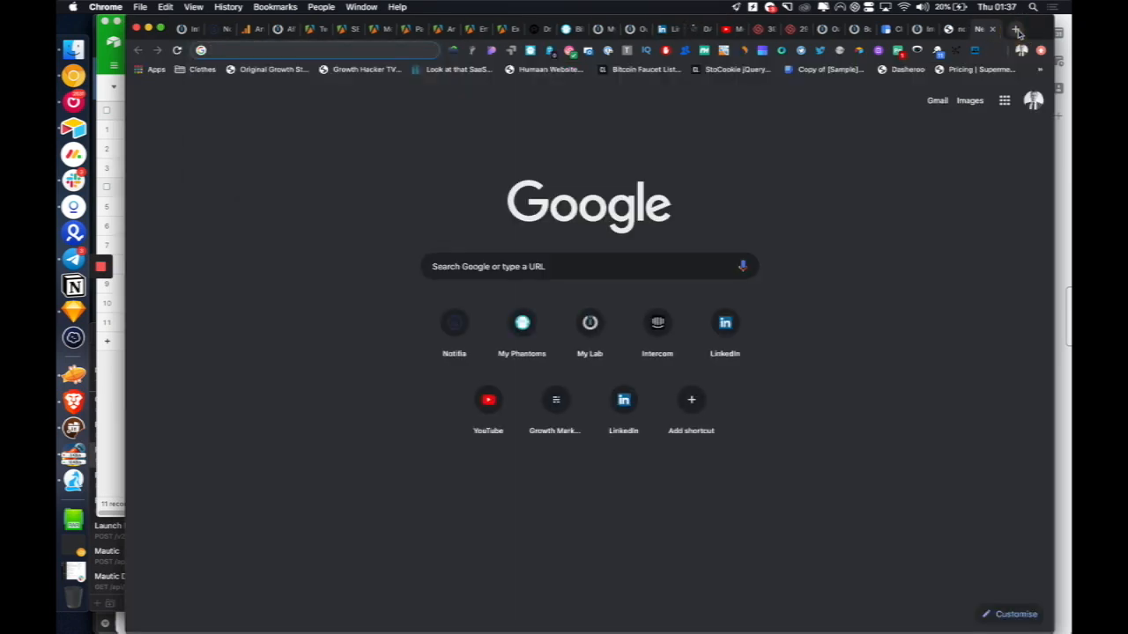
pyautogui.write('snov.io')
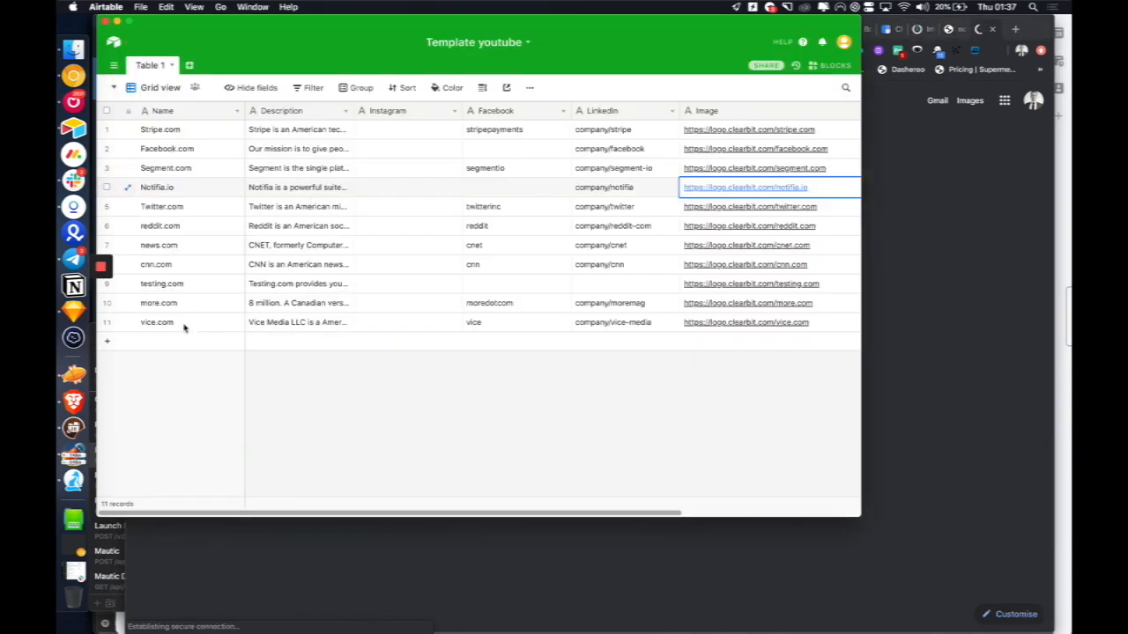
pyautogui.hscroll(3)
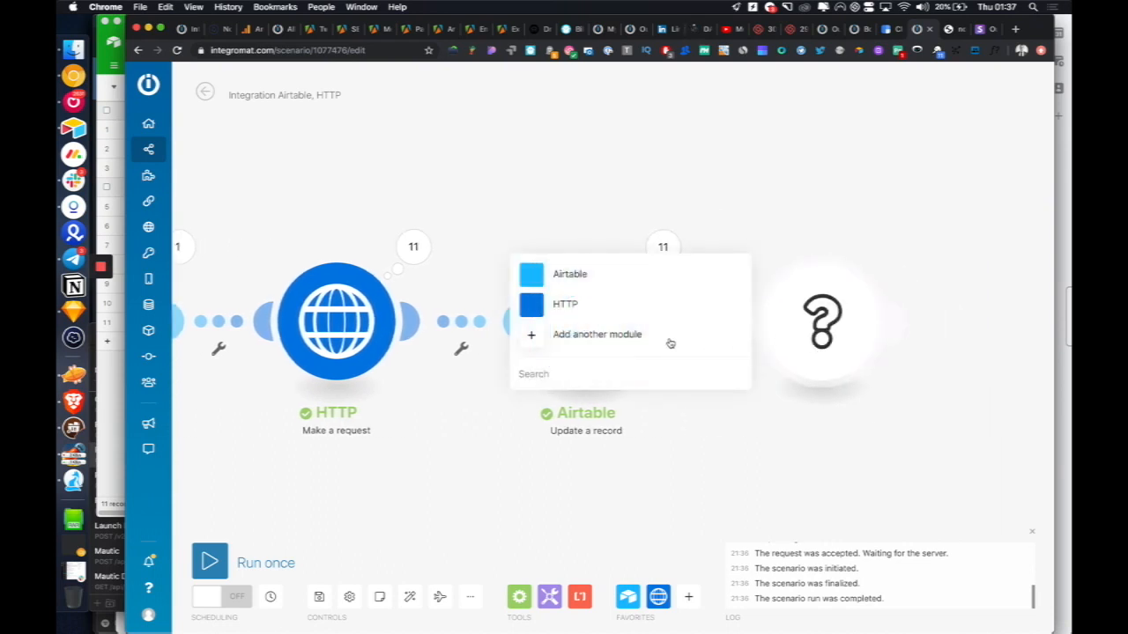
# Search 'gma' for a new module and browse the Gmail actions list
pyautogui.write('gma')
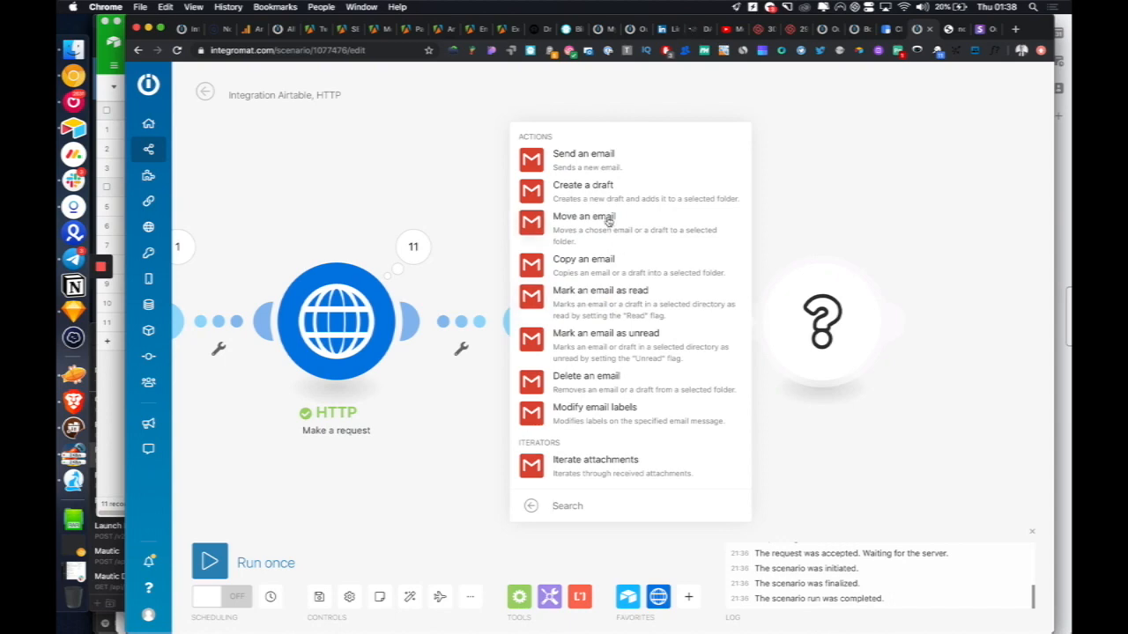
pyautogui.click(583, 153)
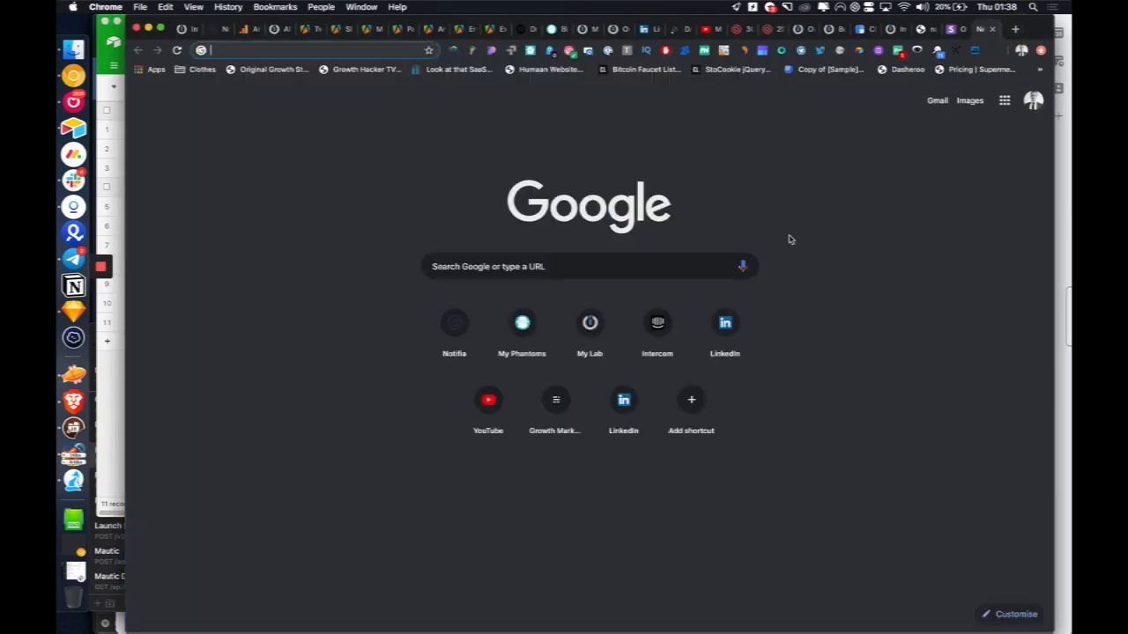
# Go to phantombuster.com/login, browse the Store's Integrations and Facebook categories, then search Google for Apify
pyautogui.write('phantombuster.com/login')
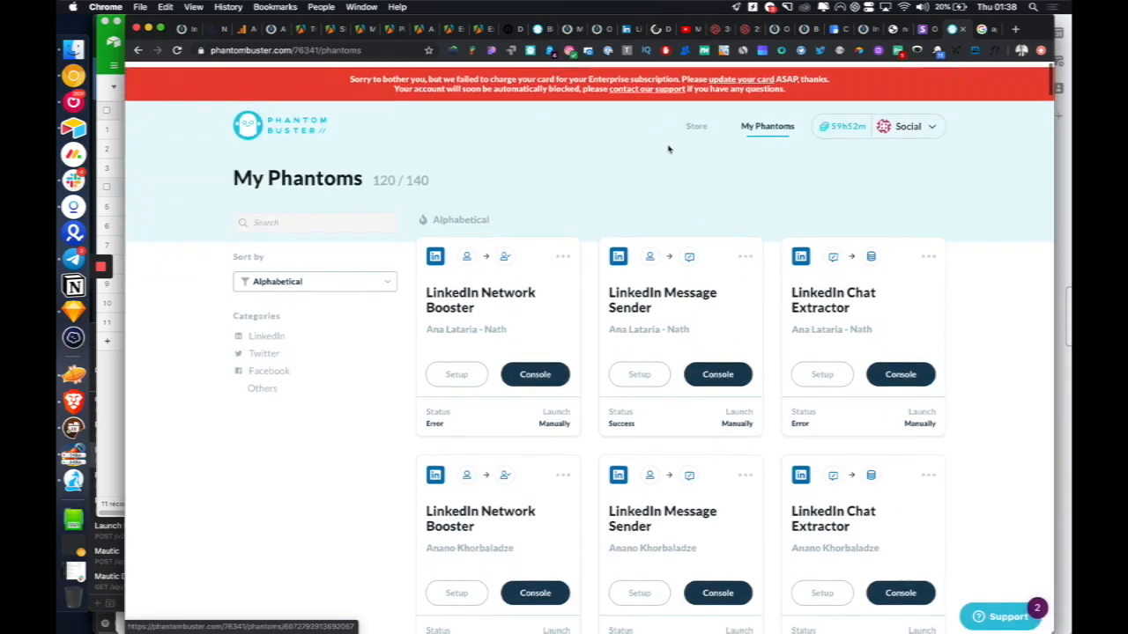
pyautogui.click(694, 120)
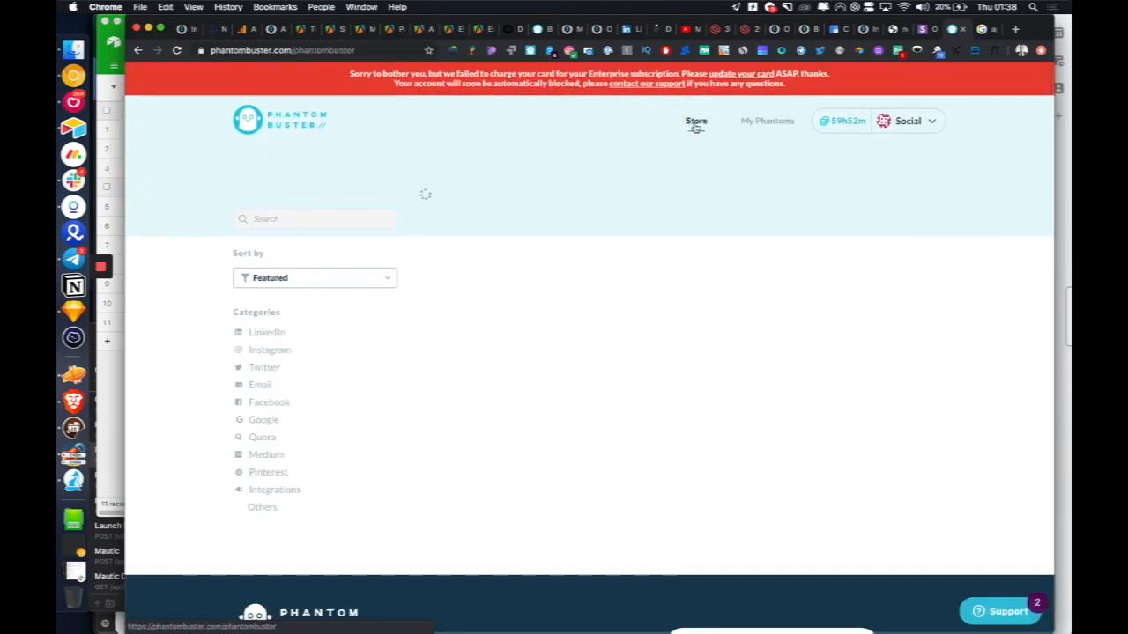
pyautogui.click(275, 490)
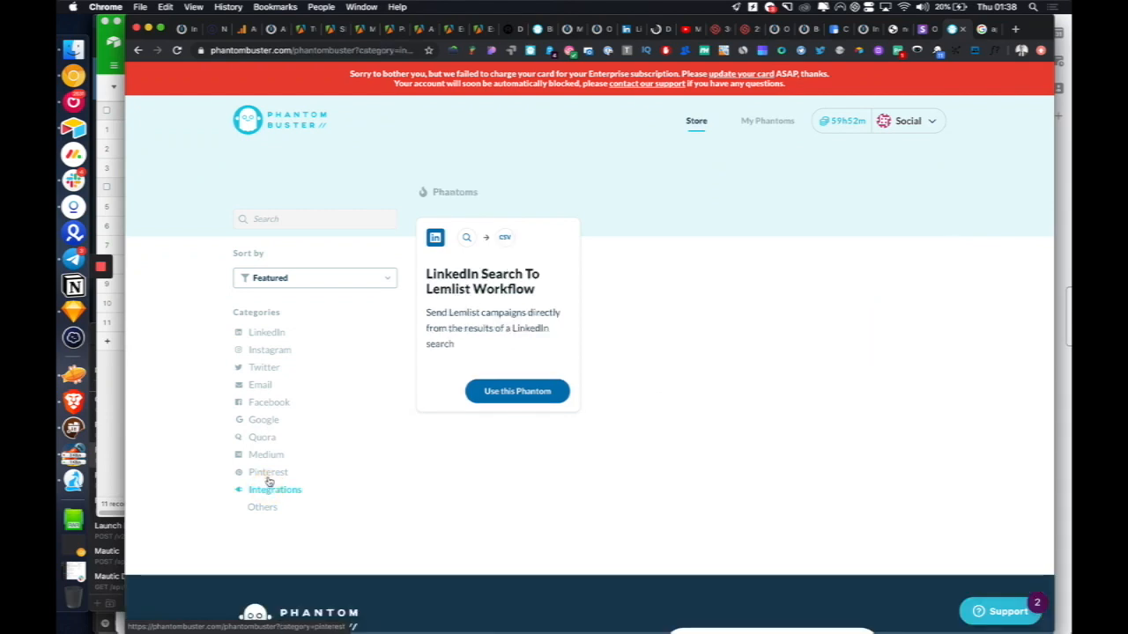
pyautogui.click(267, 401)
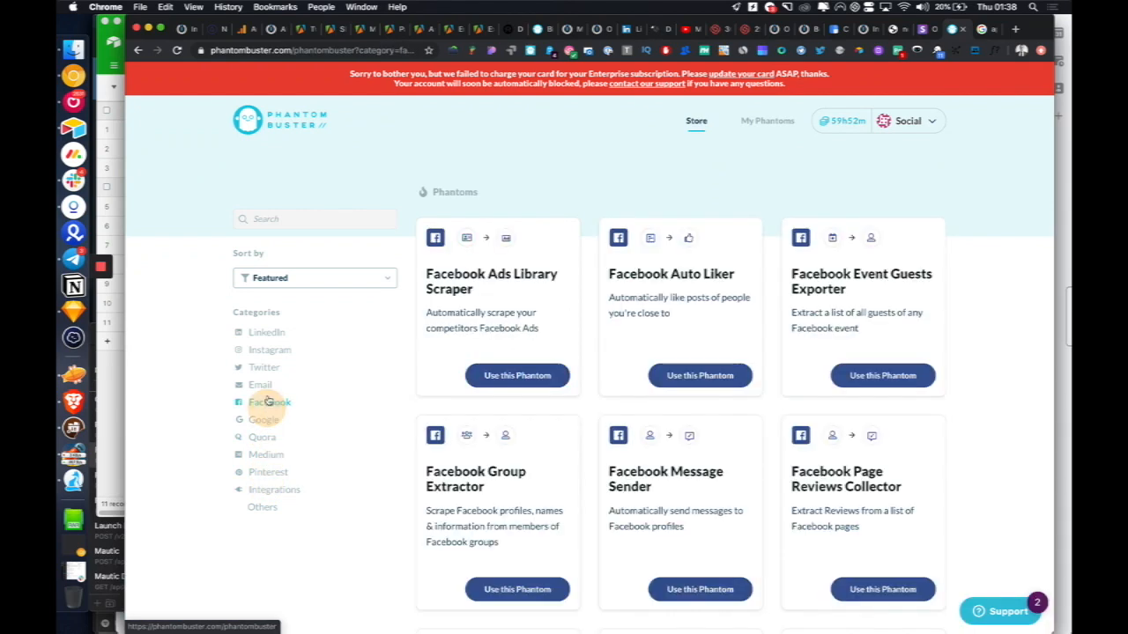
pyautogui.click(267, 331)
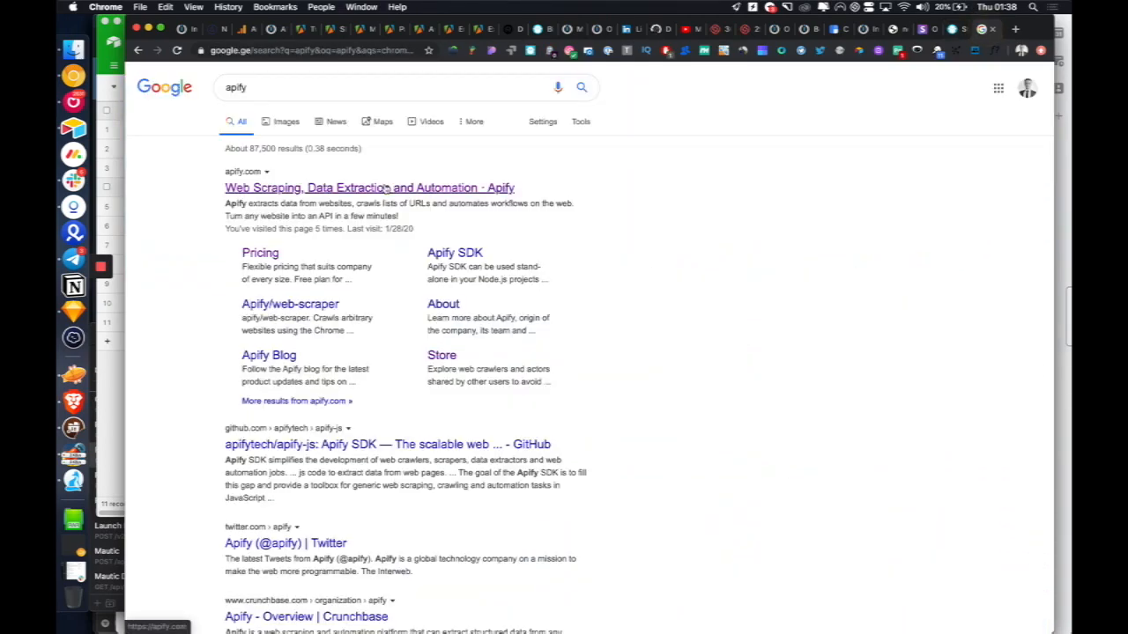
# Open Apify from the results, scroll through all store actors, then head to builtwith.com
pyautogui.click(370, 186)
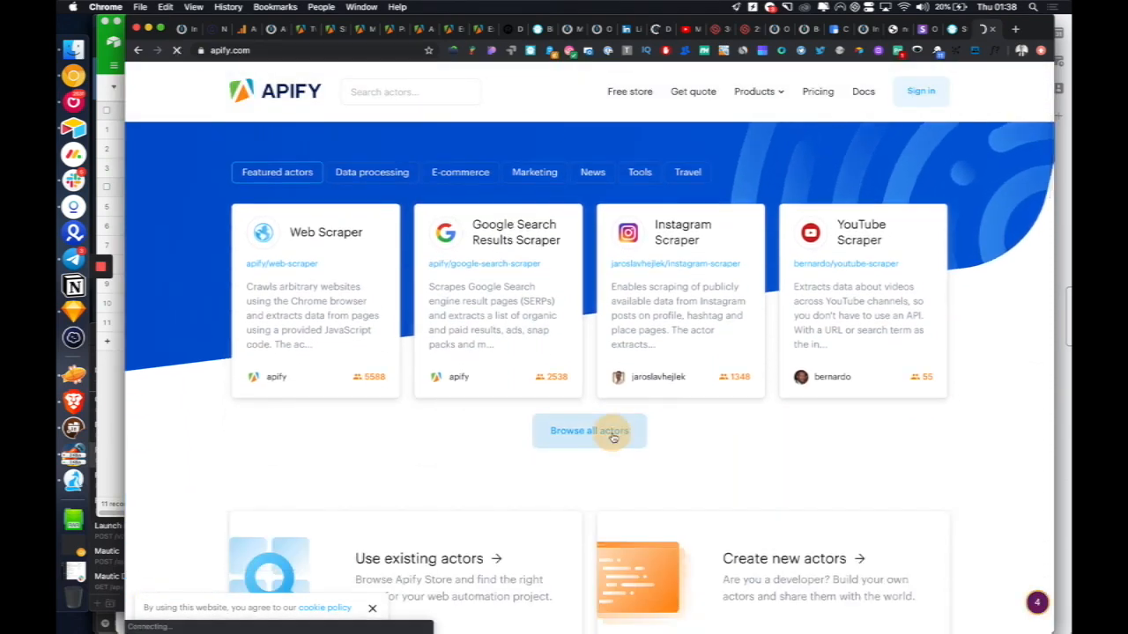
pyautogui.click(588, 430)
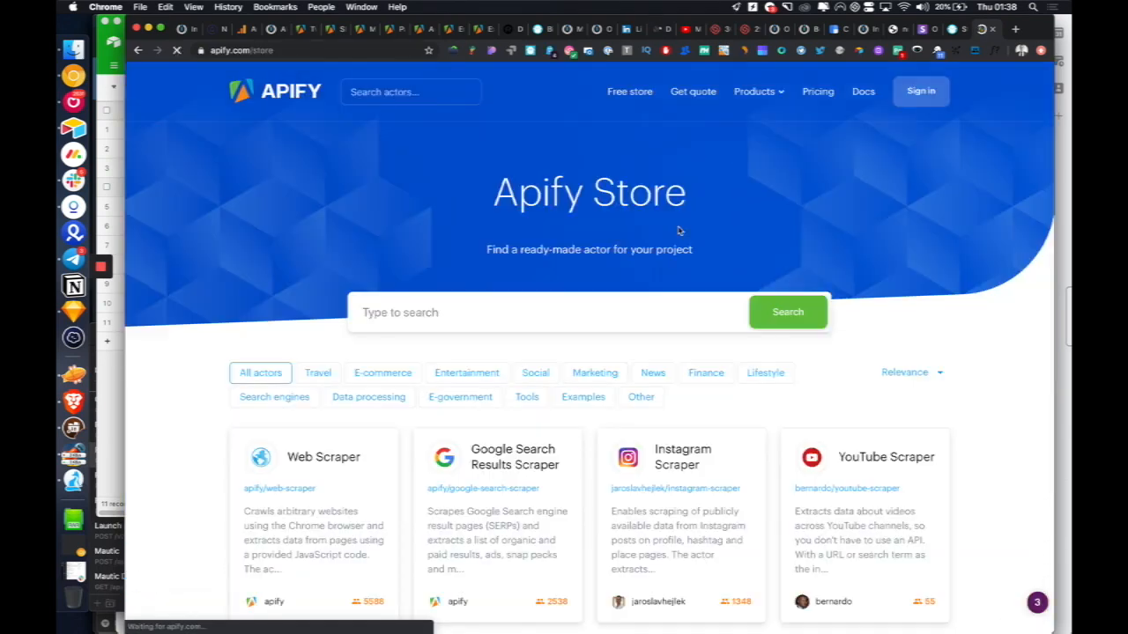
pyautogui.scroll(-3)
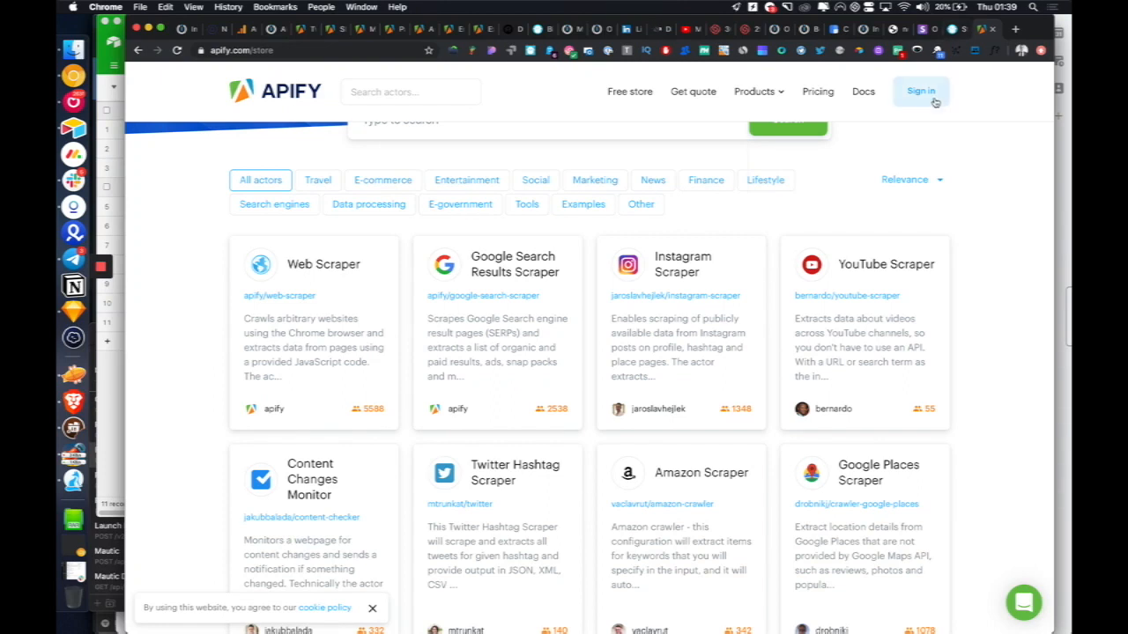
pyautogui.scroll(-3)
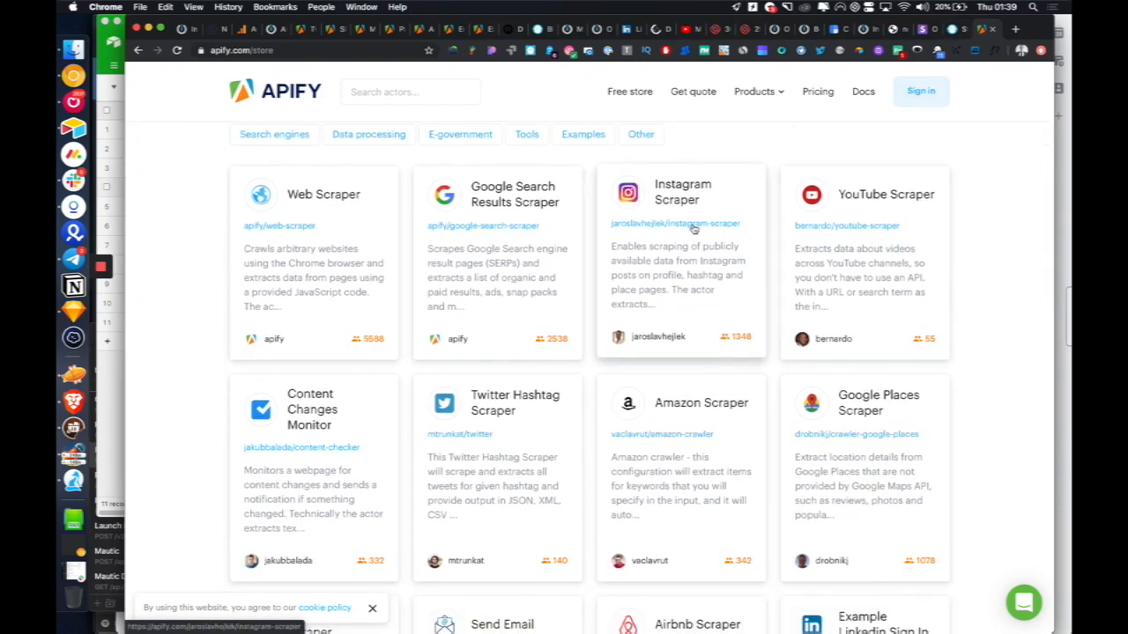
pyautogui.scroll(-3)
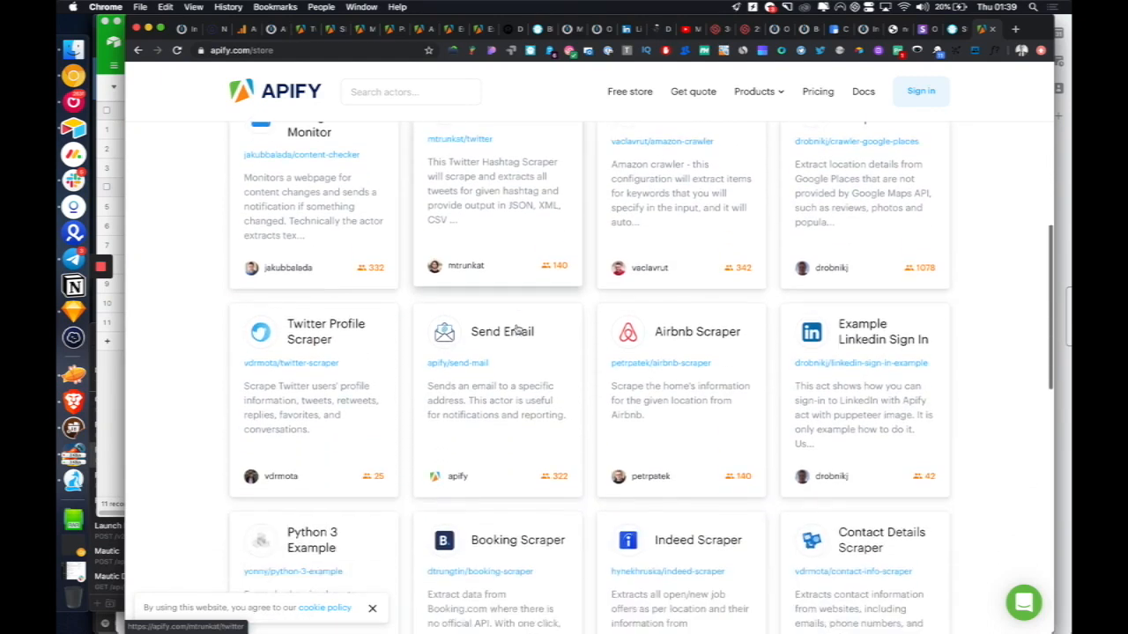
pyautogui.scroll(-3)
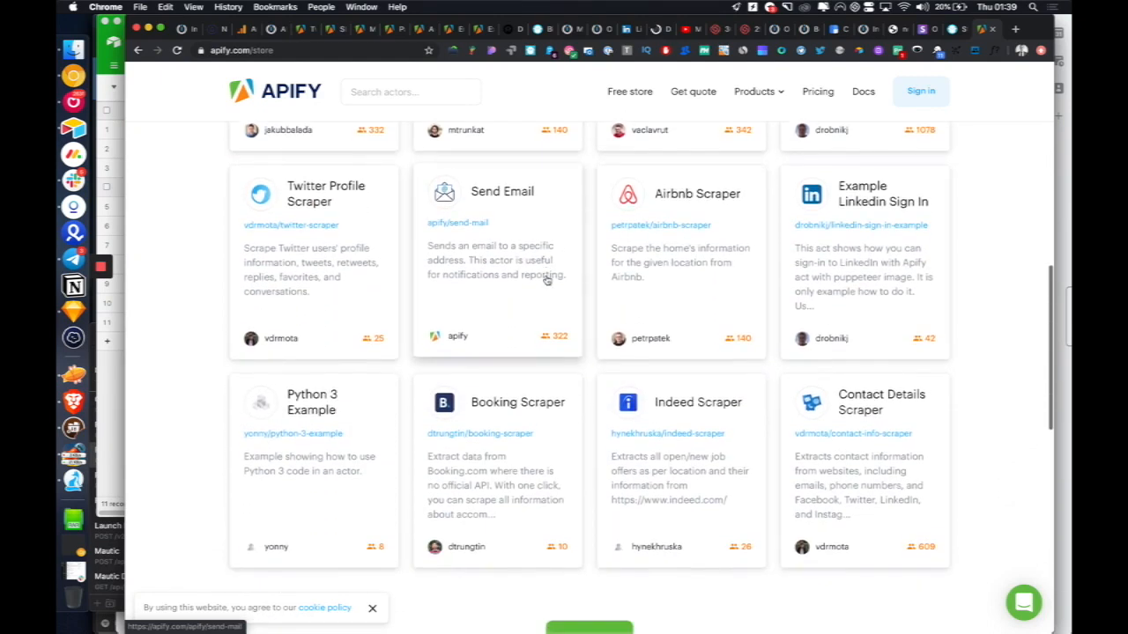
pyautogui.scroll(-3)
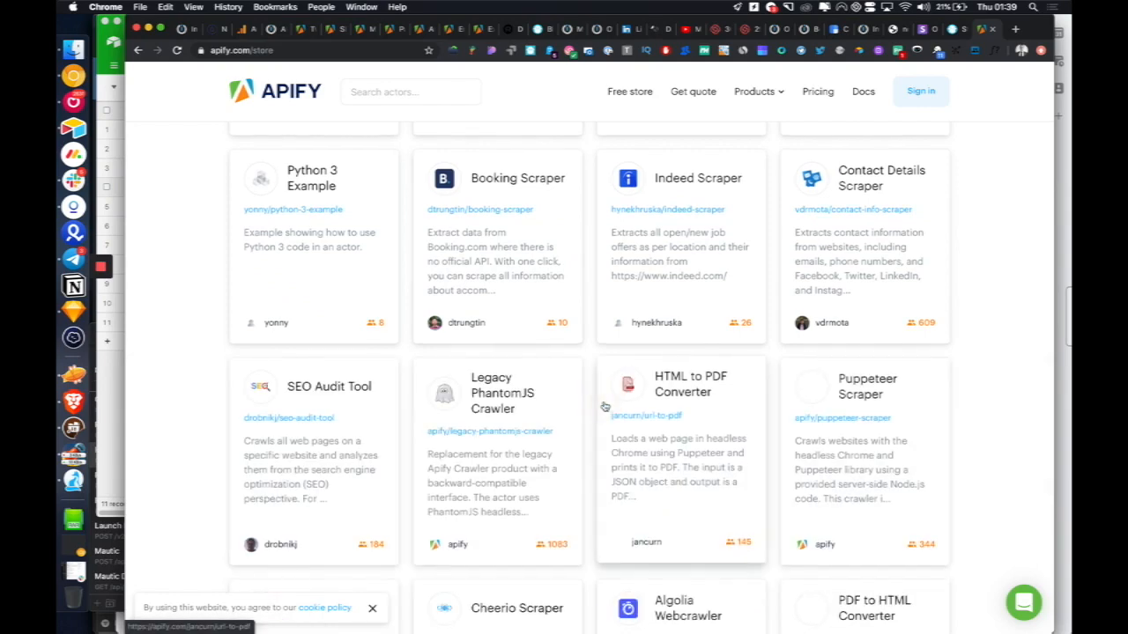
pyautogui.click(1011, 31)
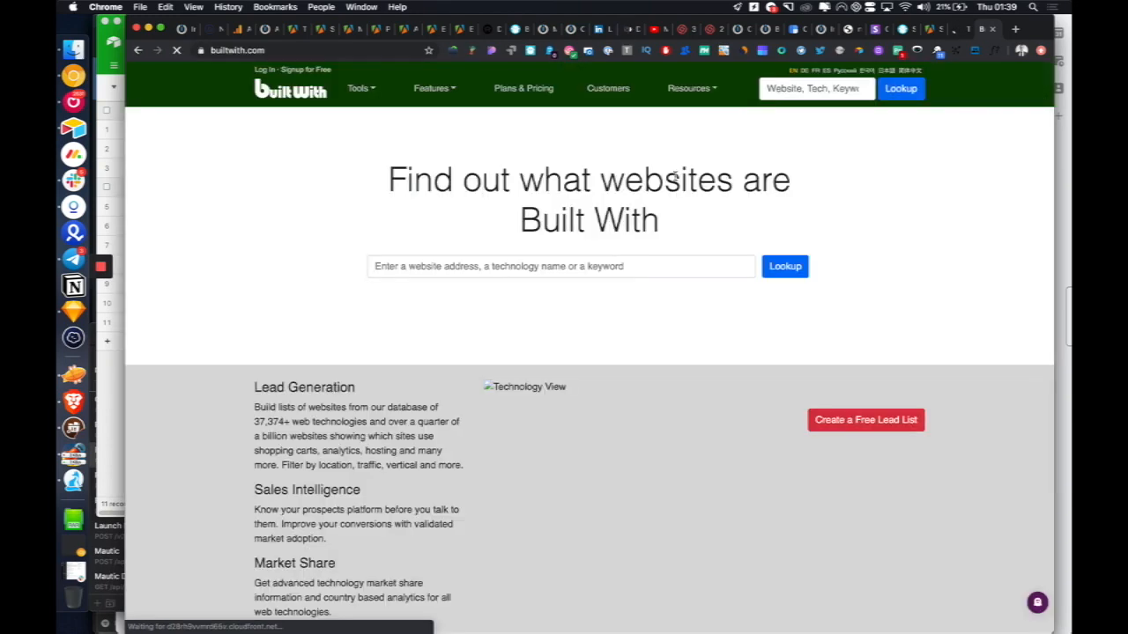
# Scroll down the BuiltWith homepage to its footer and back up
pyautogui.scroll(-3)
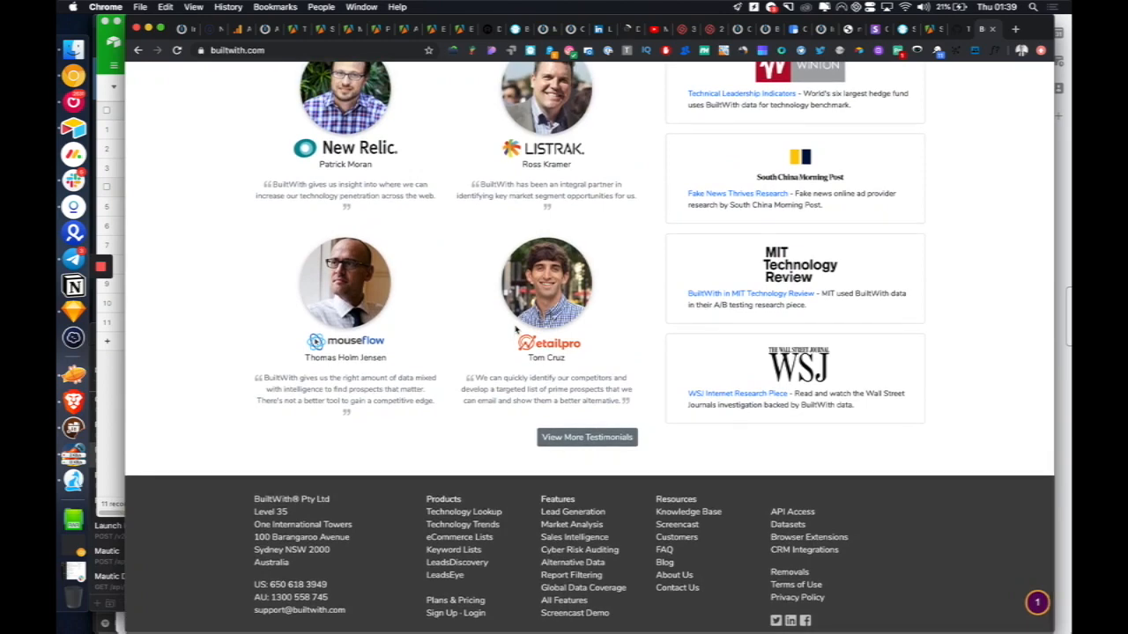
pyautogui.scroll(3)
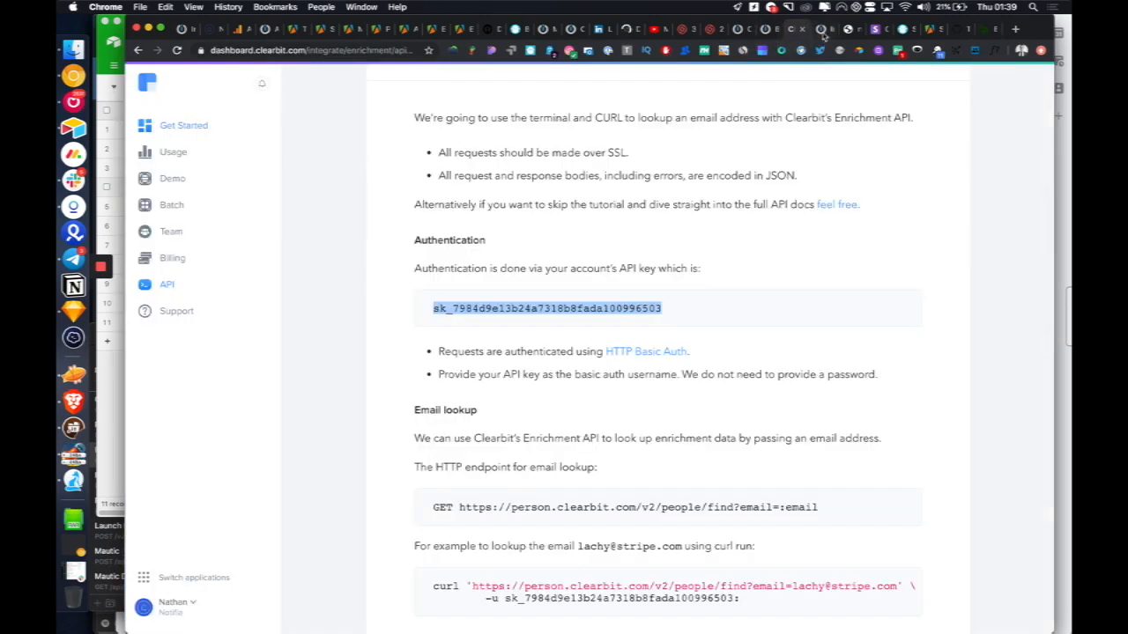
# Scroll the Clearbit API docs down to the REST API section
pyautogui.scroll(-3)
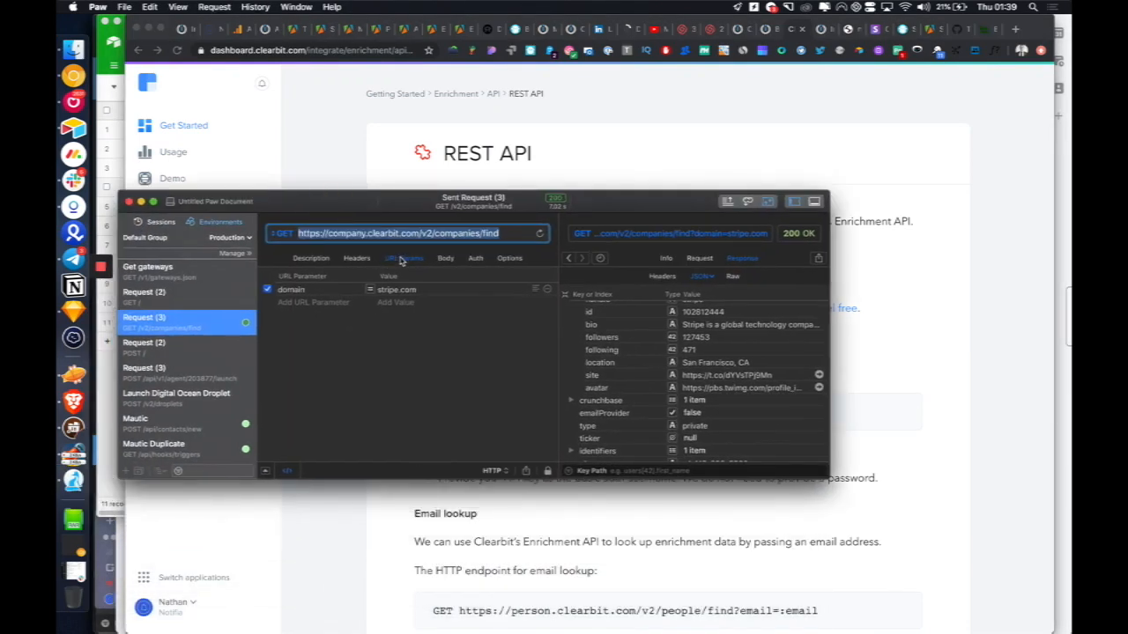
# Inspect Paw's 200 OK stripe.com response, then go to the YouTube home page in Chrome
pyautogui.click(444, 257)
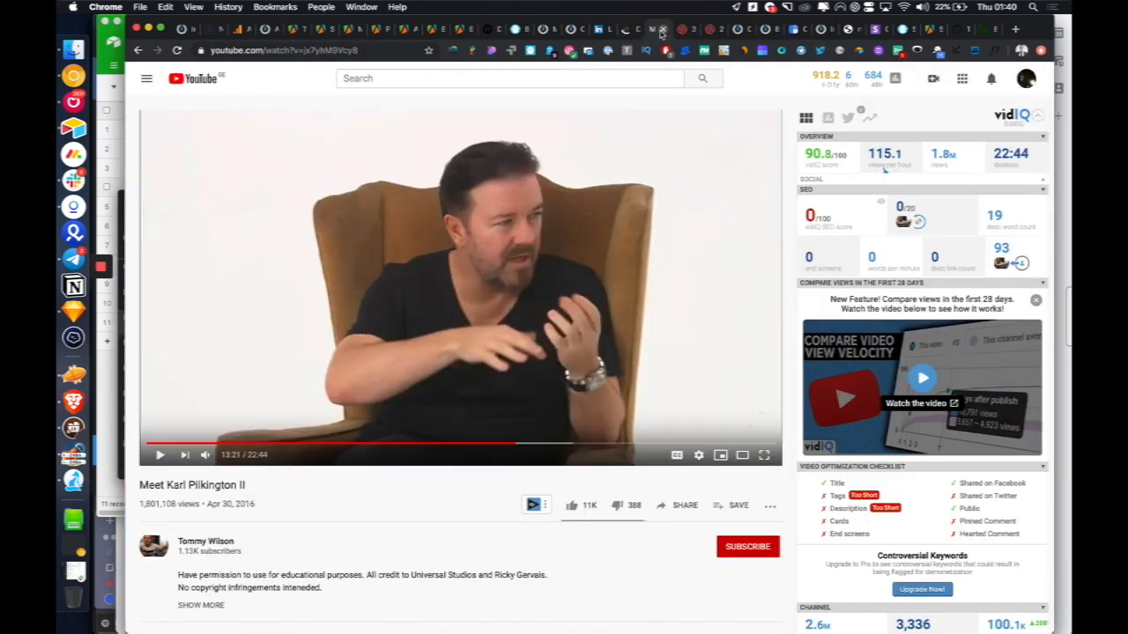
pyautogui.click(196, 77)
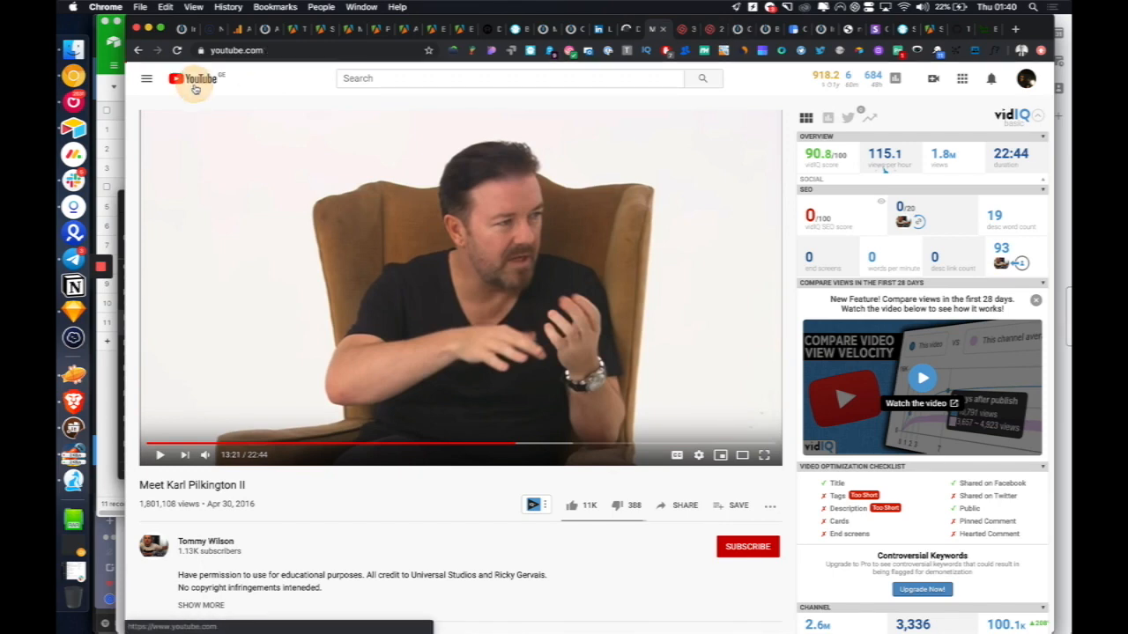